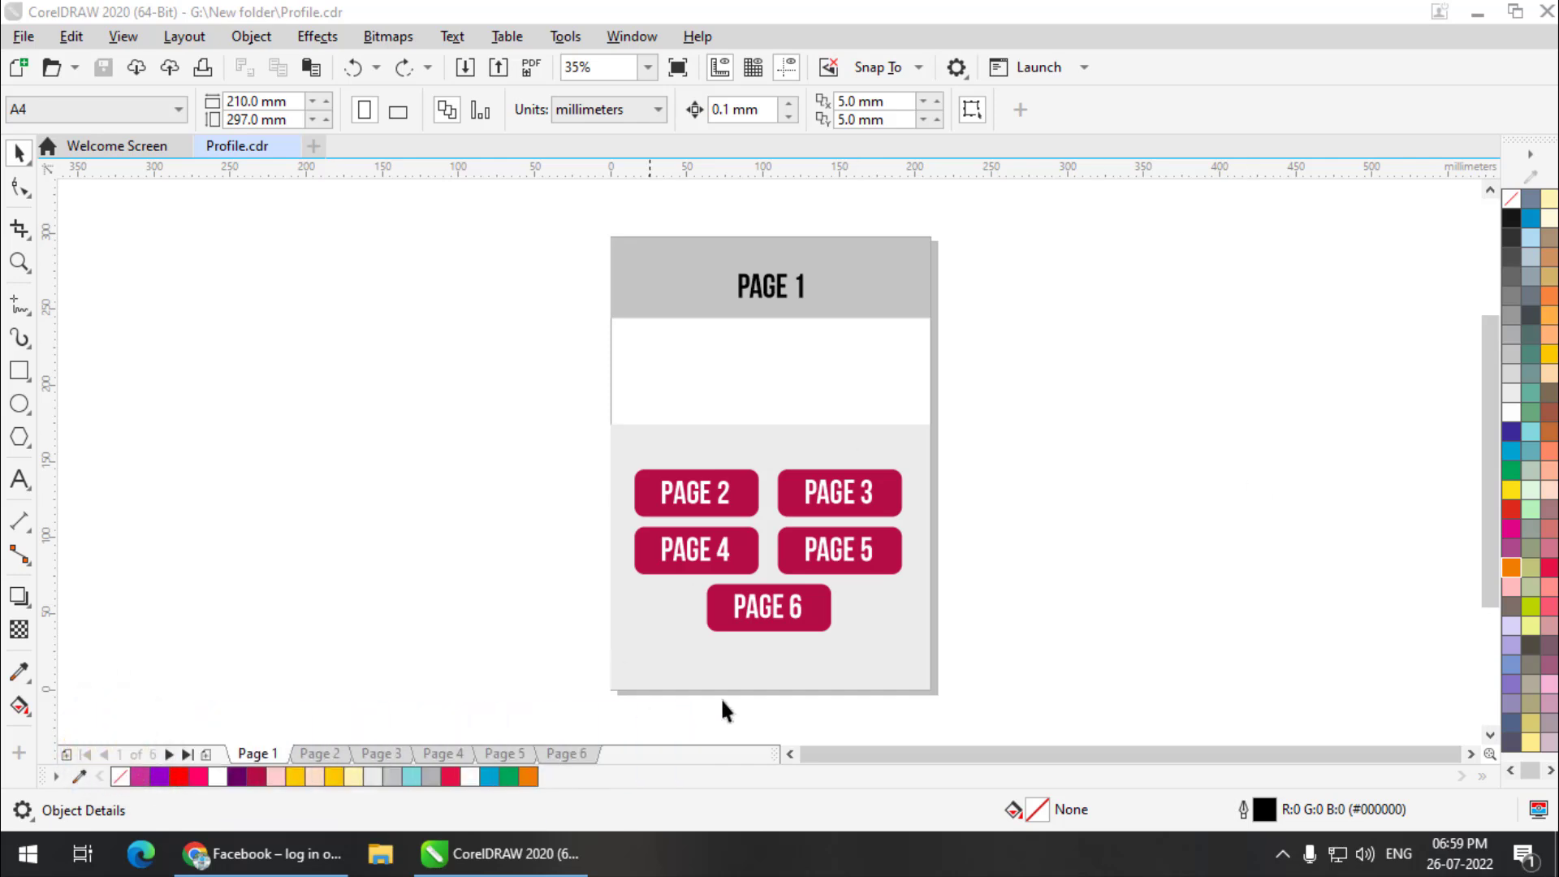
{"action": "mouse_move", "coordinate": [597, 711]}
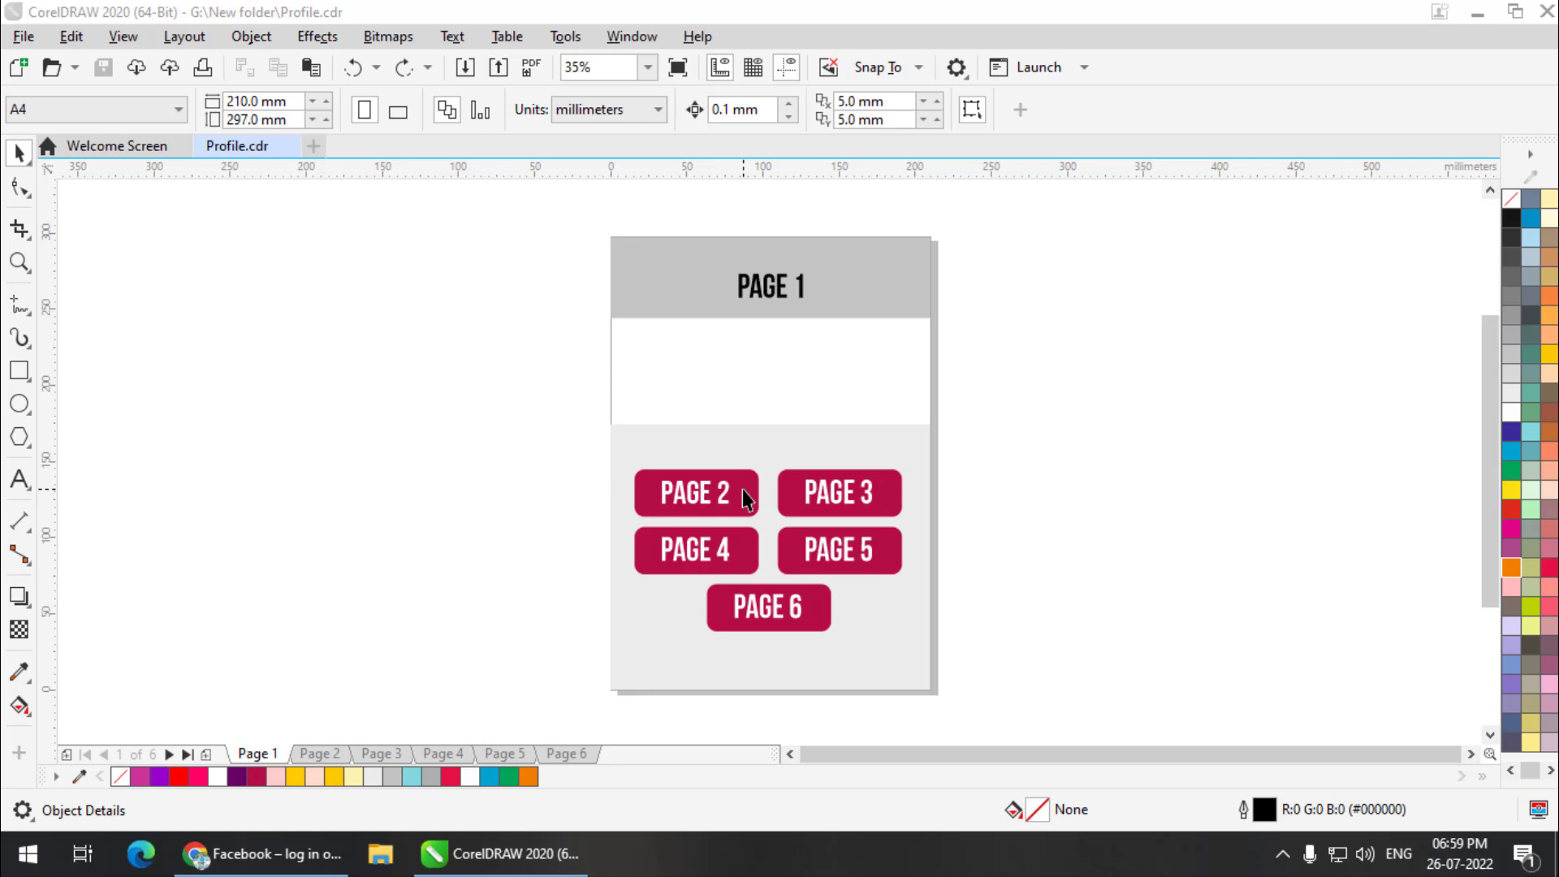
{"action": "mouse_move", "coordinate": [581, 534]}
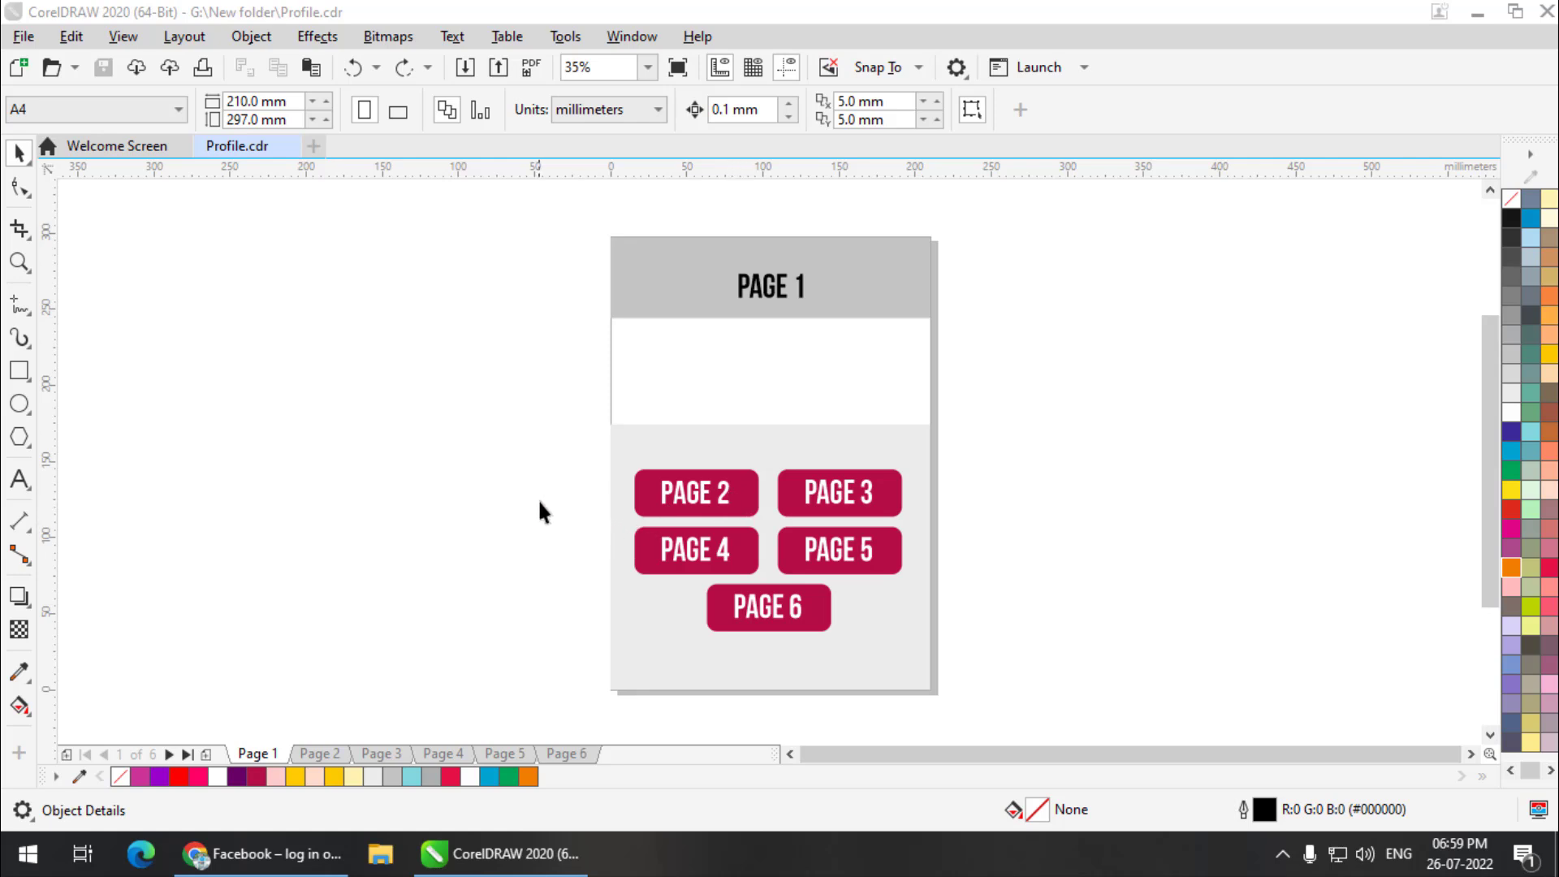
- Browse Pages 2 to 6, return to Page 1, and select the PAGE 2 button group
{"action": "left_click", "coordinate": [695, 492]}
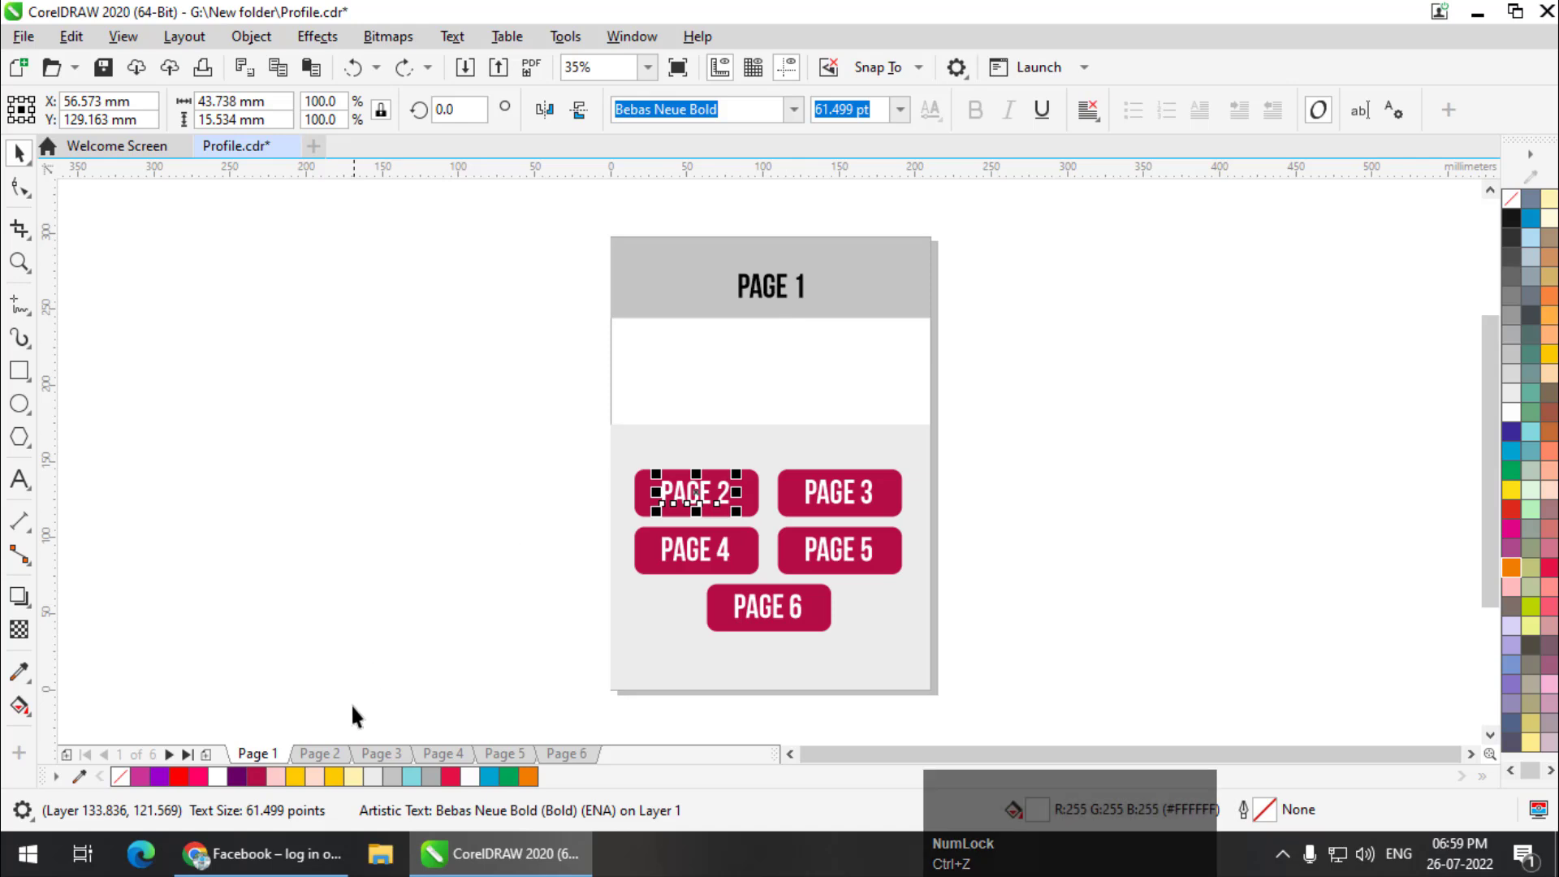
{"action": "left_click", "coordinate": [319, 754]}
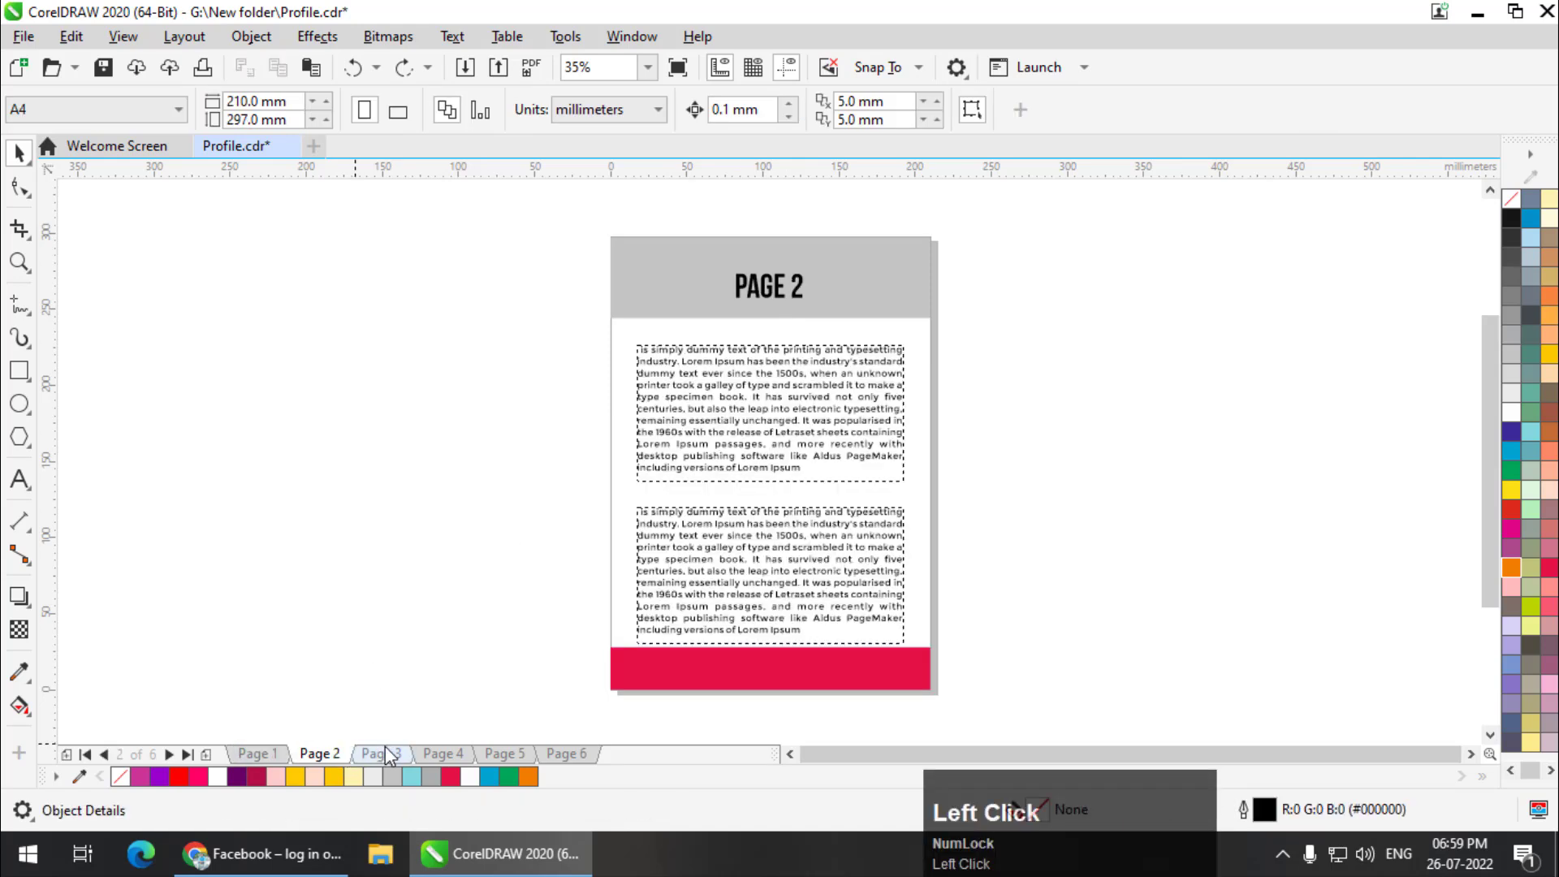
{"action": "left_click", "coordinate": [503, 752]}
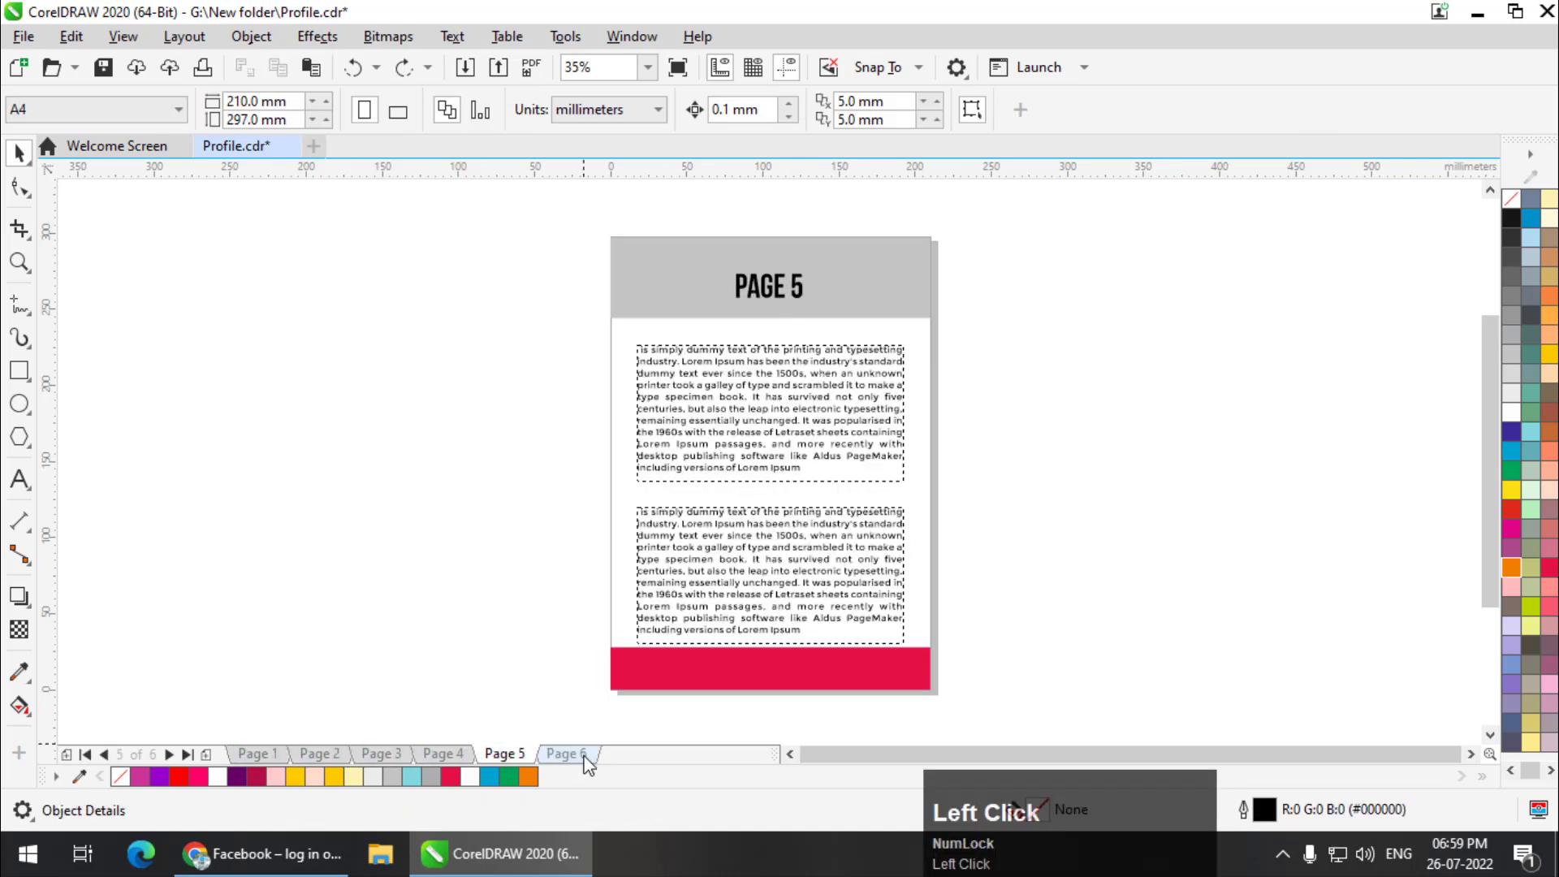
{"action": "left_click", "coordinate": [566, 753]}
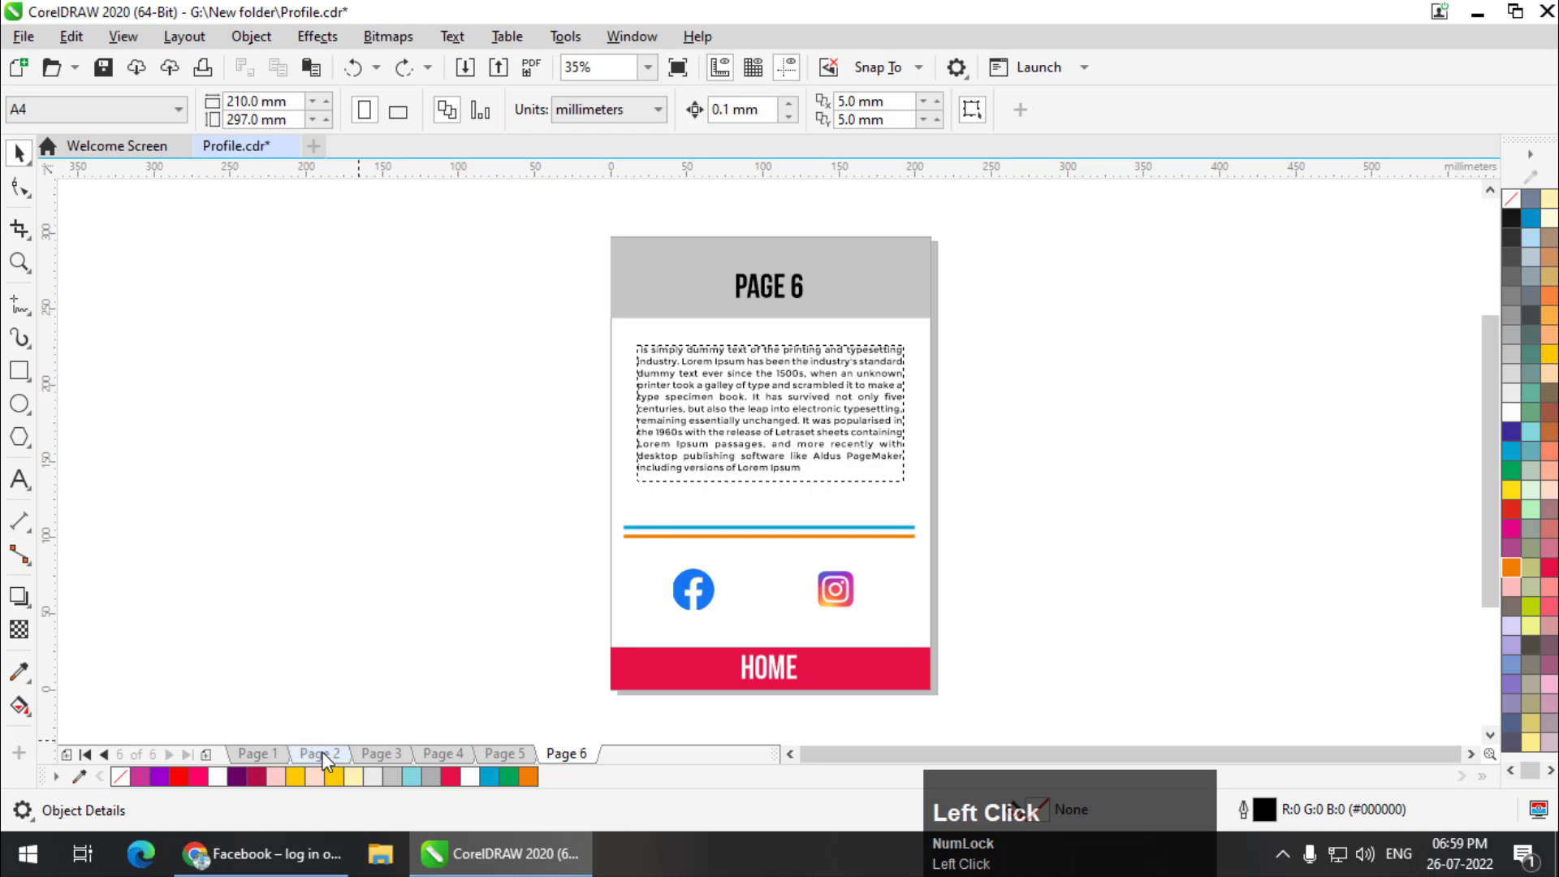
{"action": "left_click", "coordinate": [257, 752]}
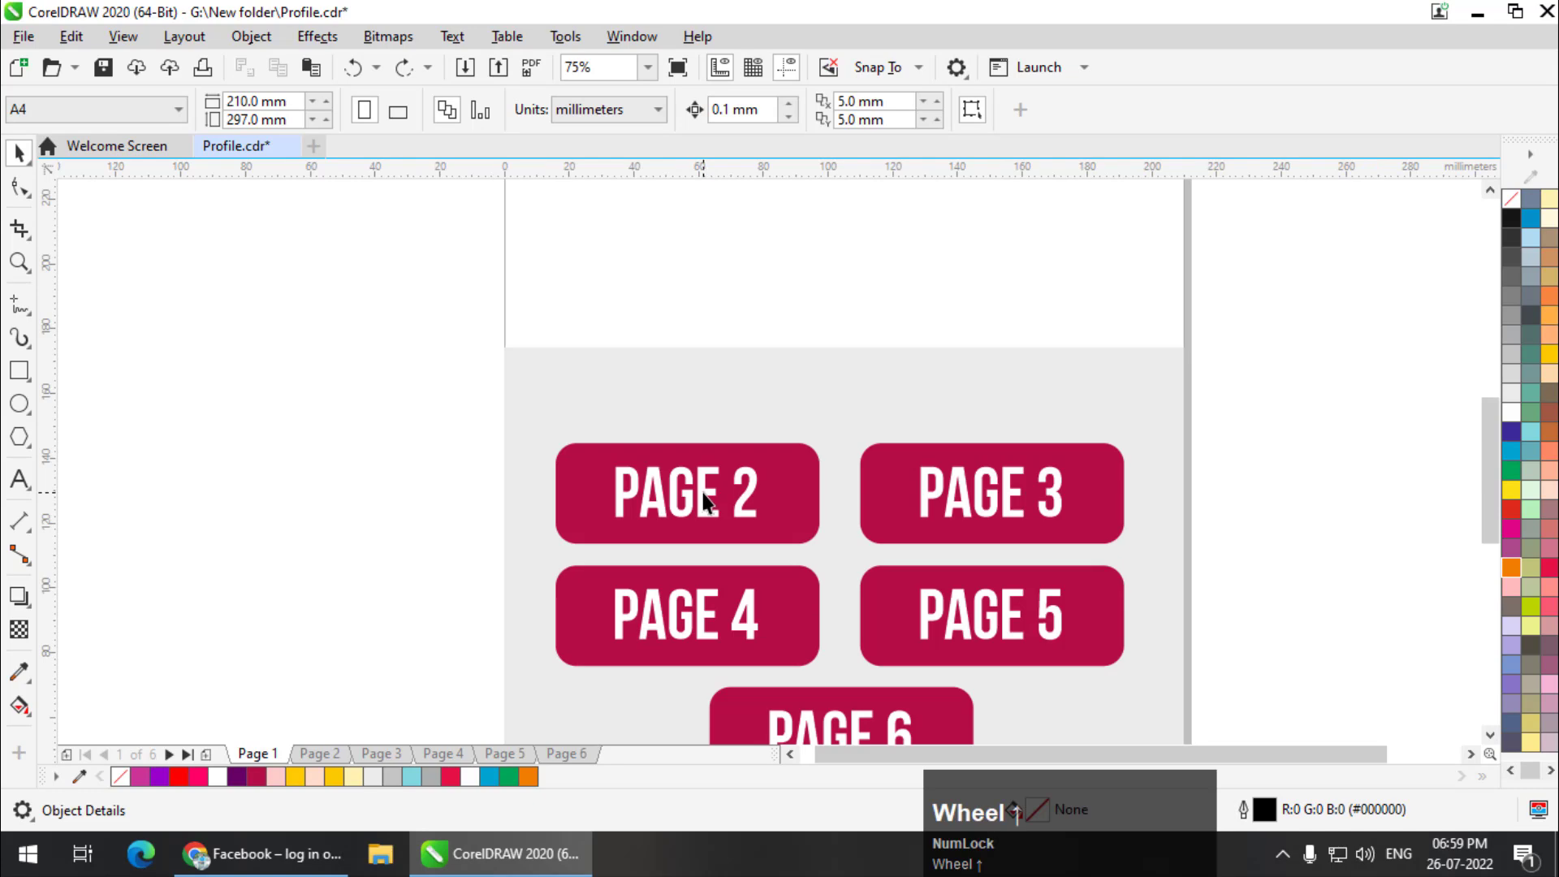
{"action": "scroll", "scroll_direction": "down", "scroll_amount": 3}
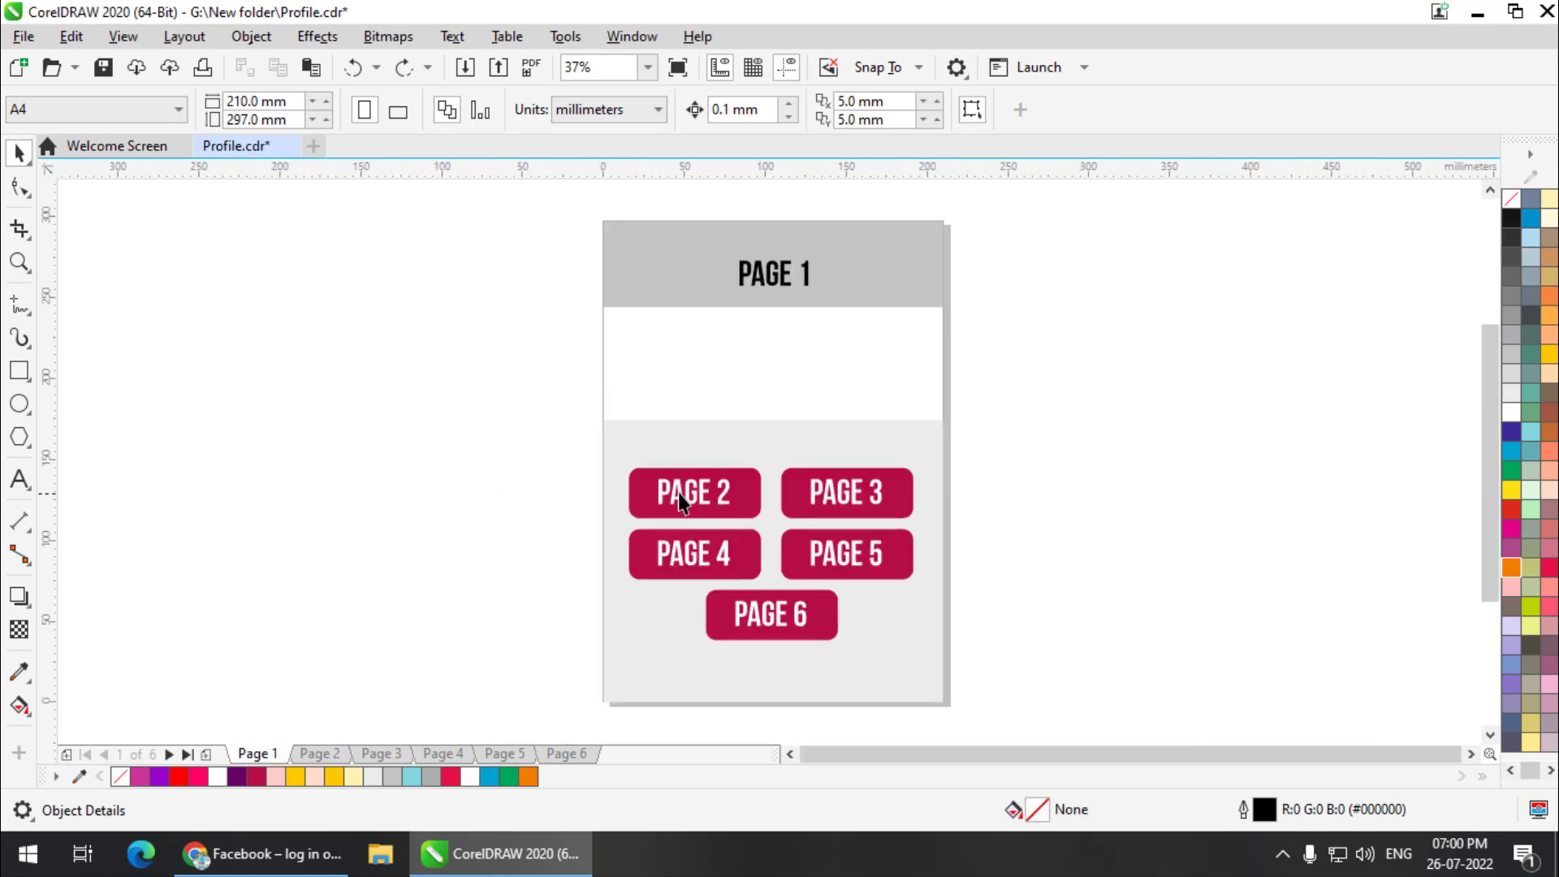
{"action": "left_click", "coordinate": [695, 493]}
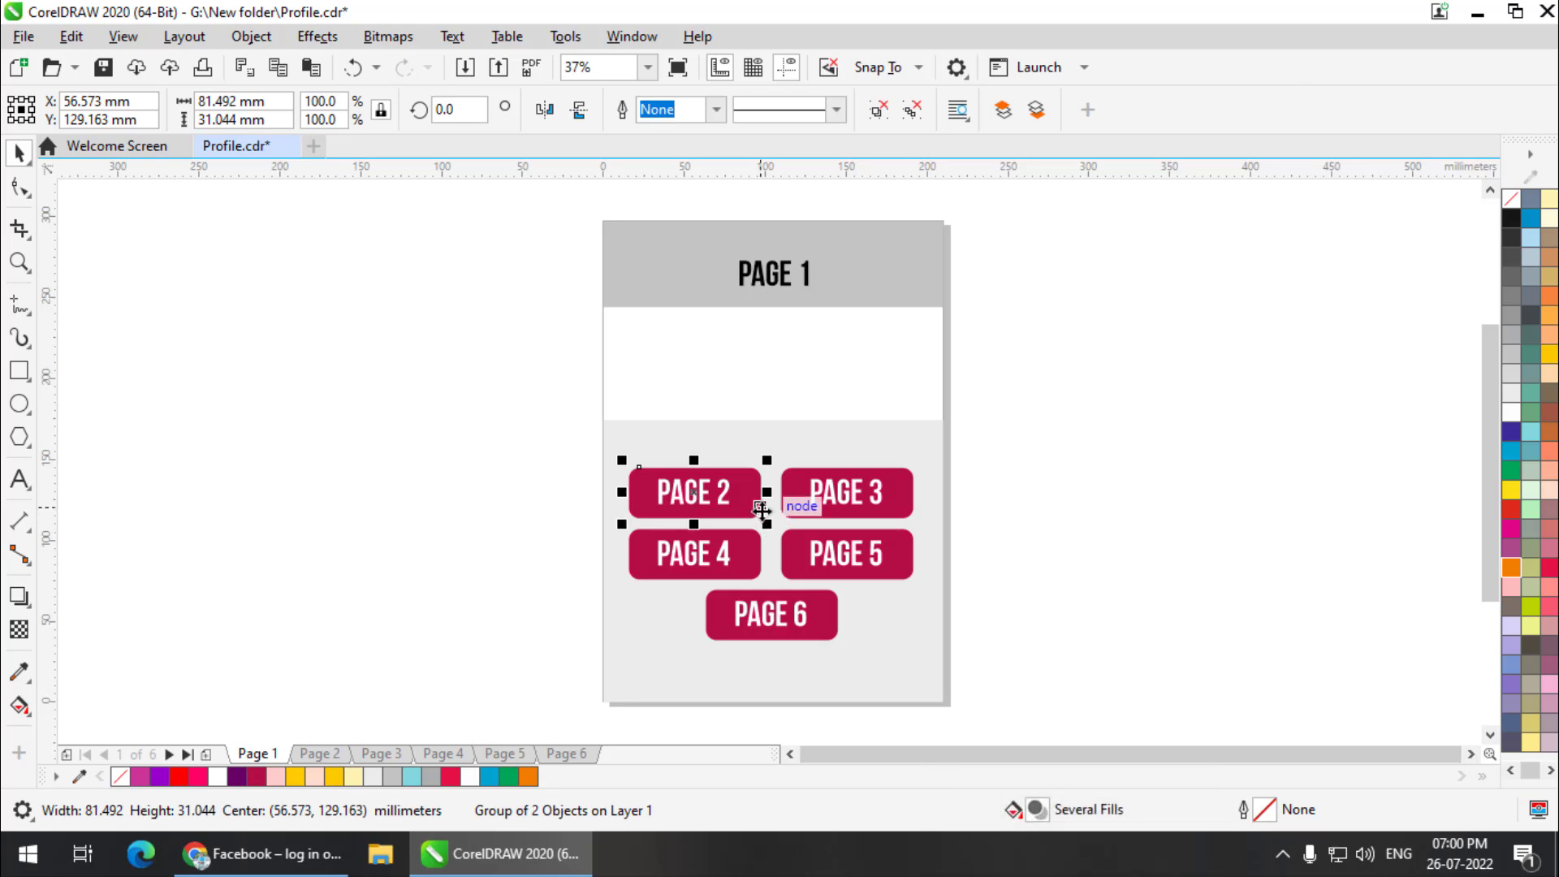
{"action": "mouse_move", "coordinate": [744, 495]}
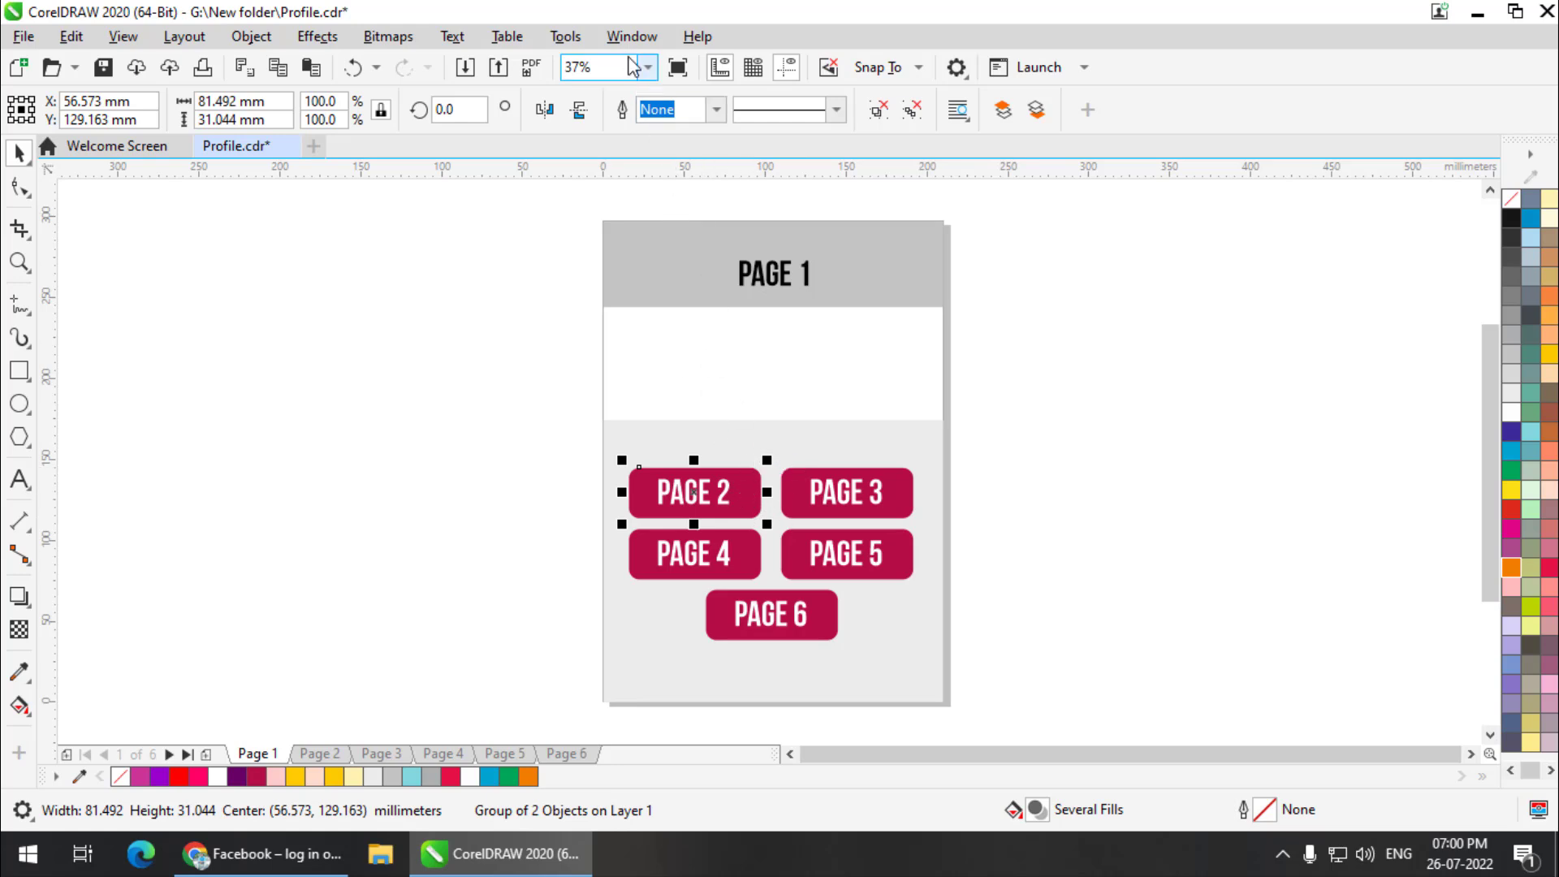
- Show the Internet toolbar and set the PAGE 2 button's link to Top Of Page 2
{"action": "left_click", "coordinate": [630, 36]}
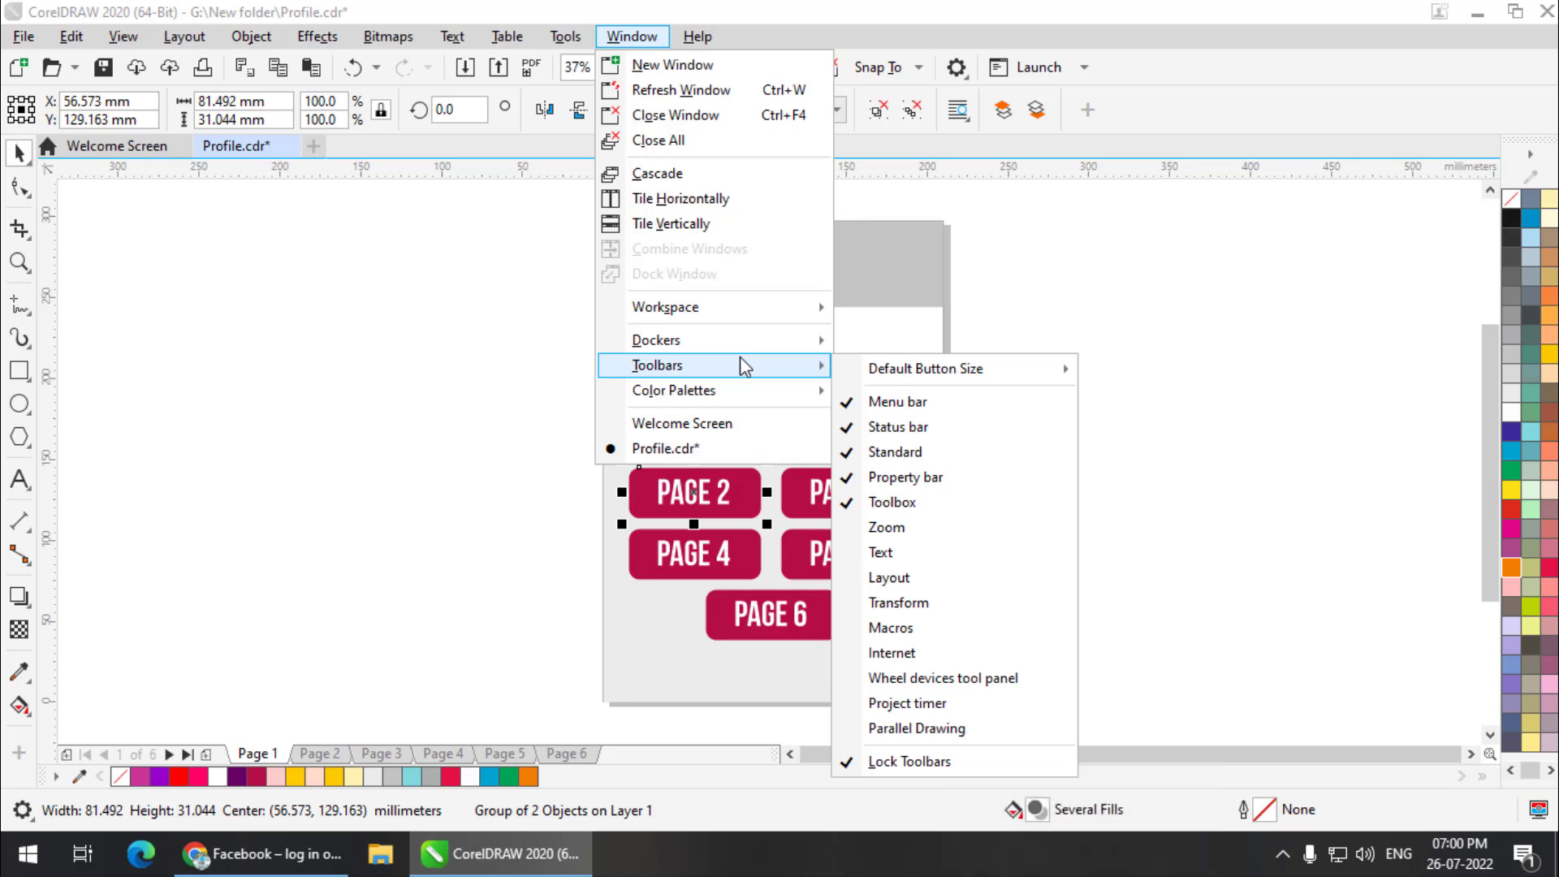
{"action": "mouse_move", "coordinate": [890, 653]}
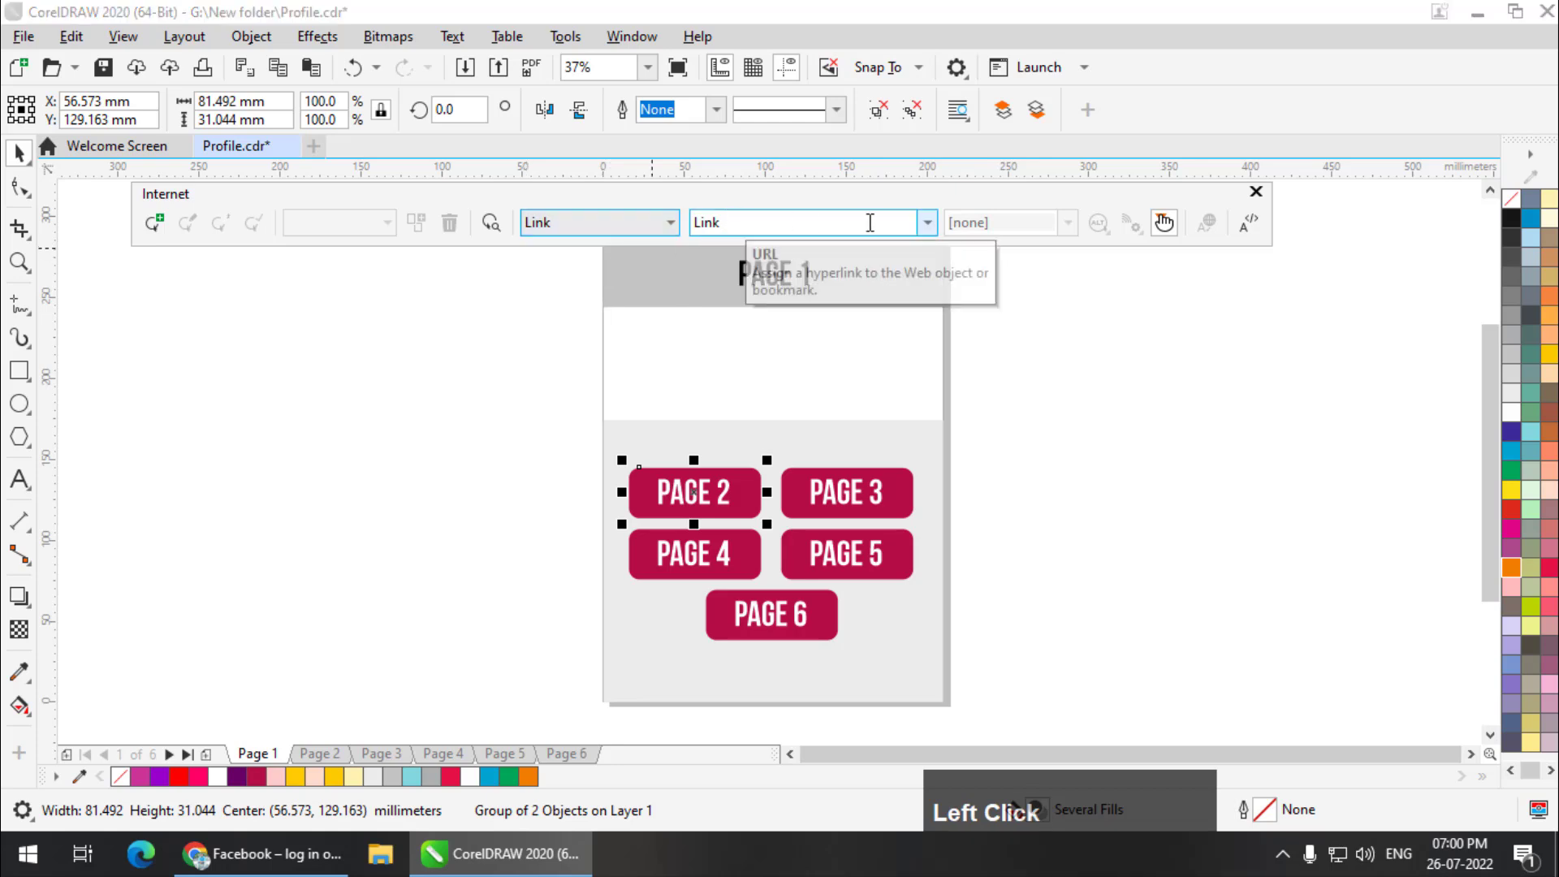
{"action": "left_click", "coordinate": [925, 222]}
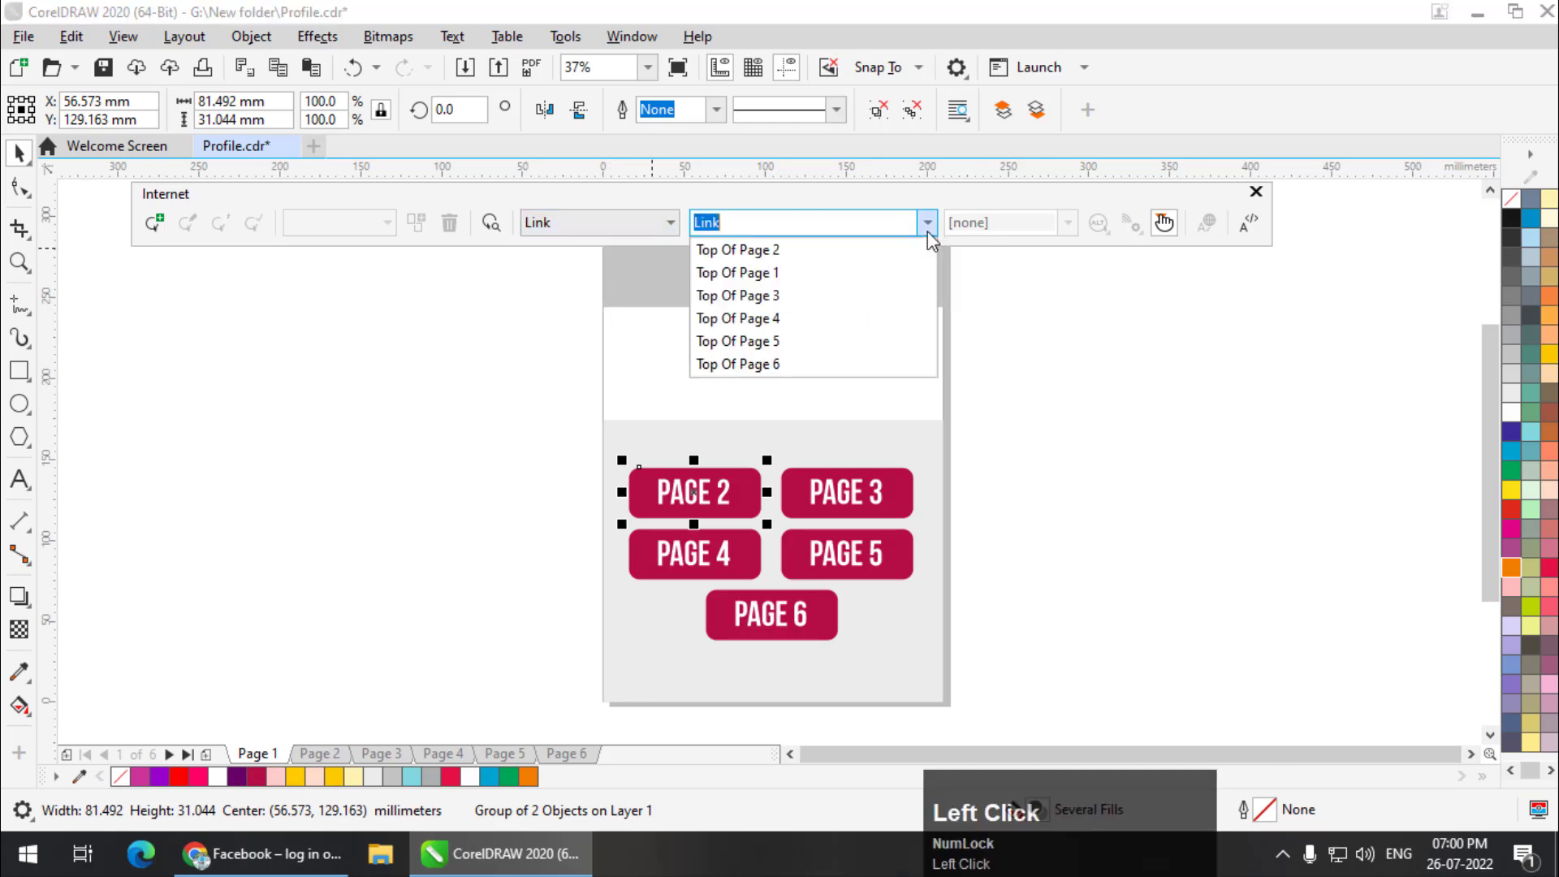
{"action": "mouse_move", "coordinate": [844, 273]}
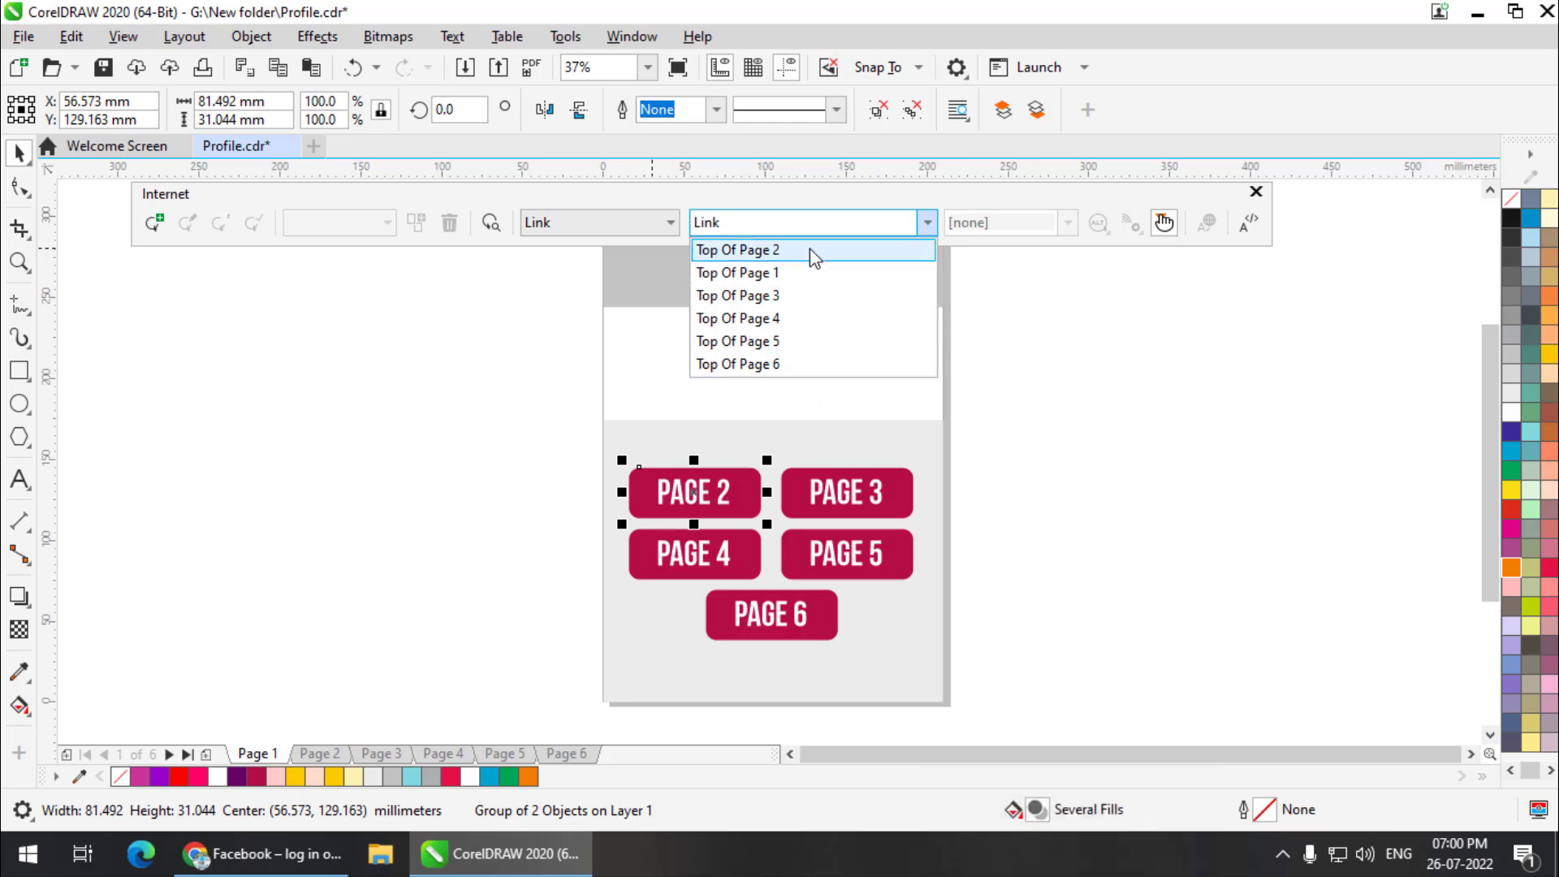
{"action": "left_click", "coordinate": [735, 249]}
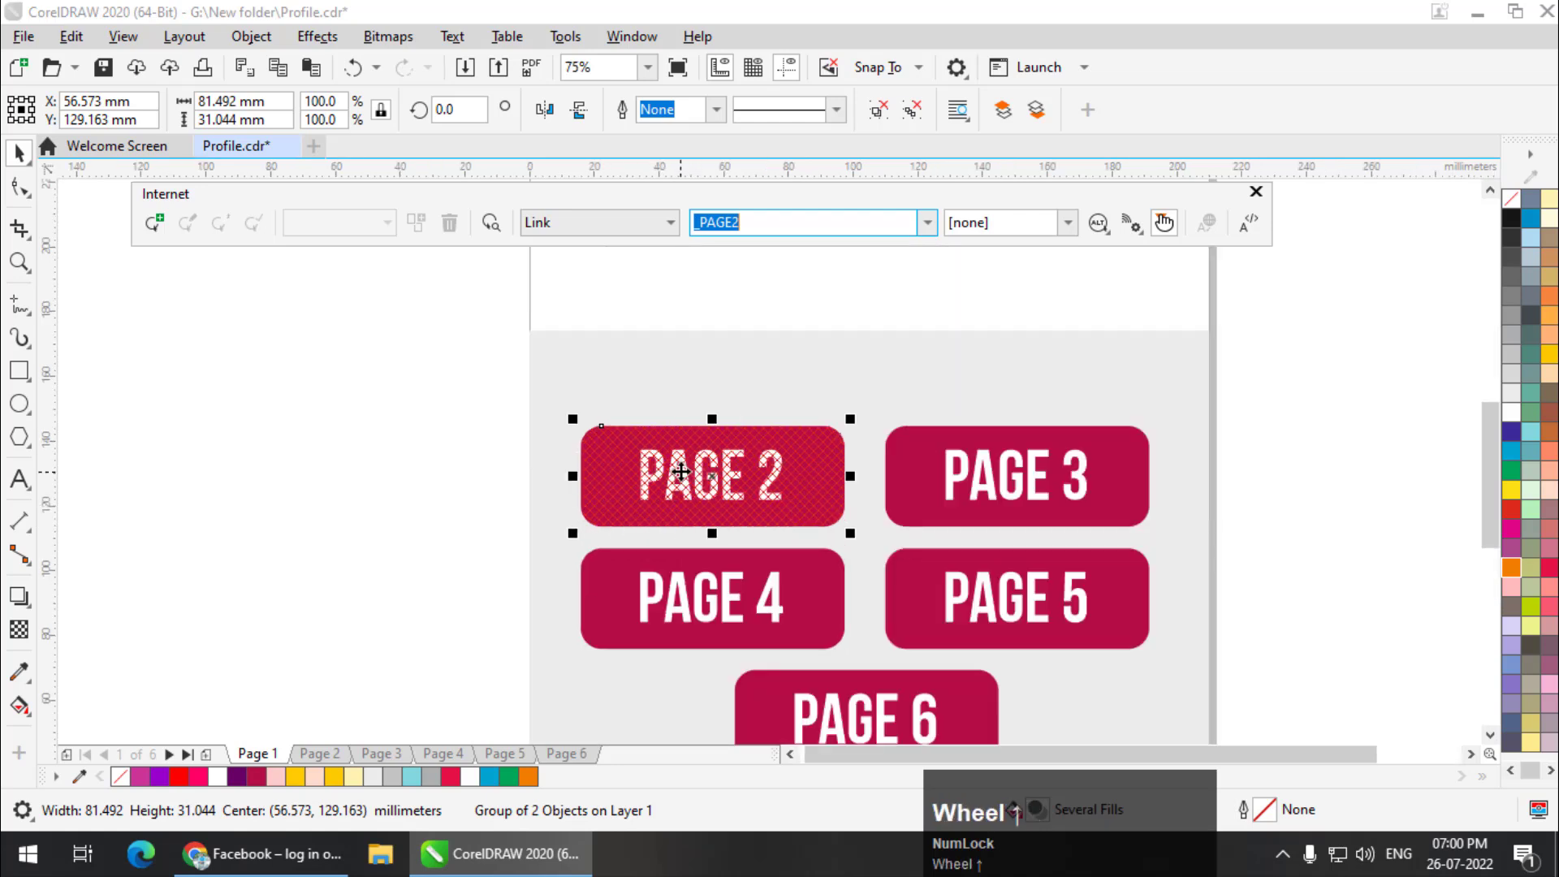
{"action": "mouse_move", "coordinate": [775, 505]}
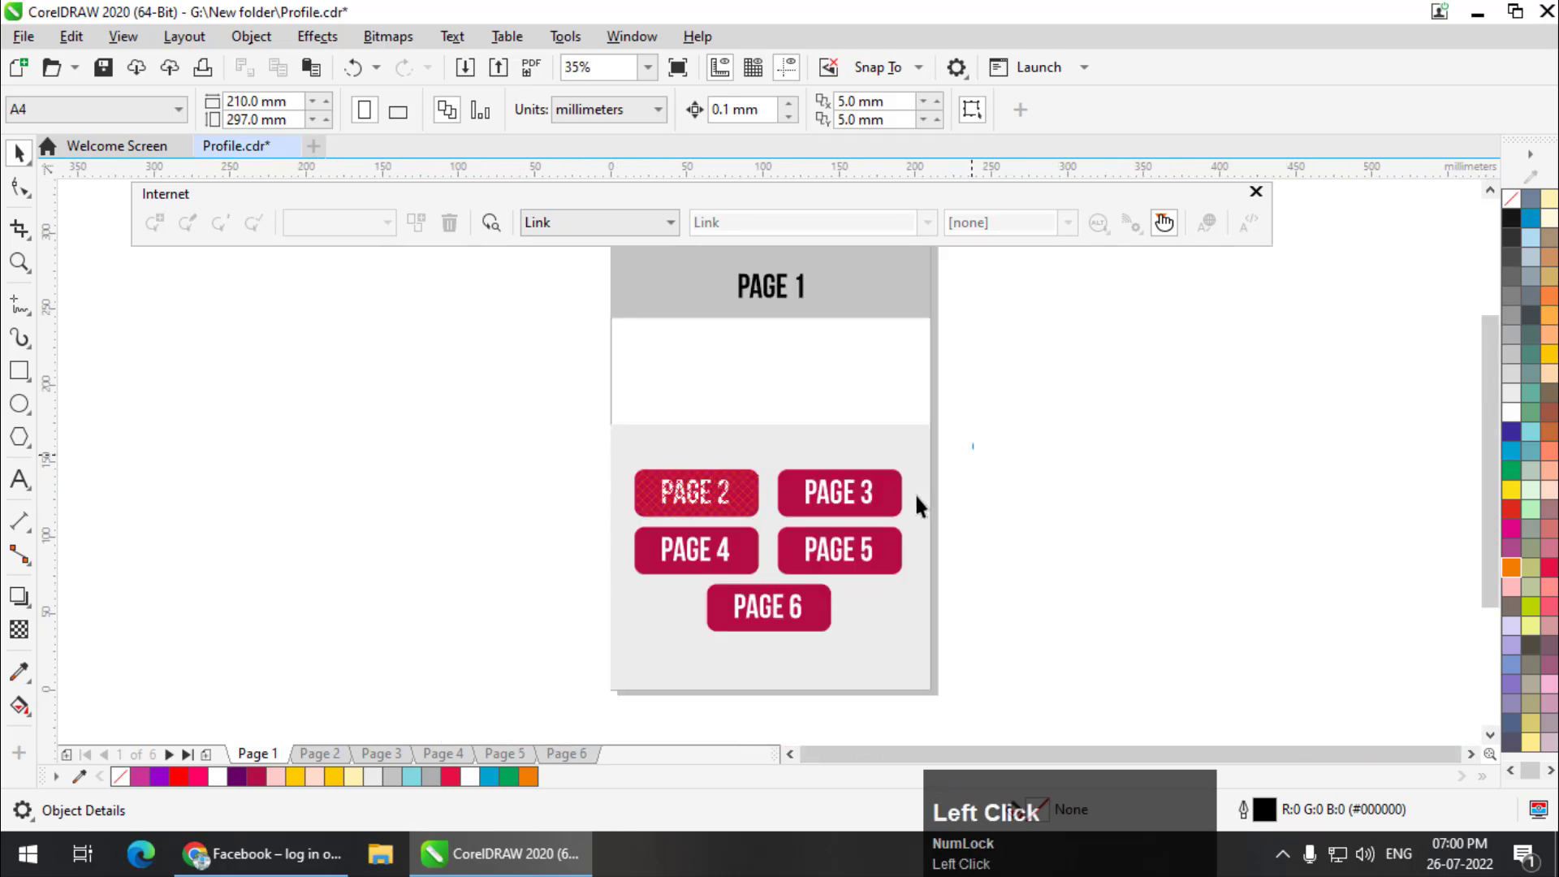
- Link the PAGE 3, 4, 5 and 6 buttons to Top Of Page 3, 4, 5 and 6
{"action": "left_click", "coordinate": [838, 492]}
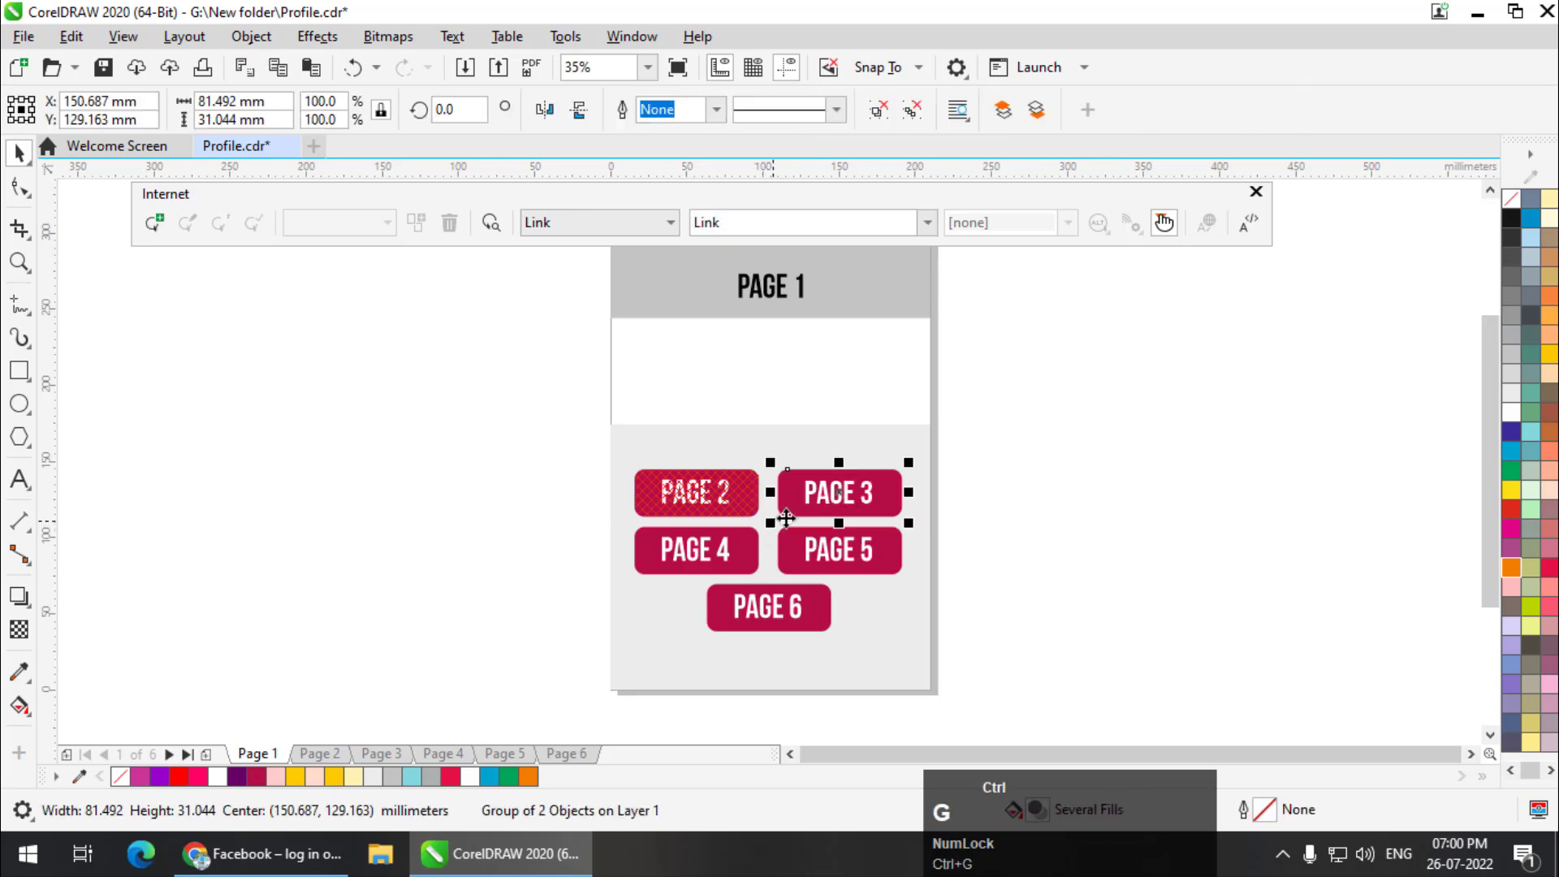
{"action": "left_click", "coordinate": [925, 222]}
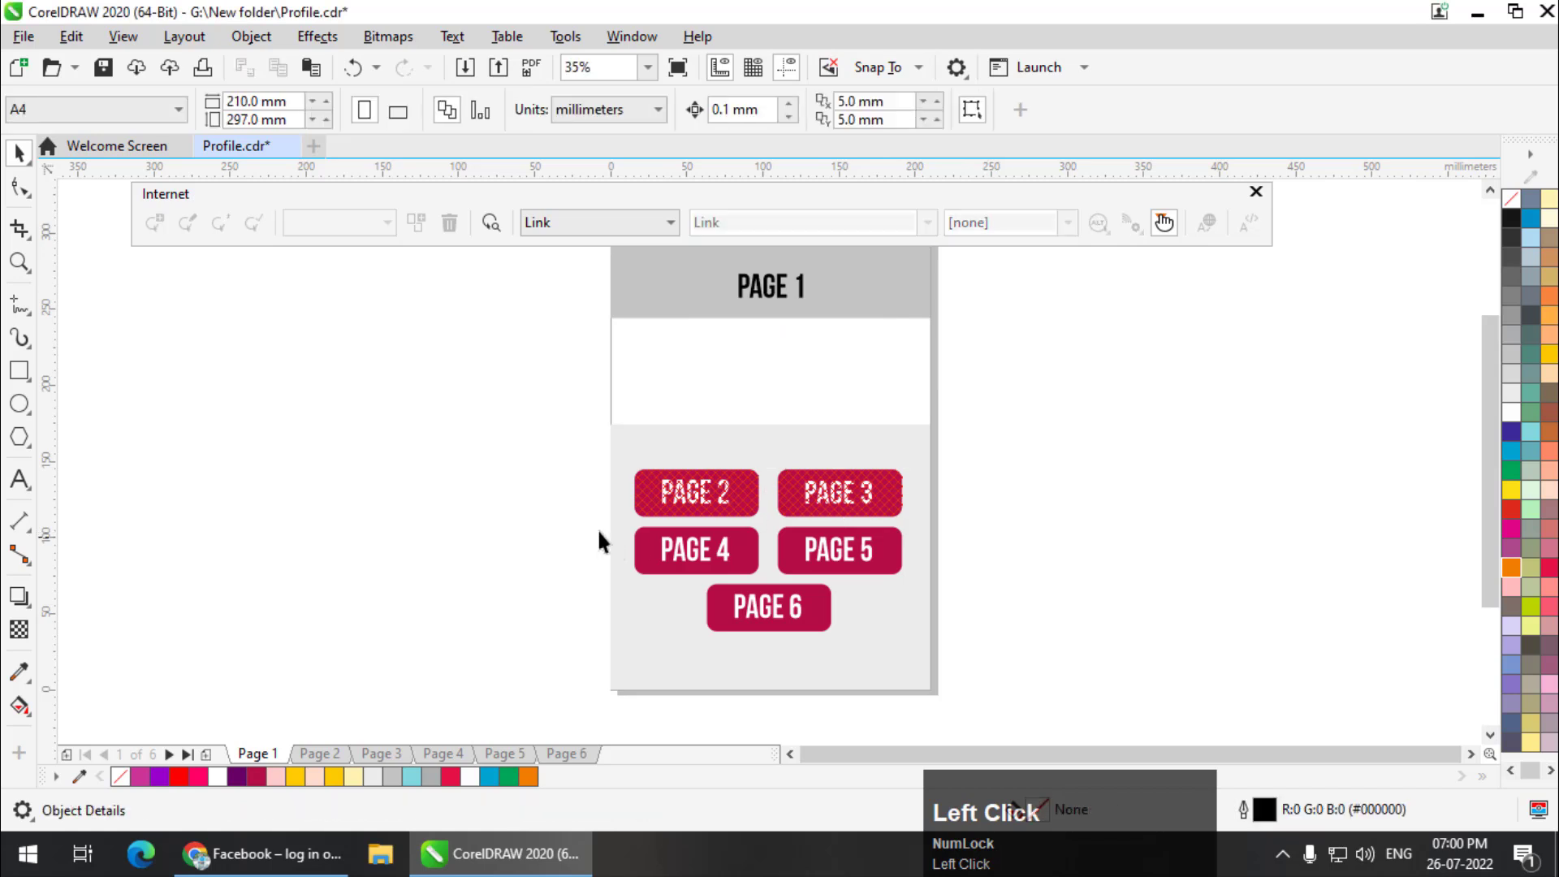
{"action": "left_click", "coordinate": [695, 549]}
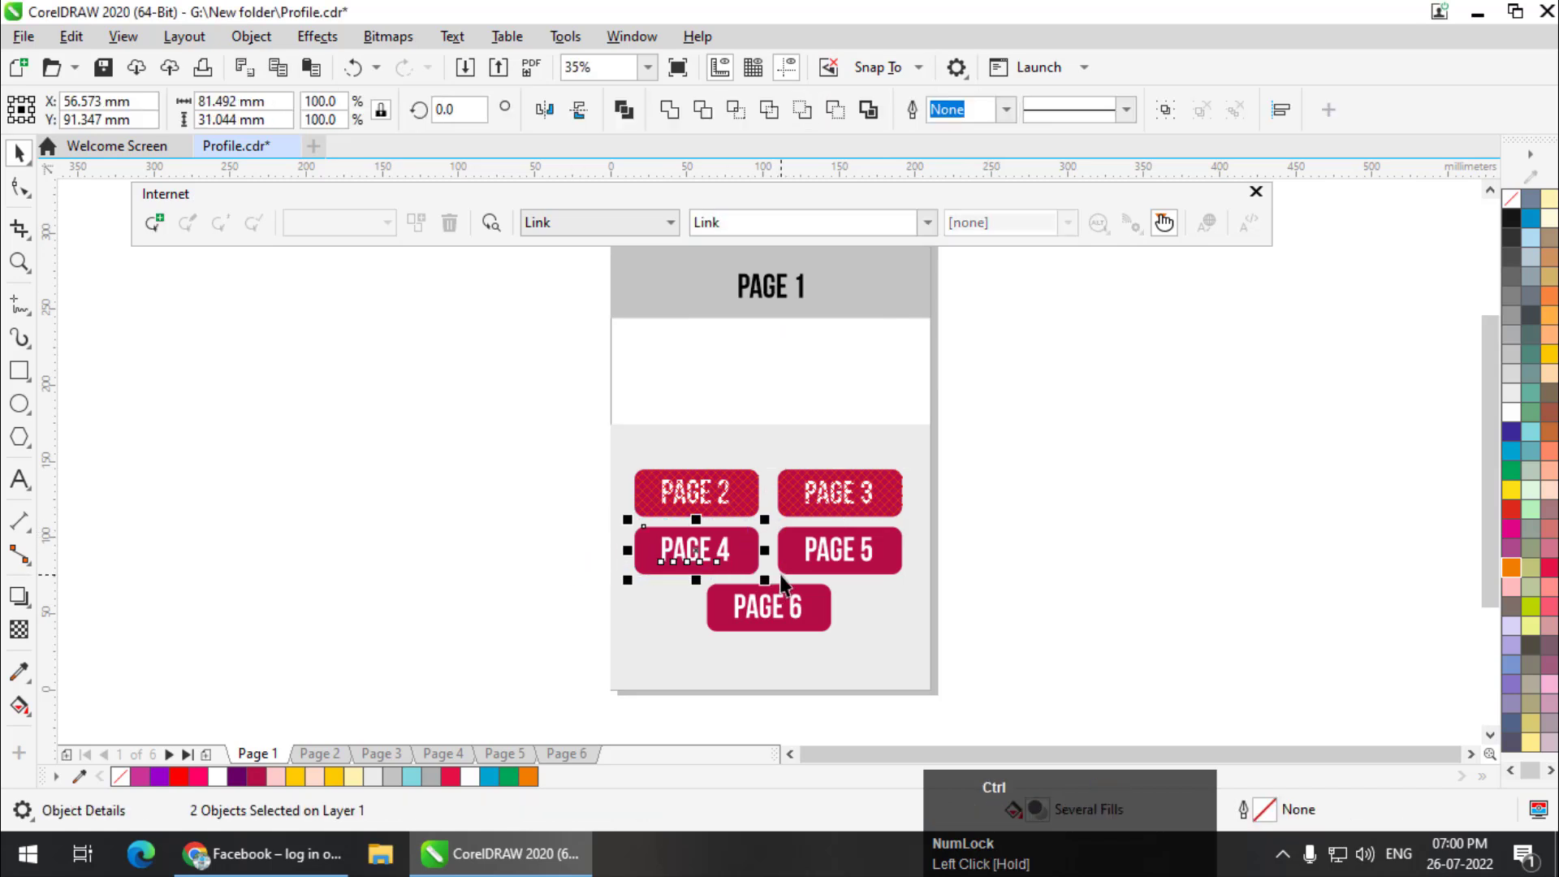
{"action": "mouse_move", "coordinate": [738, 550]}
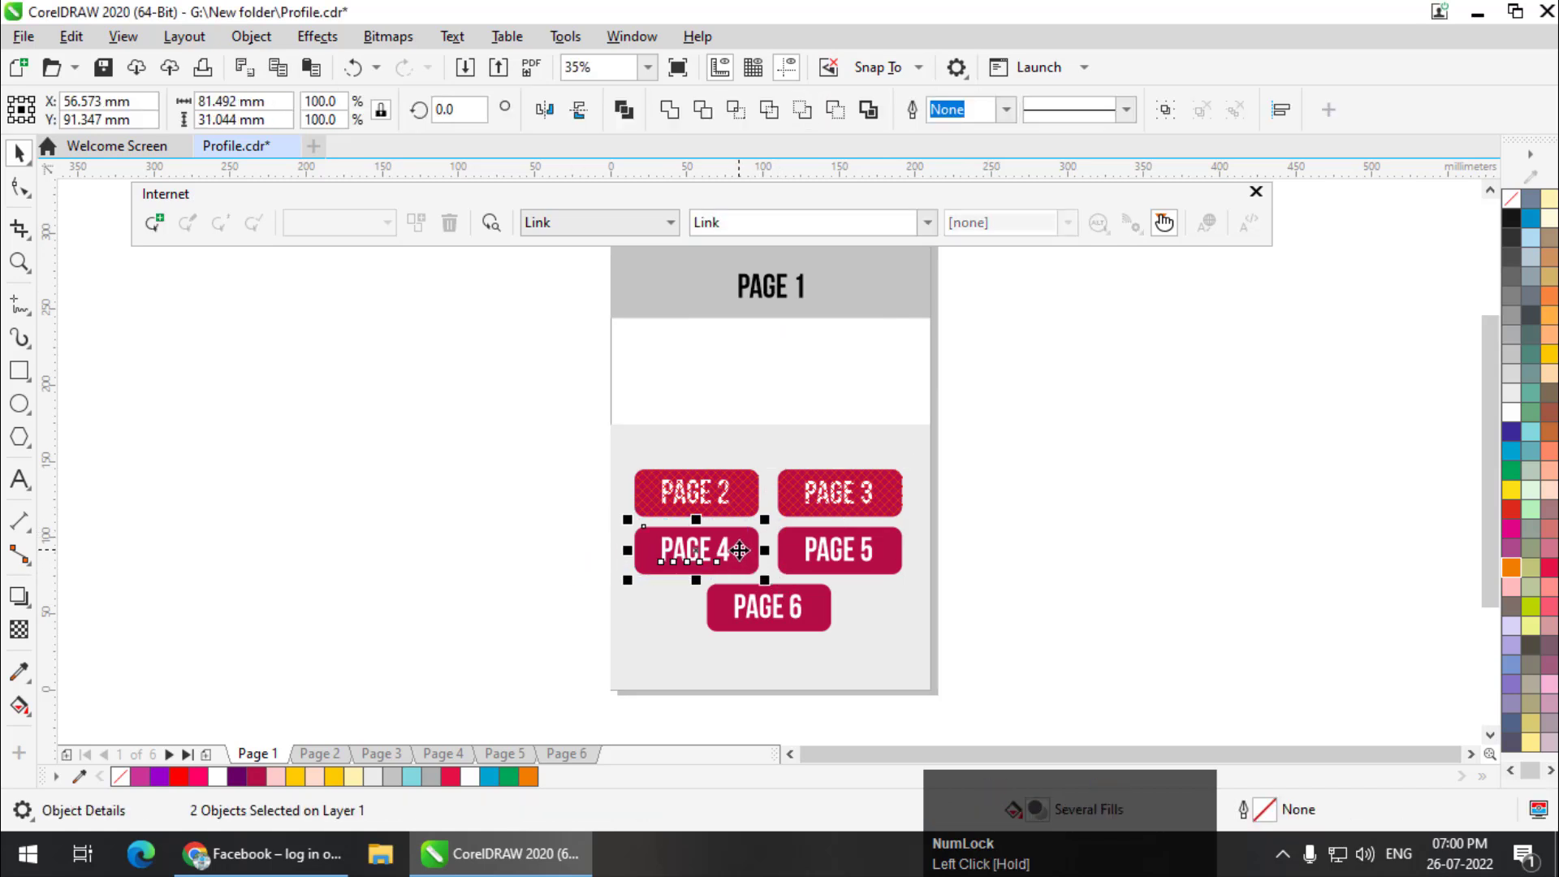
{"action": "left_click", "coordinate": [805, 222]}
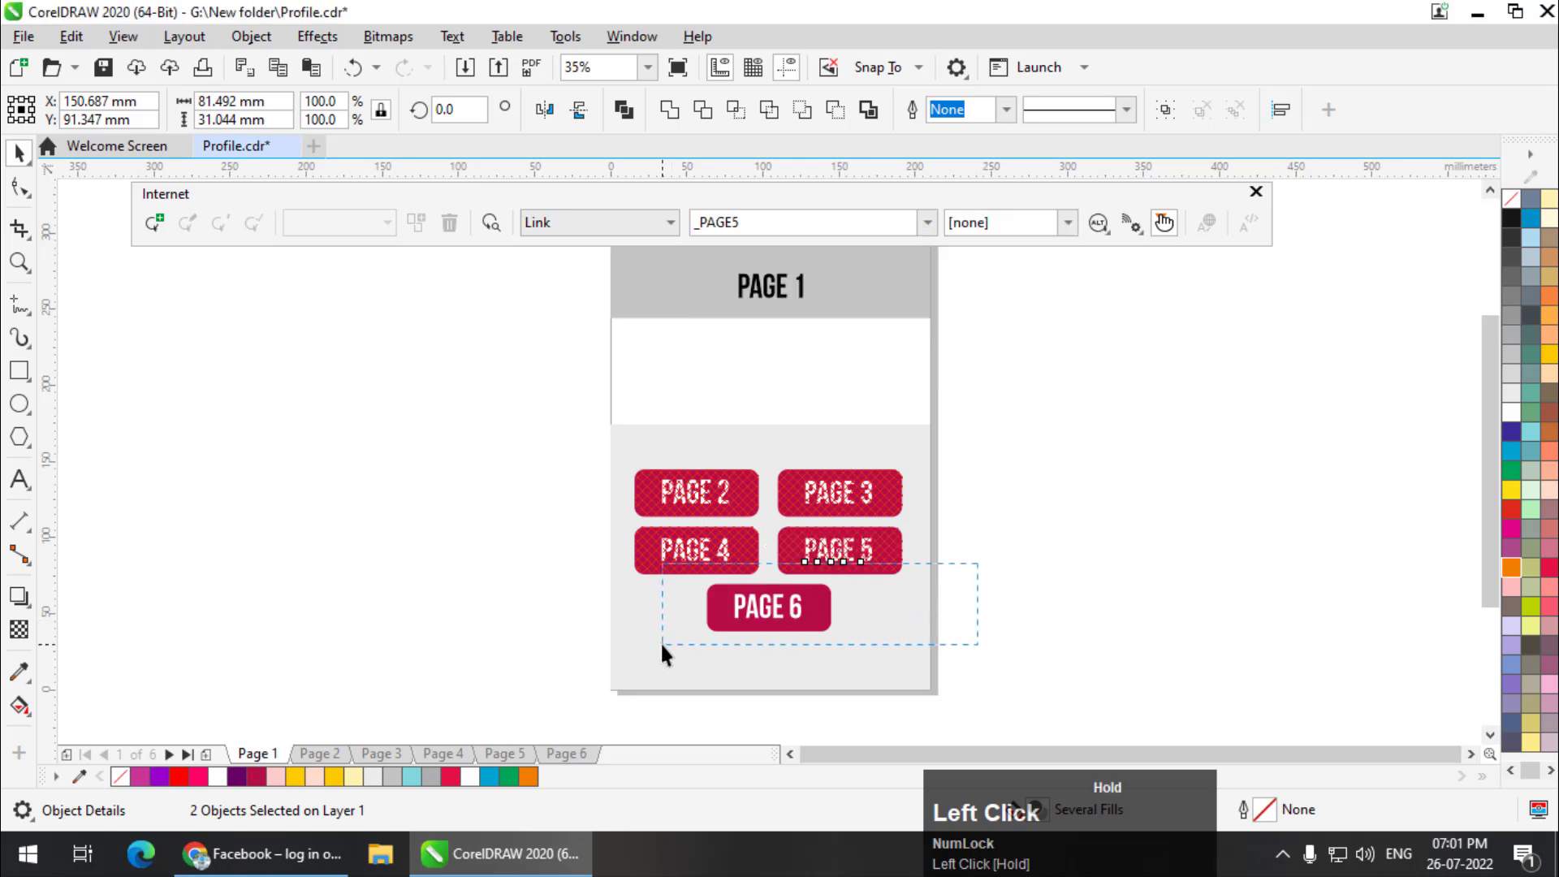
{"action": "left_click", "coordinate": [926, 222]}
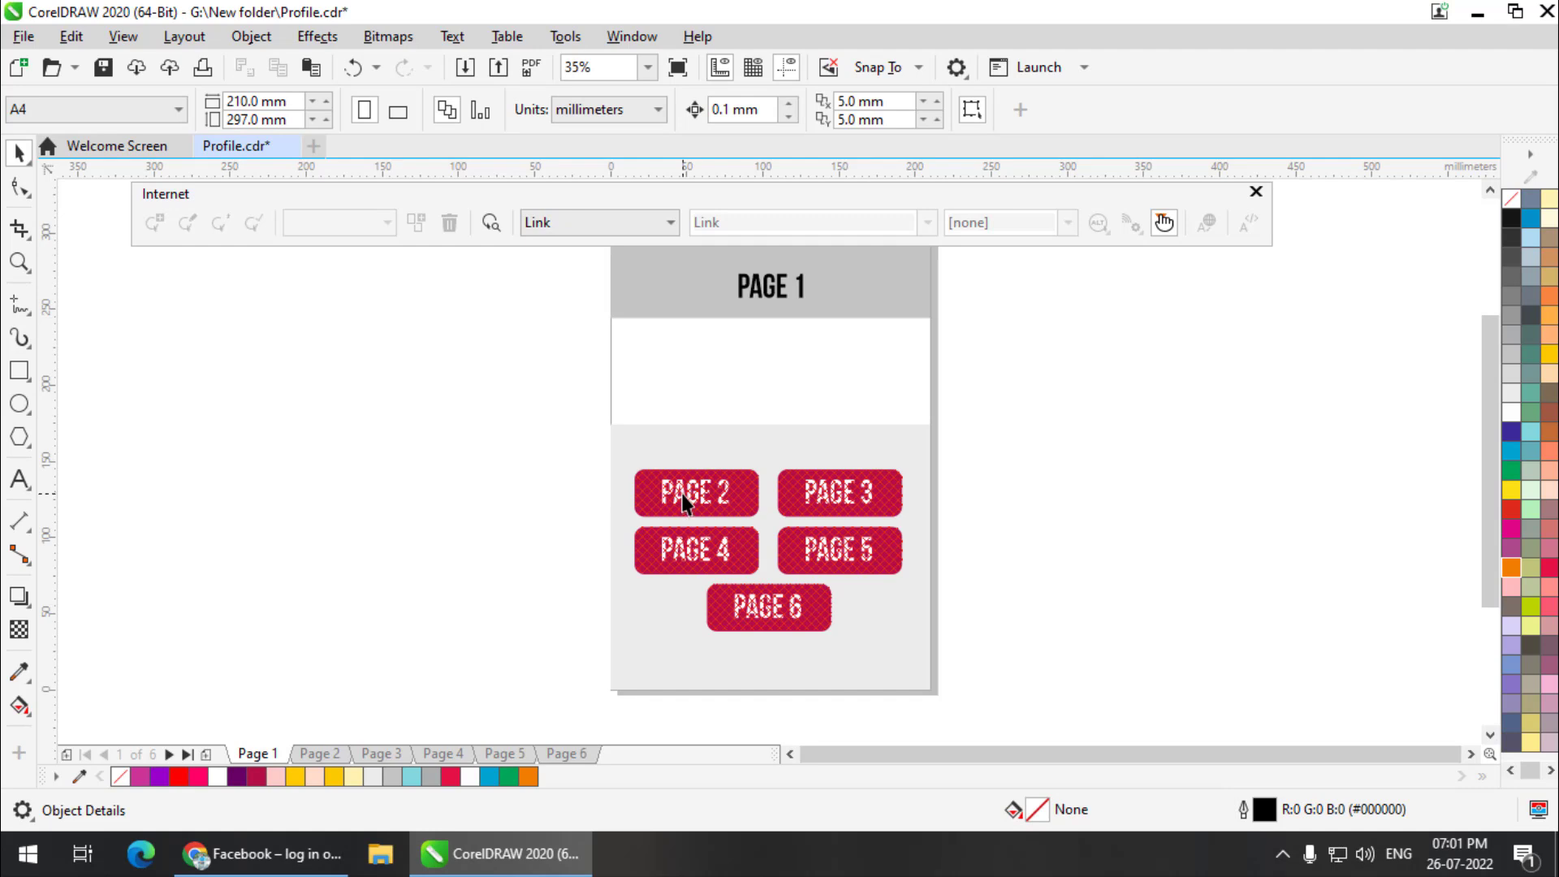
{"action": "mouse_move", "coordinate": [685, 494]}
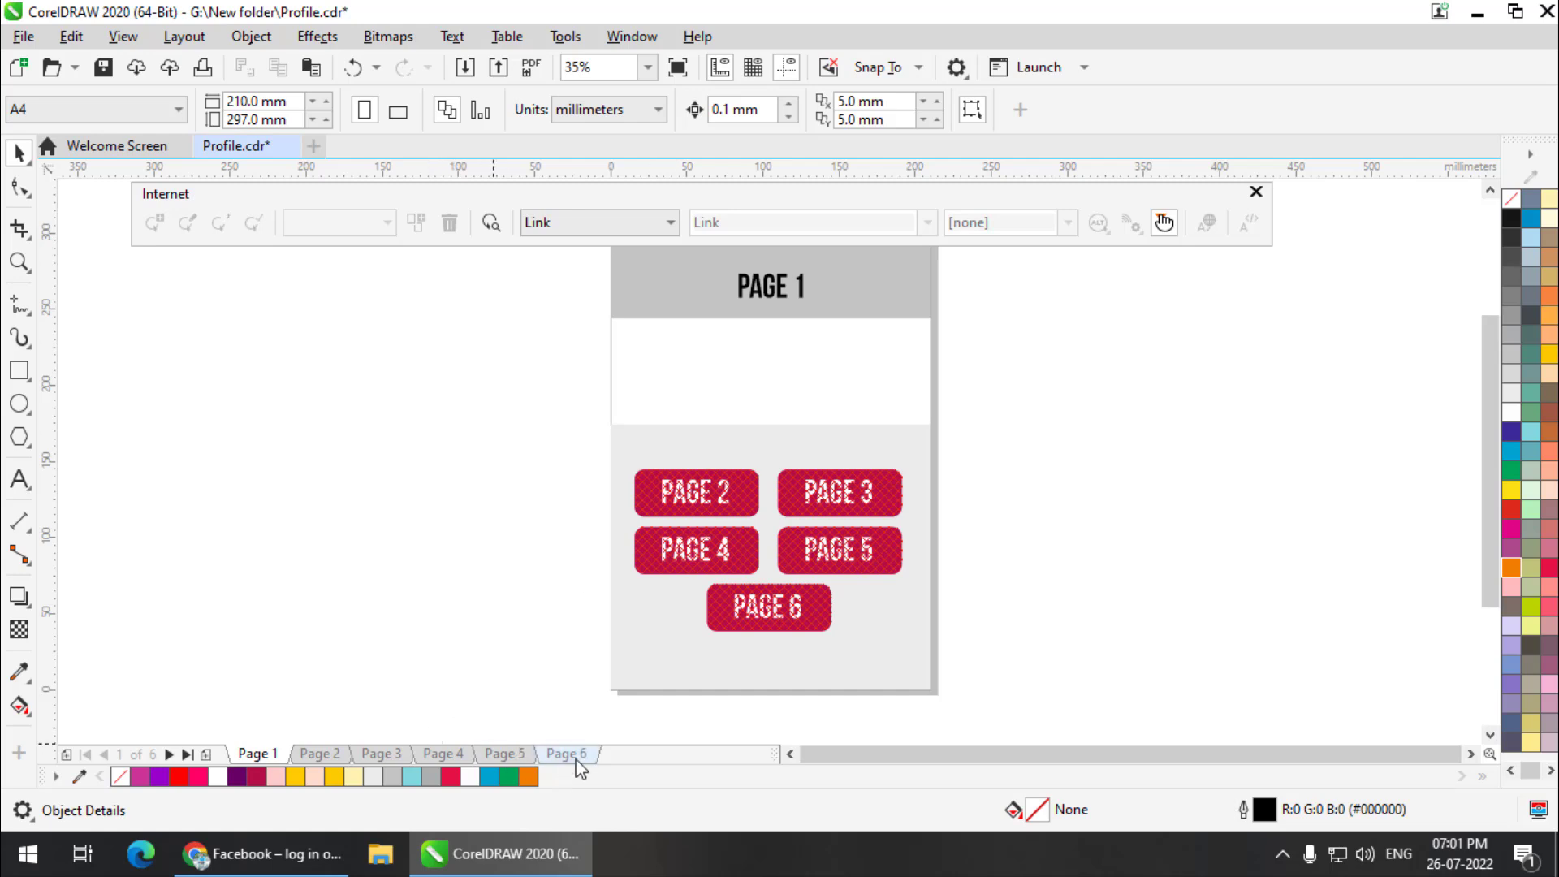
- On Page 6, select the HOME text and link it to the _PAGE1 bookmark
{"action": "left_click", "coordinate": [566, 753]}
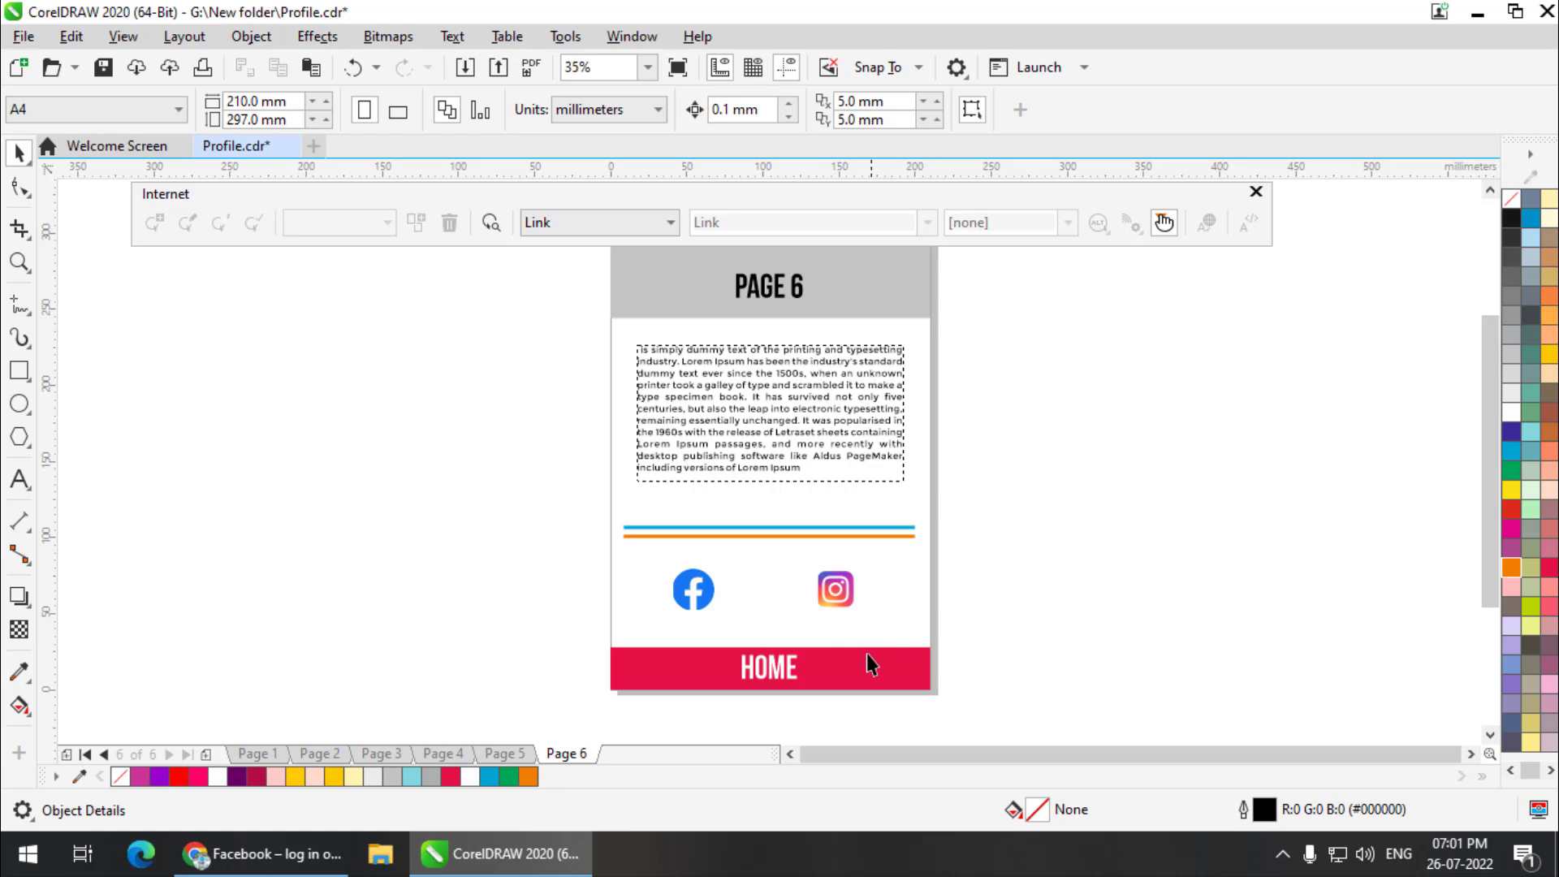
{"action": "mouse_move", "coordinate": [837, 656]}
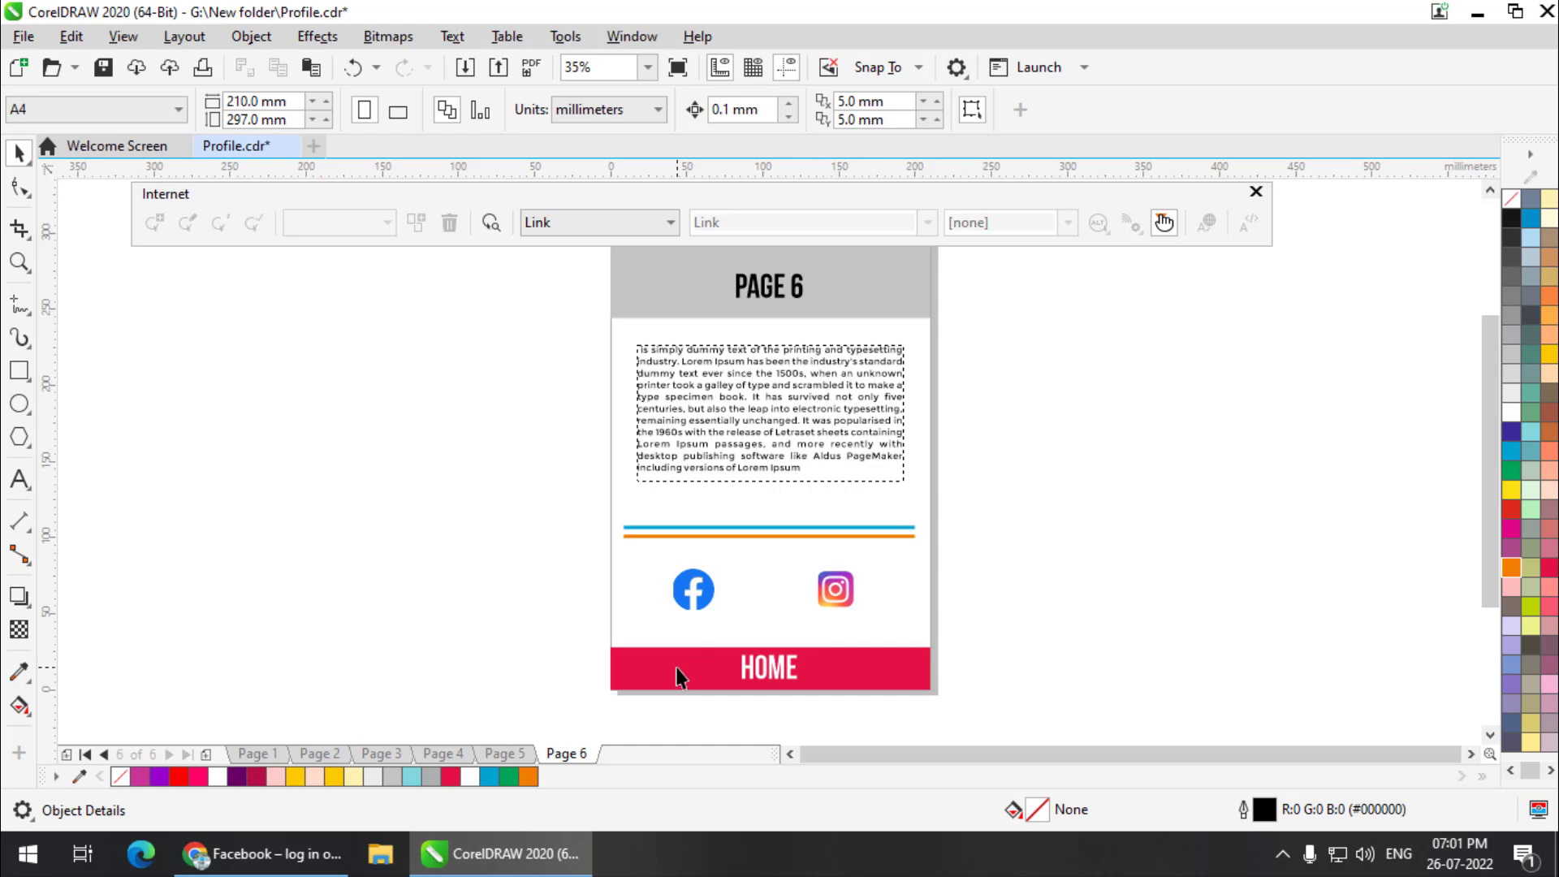
{"action": "mouse_move", "coordinate": [694, 673]}
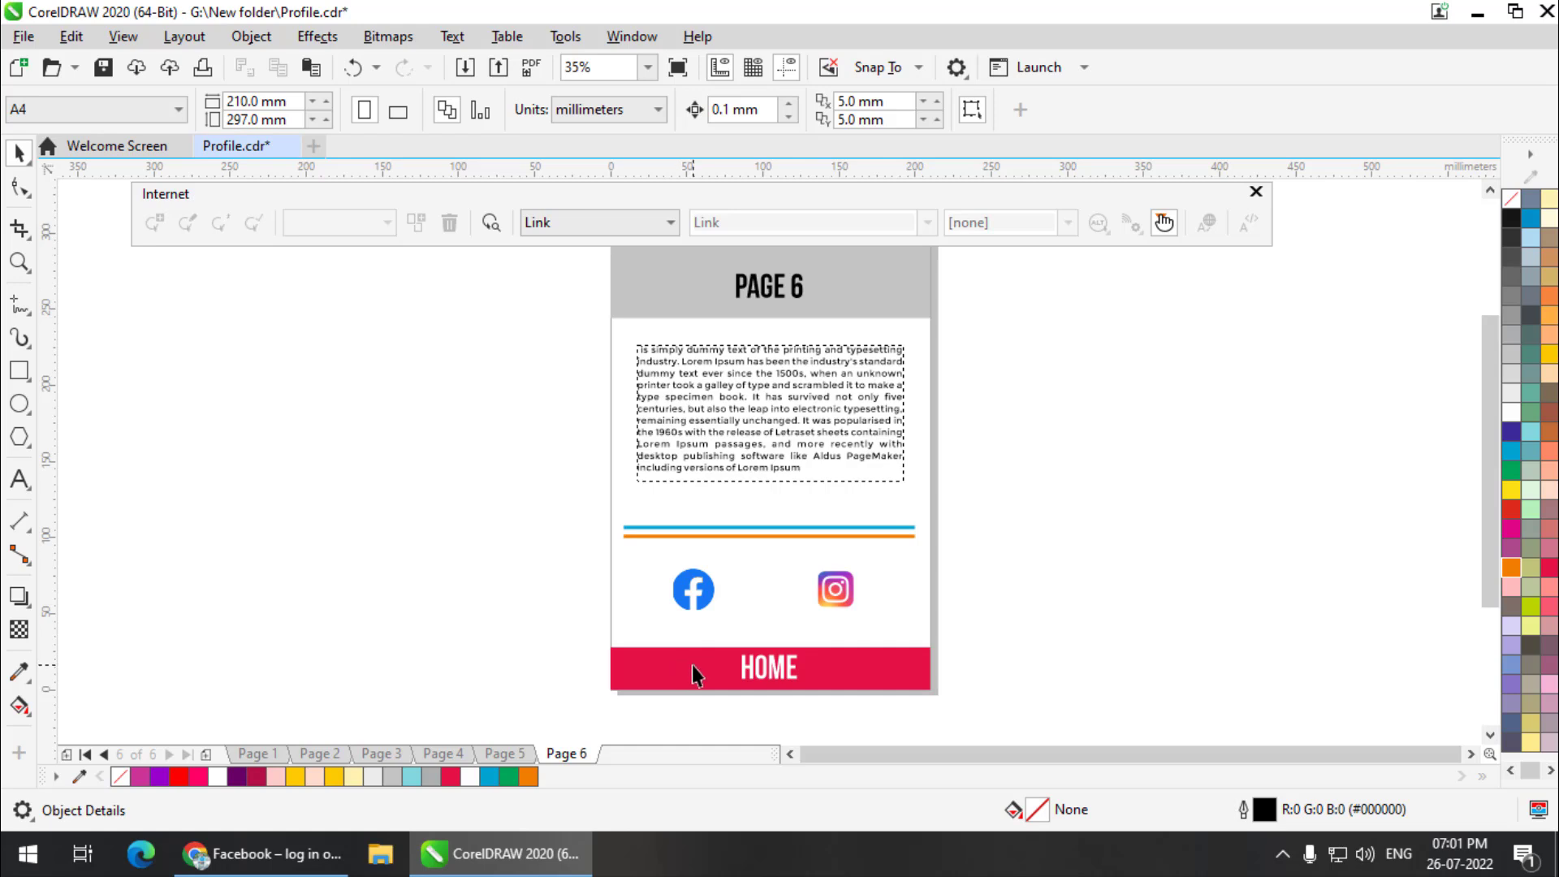
{"action": "left_click", "coordinate": [767, 668]}
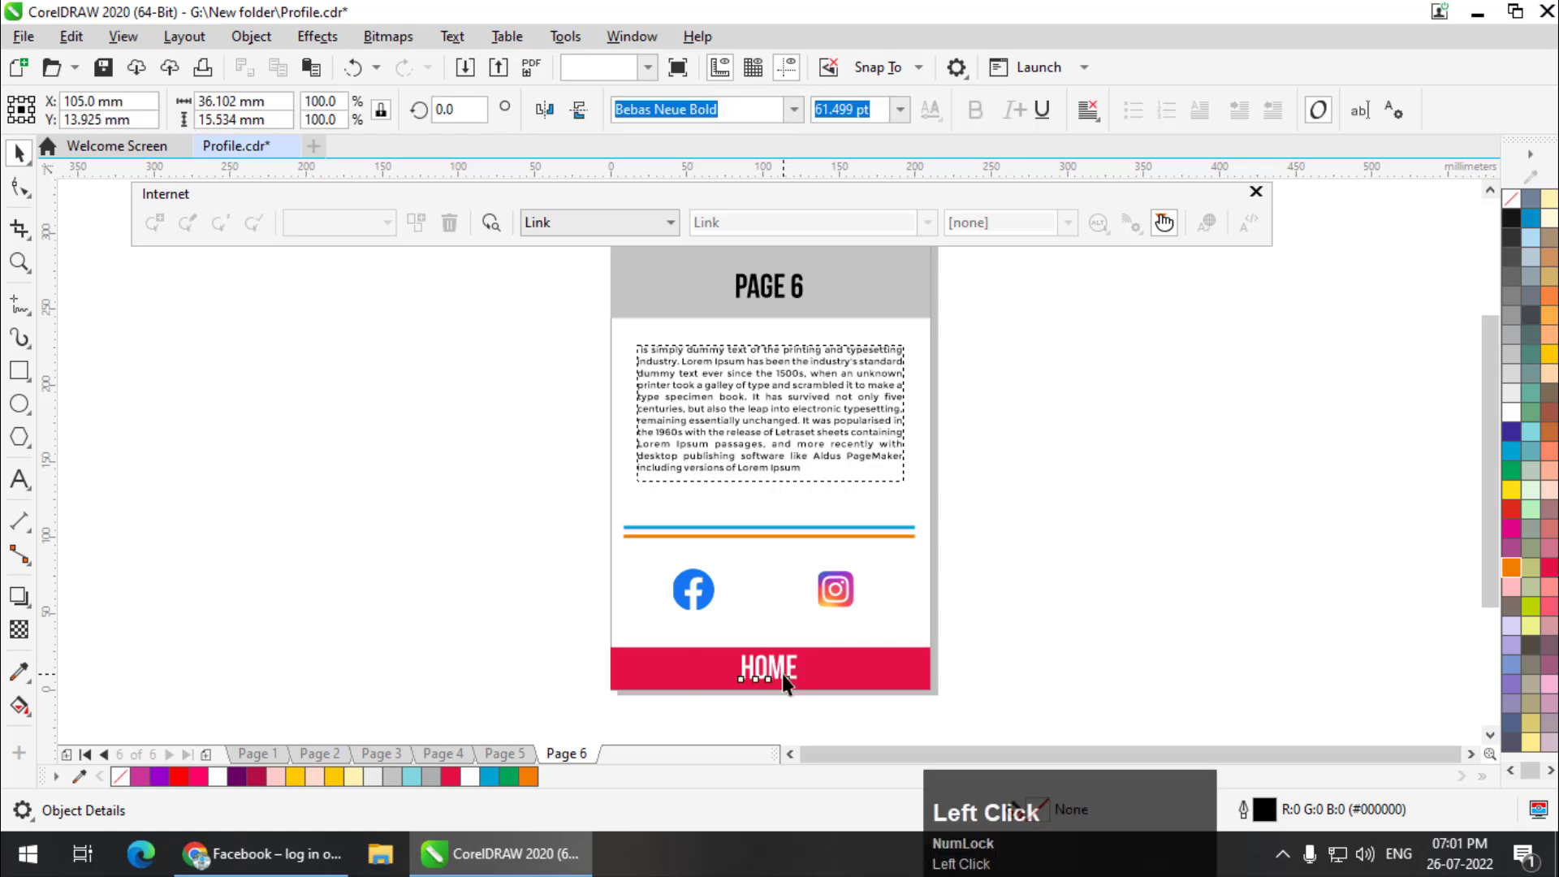
{"action": "left_click", "coordinate": [771, 669]}
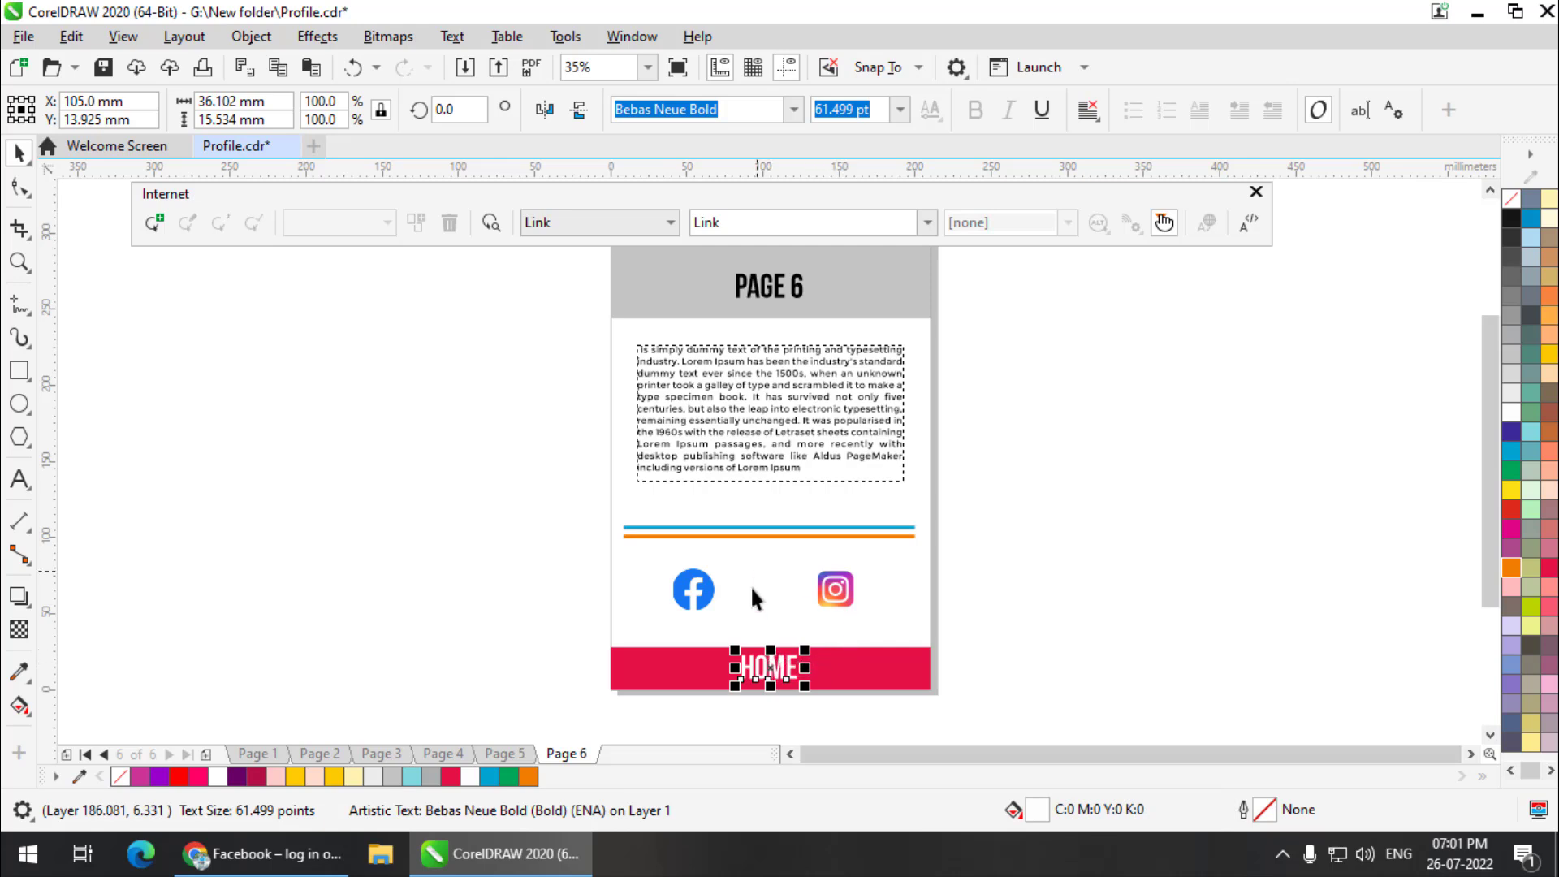
{"action": "mouse_move", "coordinate": [868, 350]}
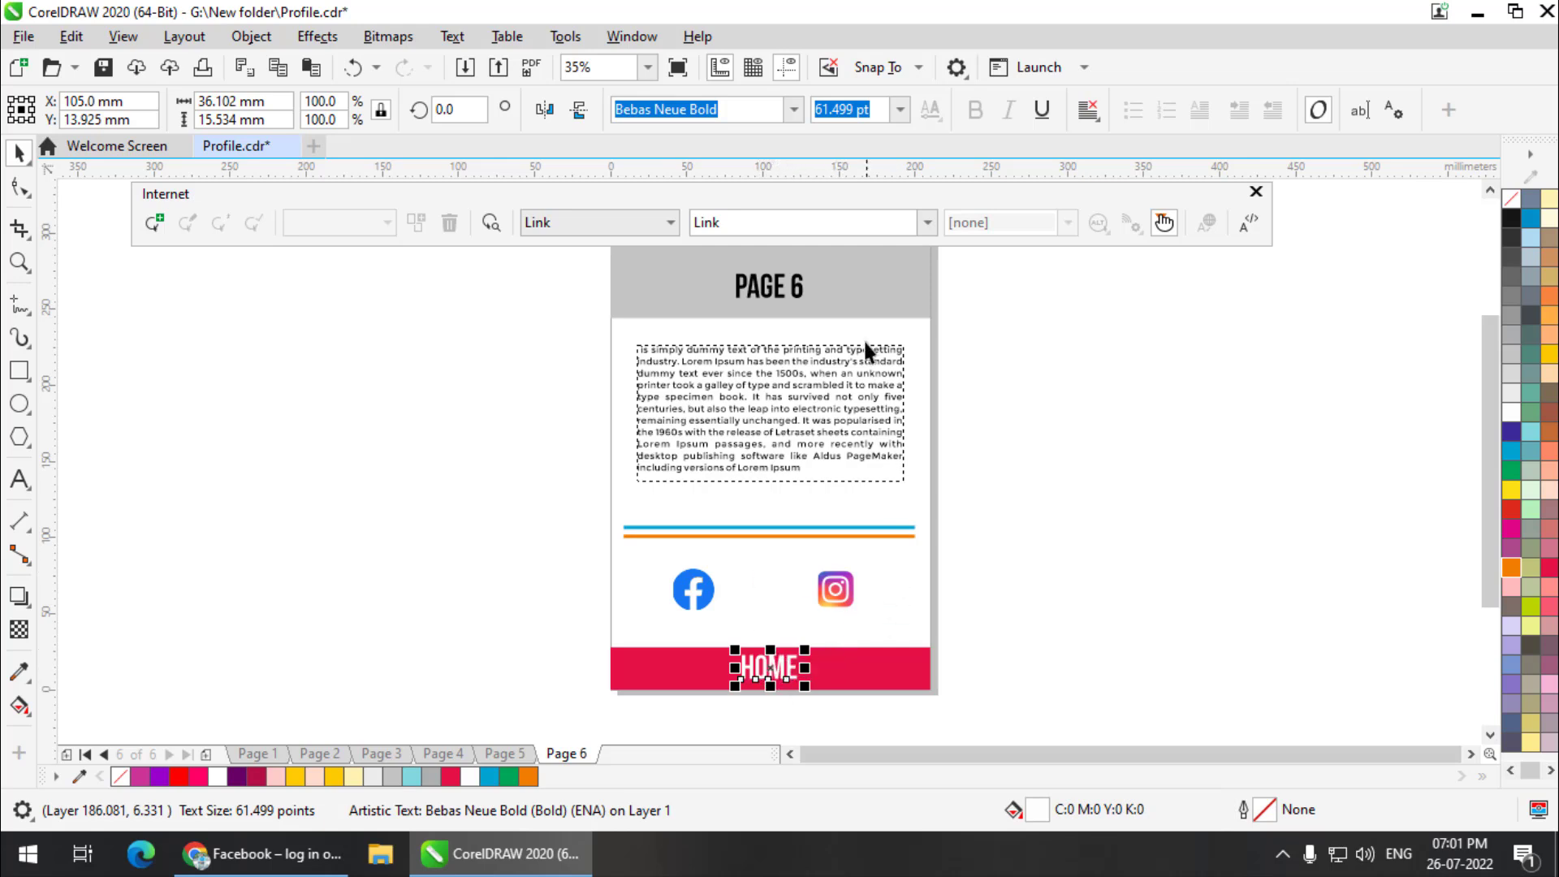
{"action": "left_click", "coordinate": [924, 222]}
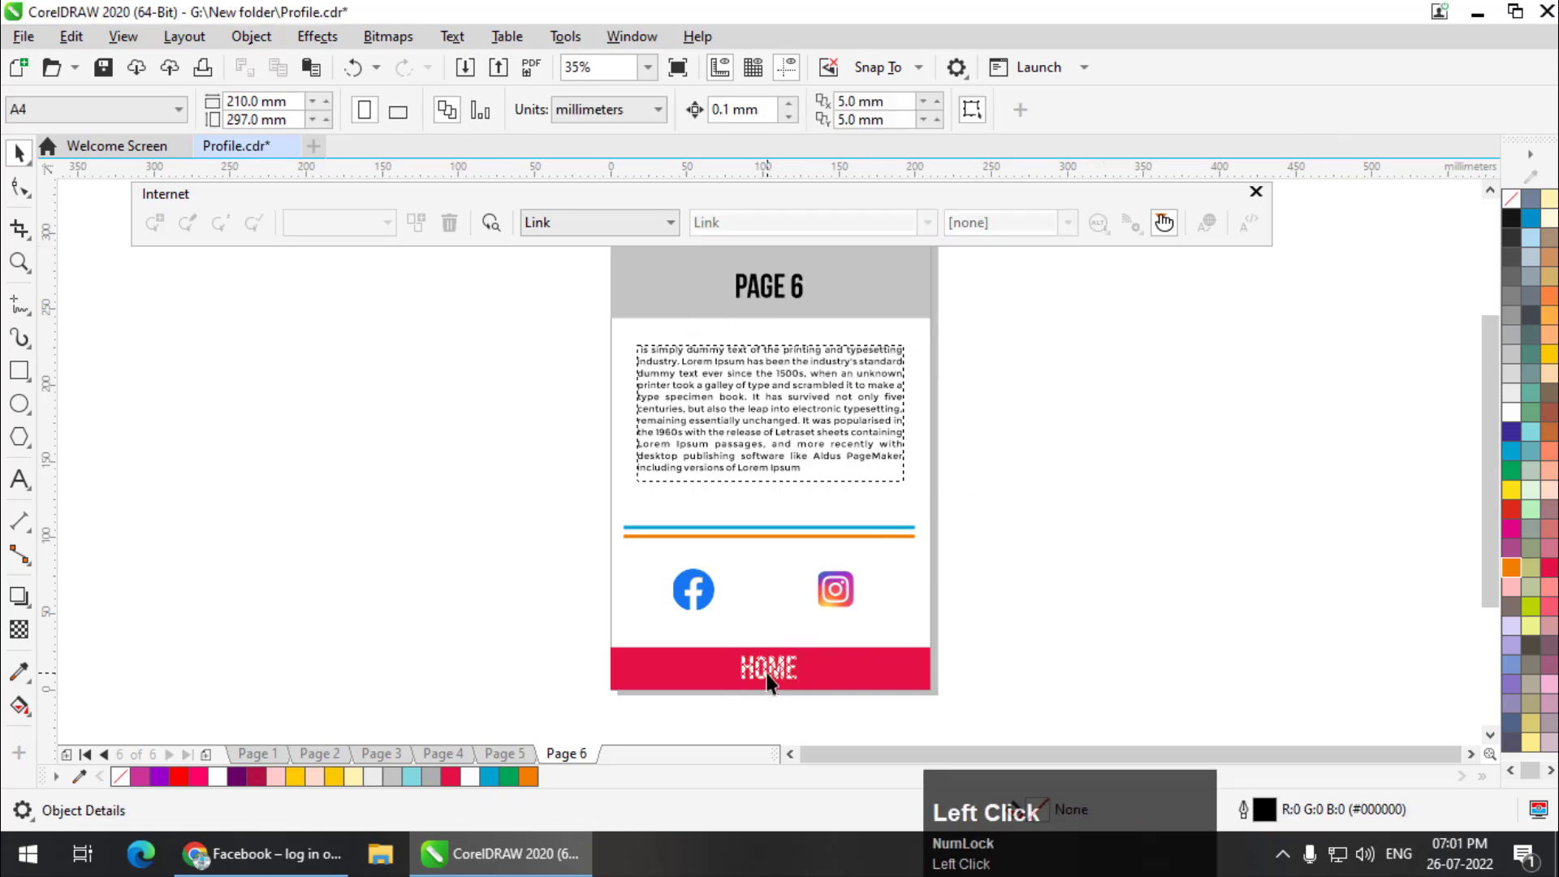
- Copy the linked HOME text from Page 6 and paste it onto the other pages
{"action": "left_click", "coordinate": [767, 668]}
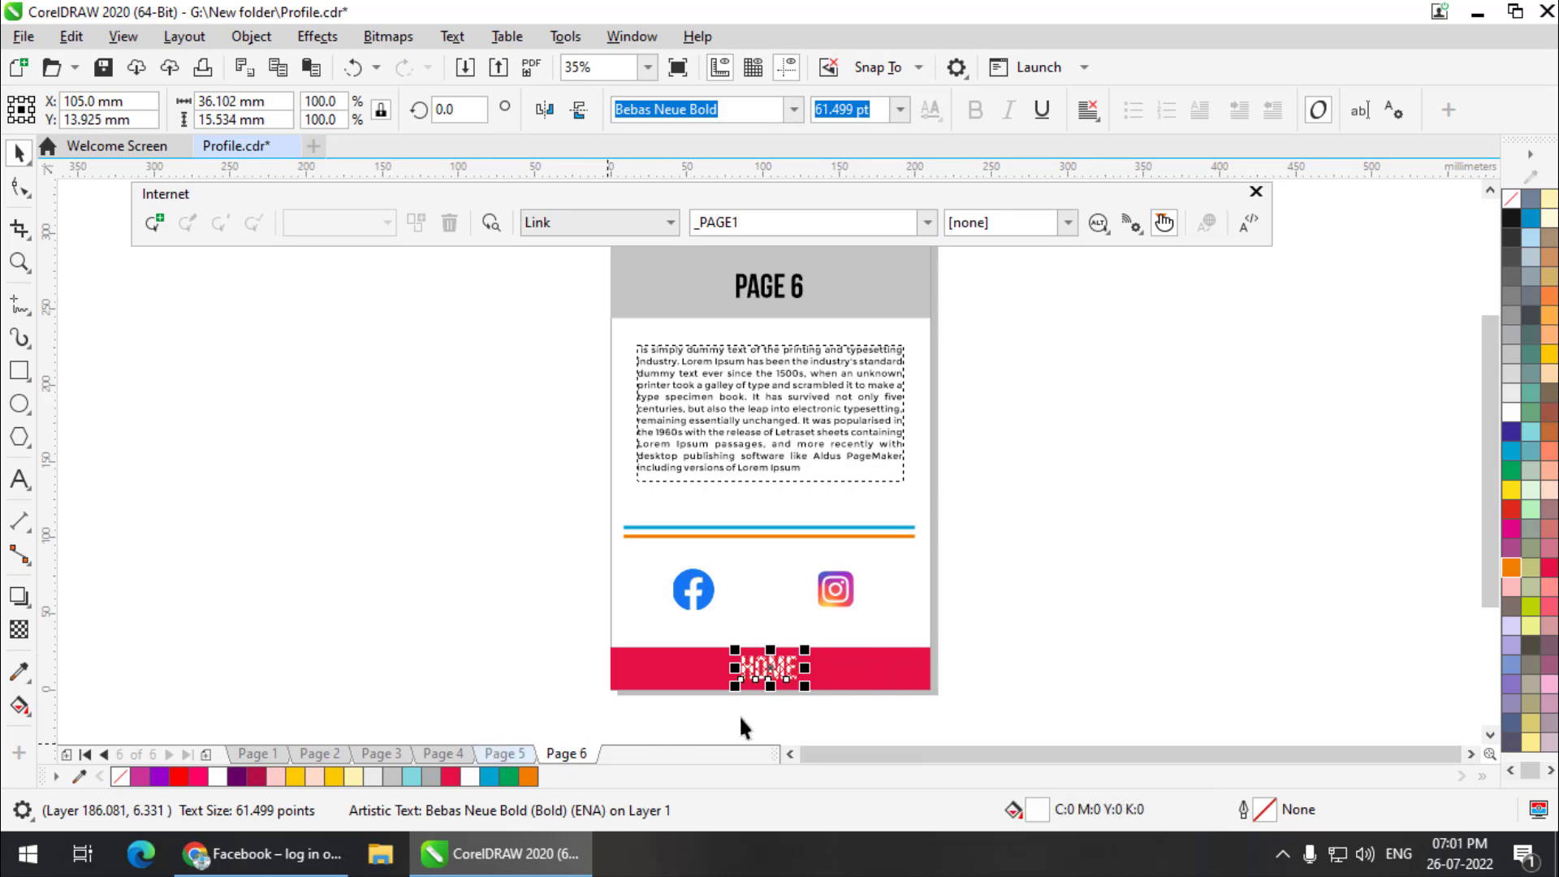
{"action": "key", "text": "Ctrl+c"}
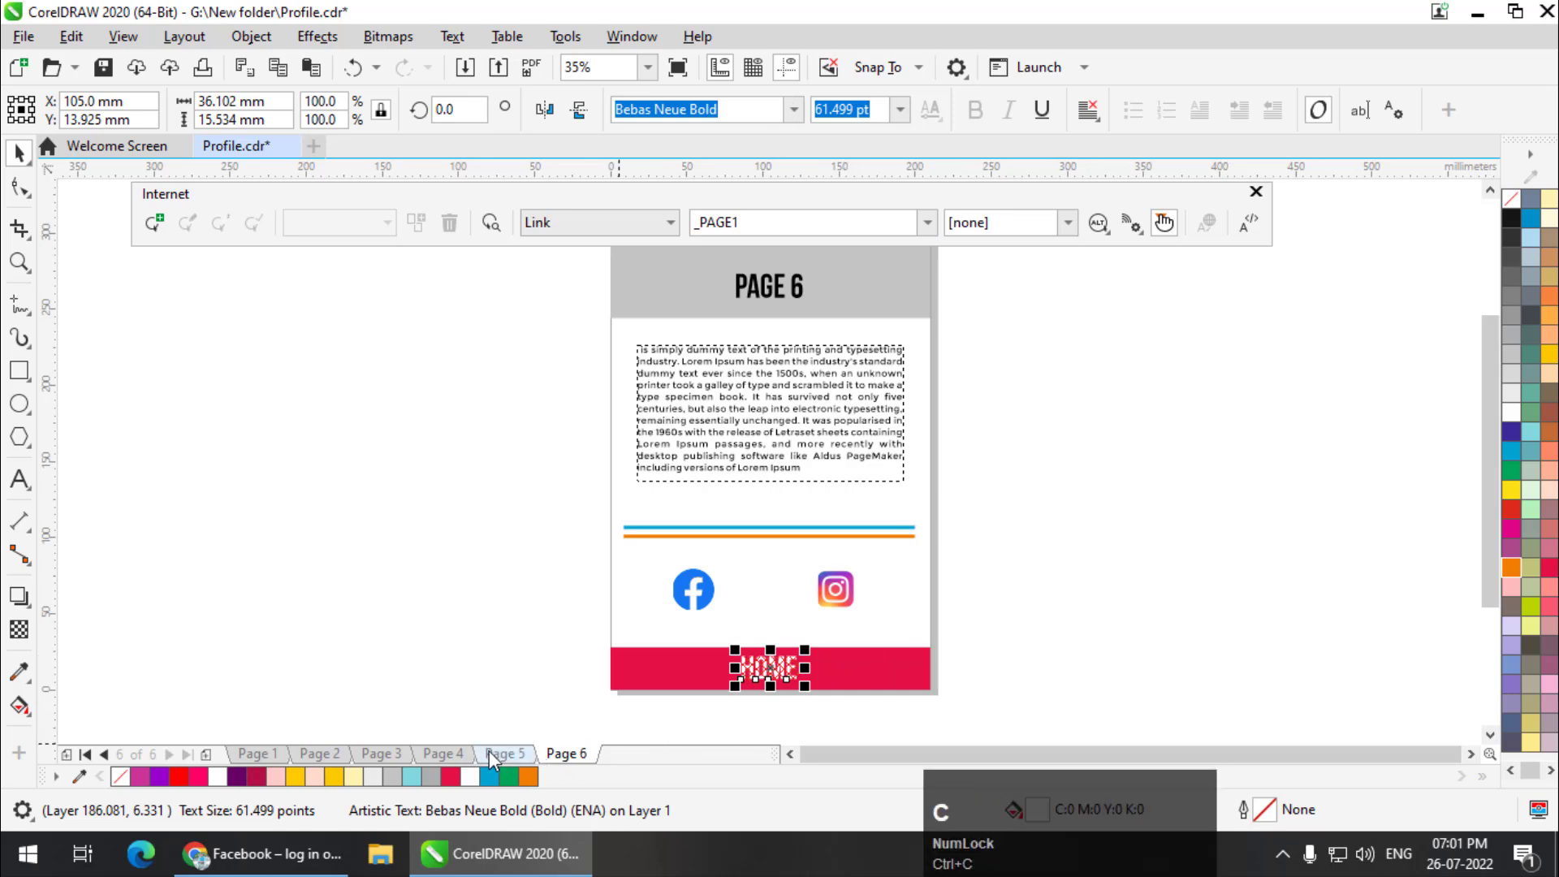
{"action": "left_click", "coordinate": [506, 752]}
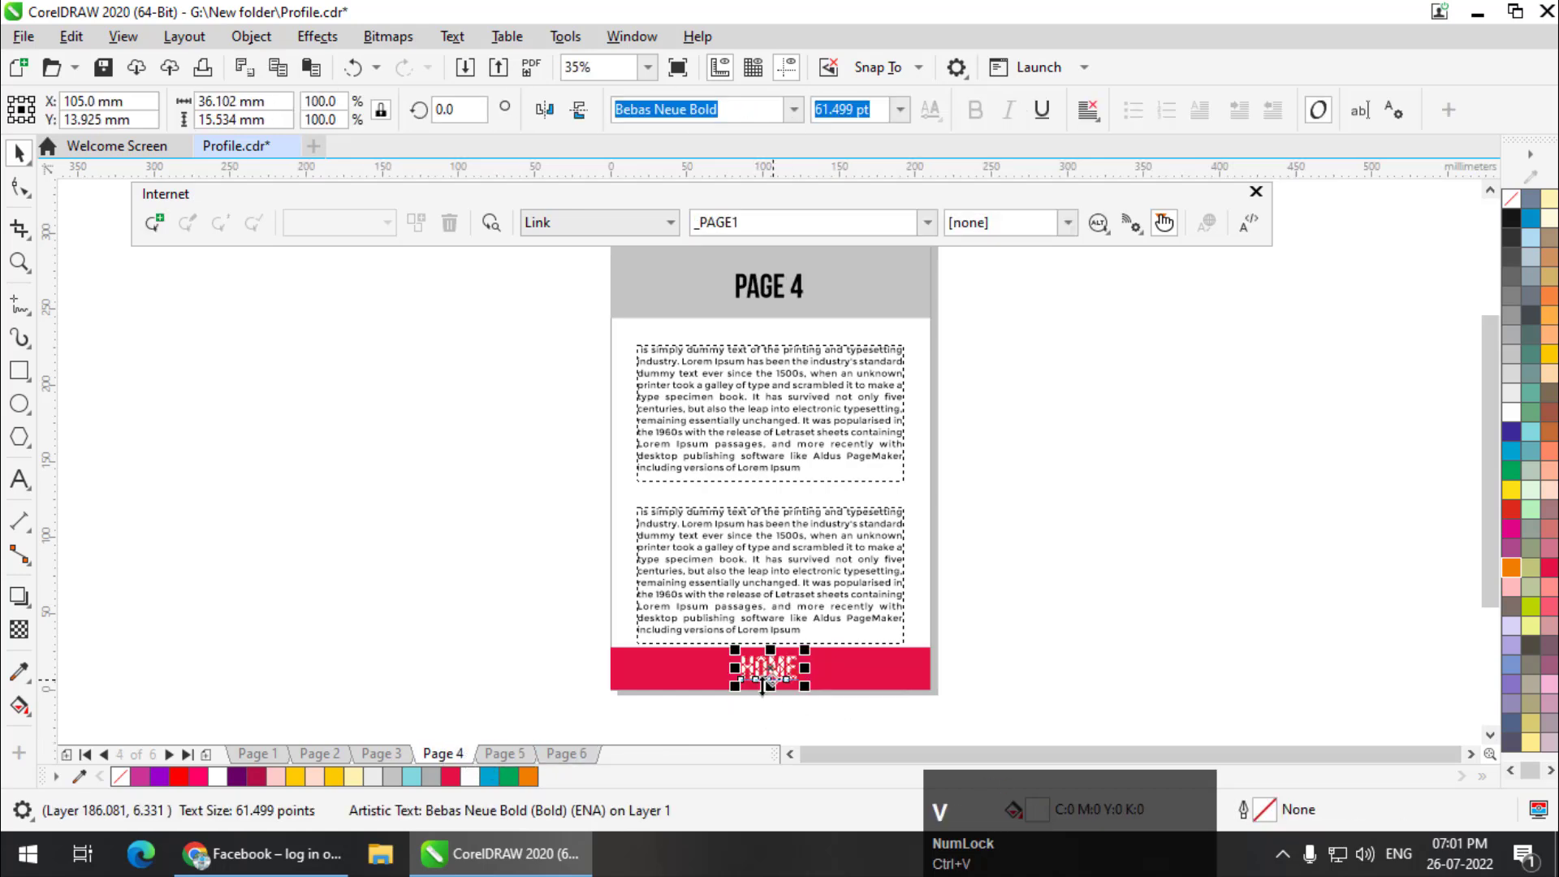
{"action": "left_click", "coordinate": [381, 753]}
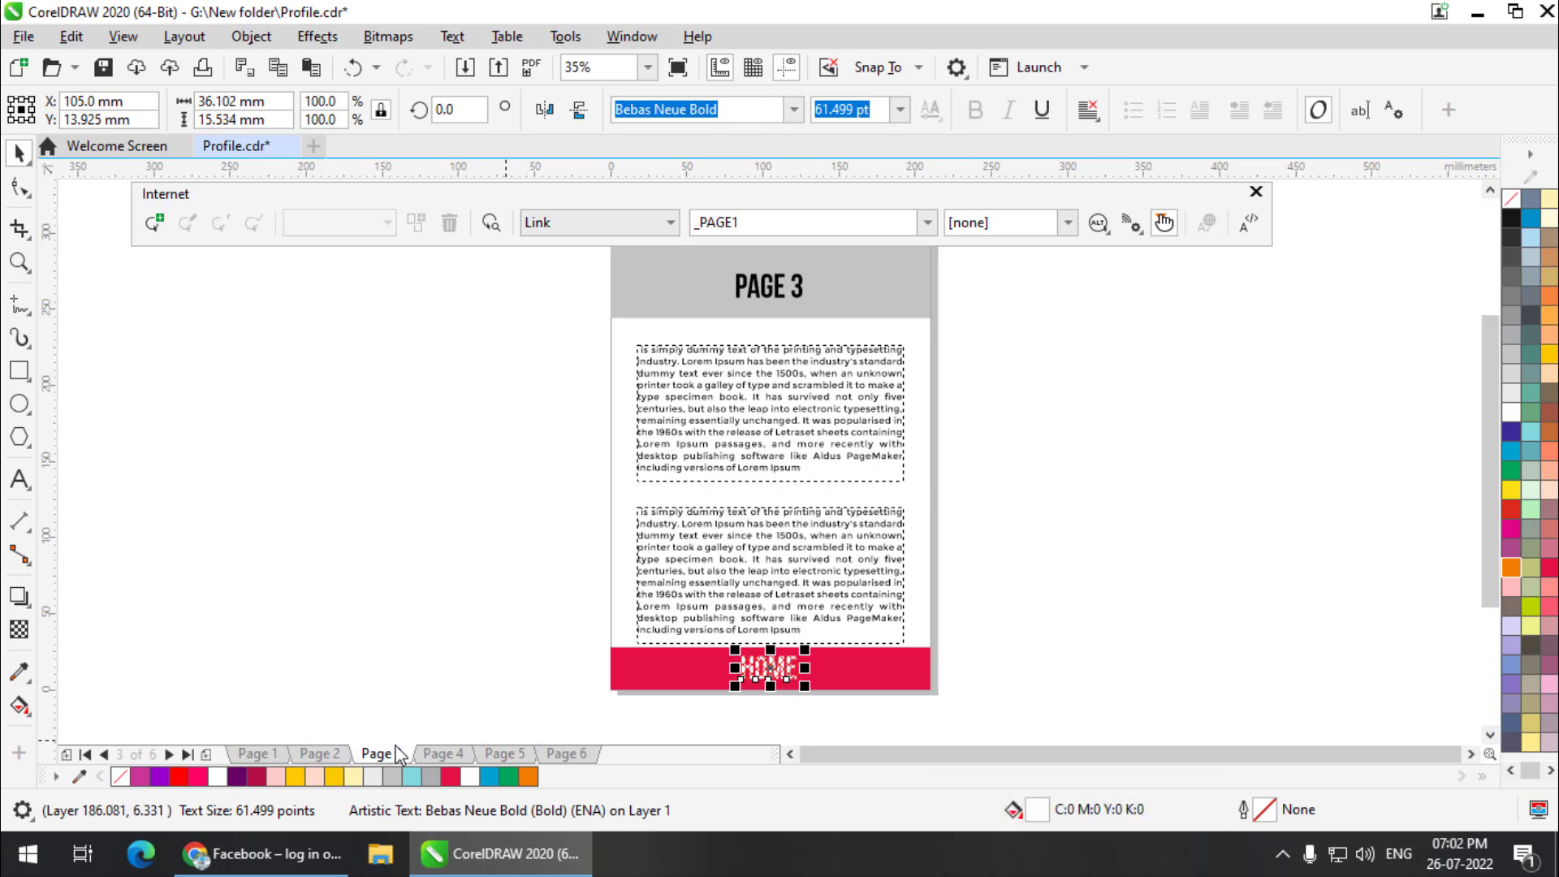
{"action": "left_click", "coordinate": [318, 754]}
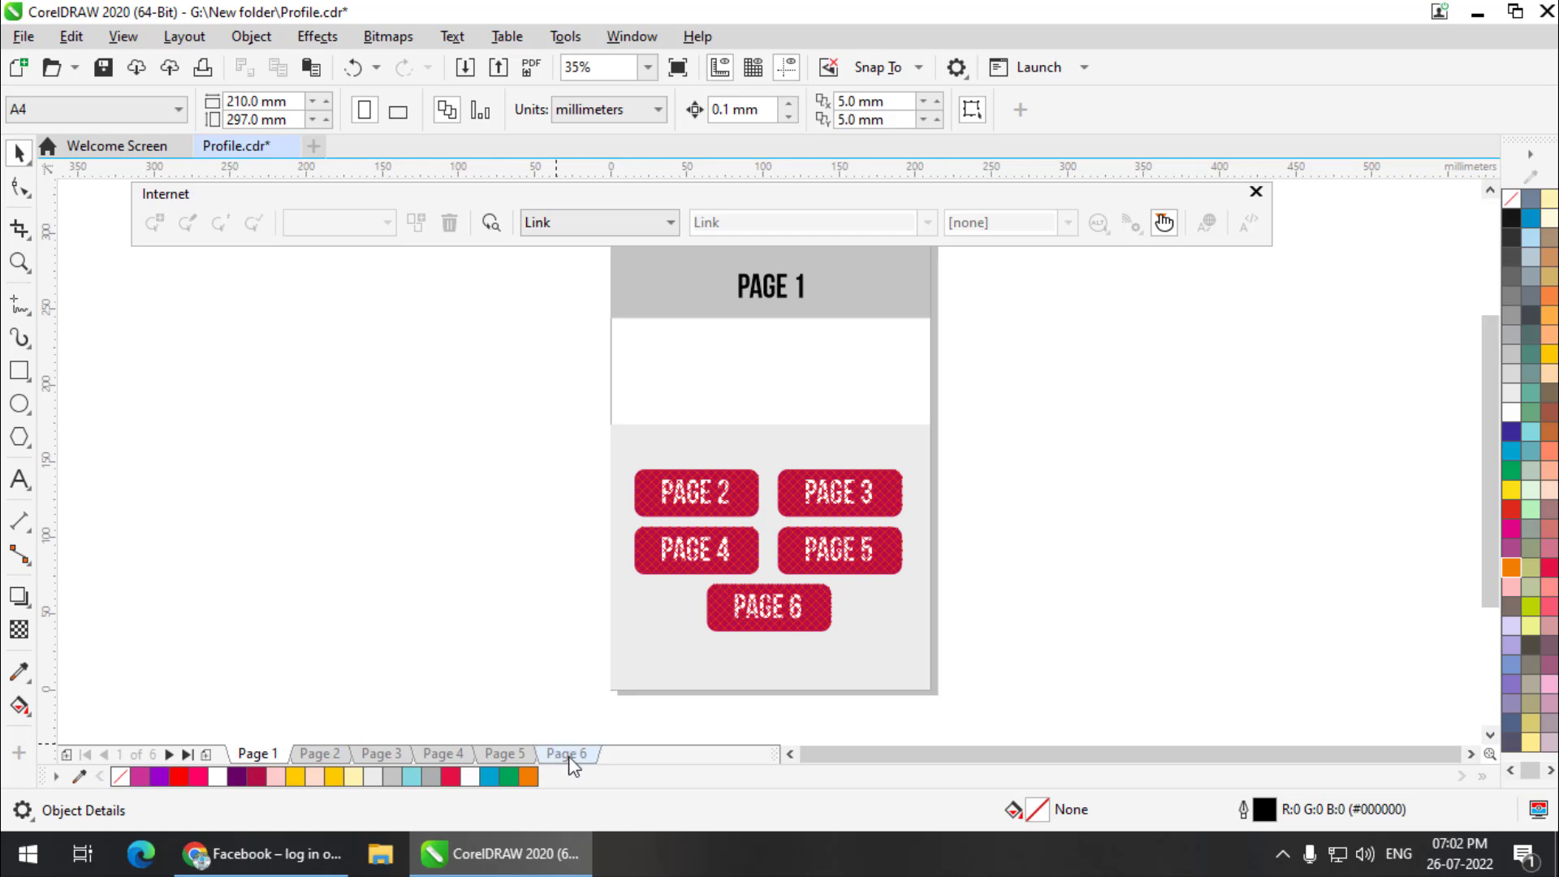
- Select the Facebook icon on Page 6 and start entering a web address in the URL box
{"action": "left_click", "coordinate": [566, 752]}
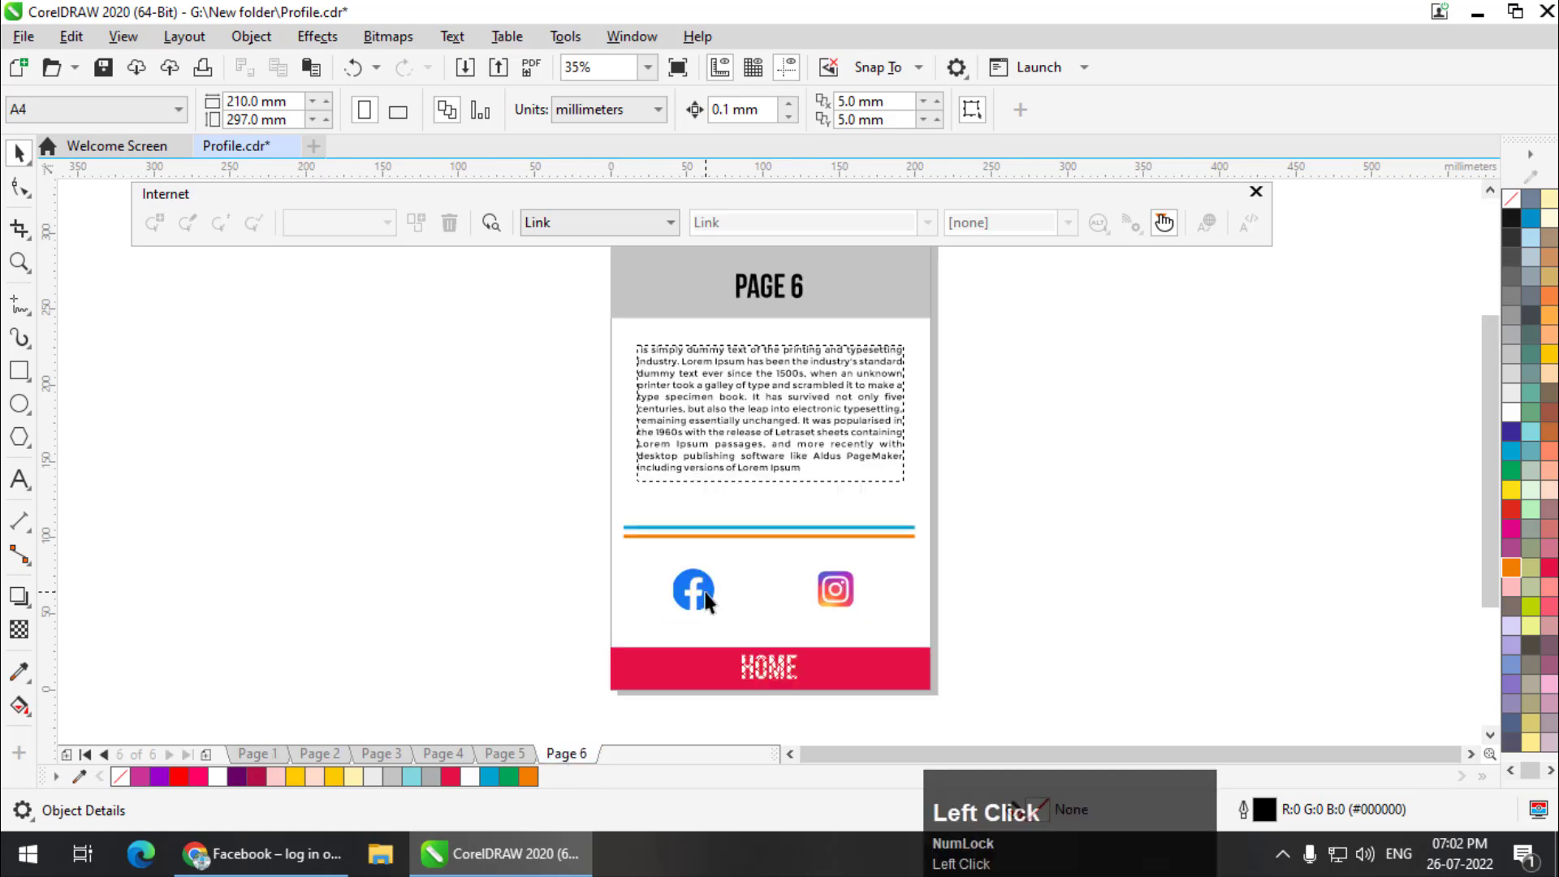
{"action": "left_click", "coordinate": [692, 588]}
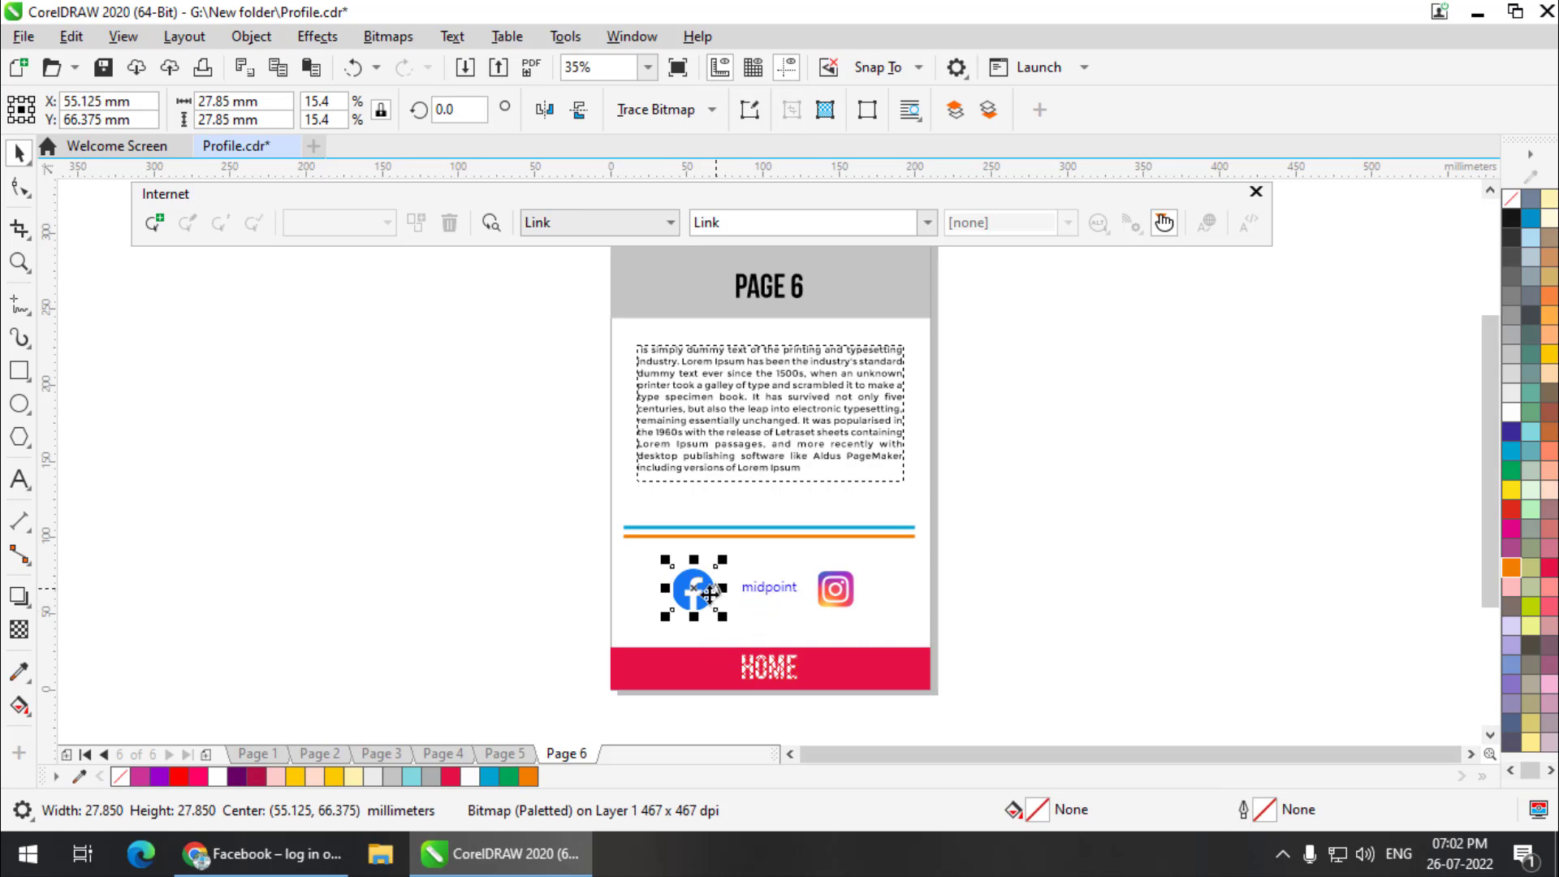
{"action": "mouse_move", "coordinate": [821, 448]}
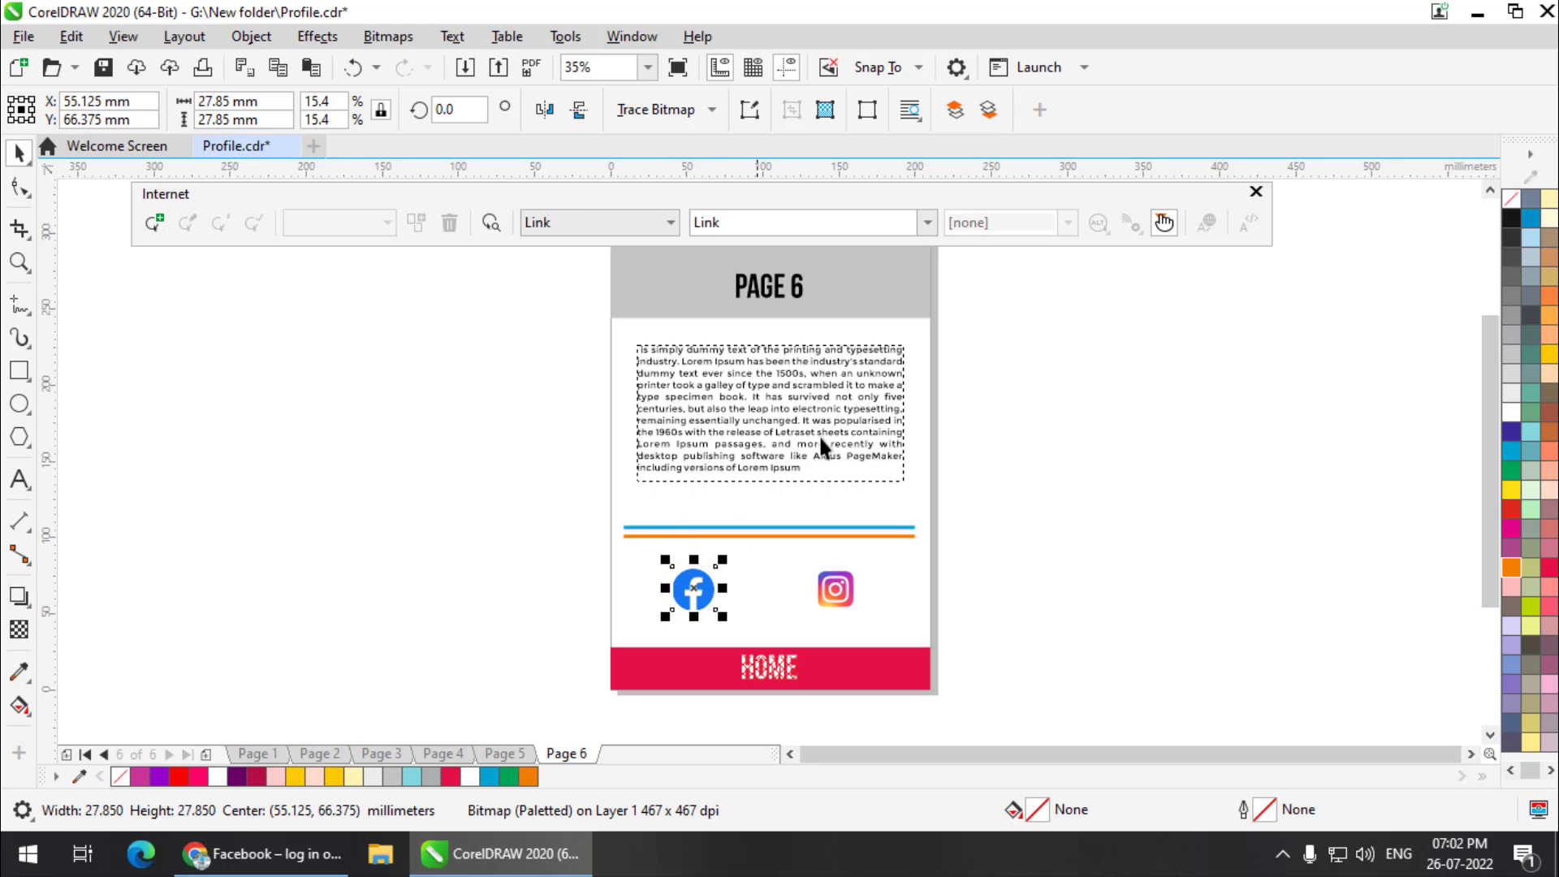
{"action": "left_click", "coordinate": [805, 221]}
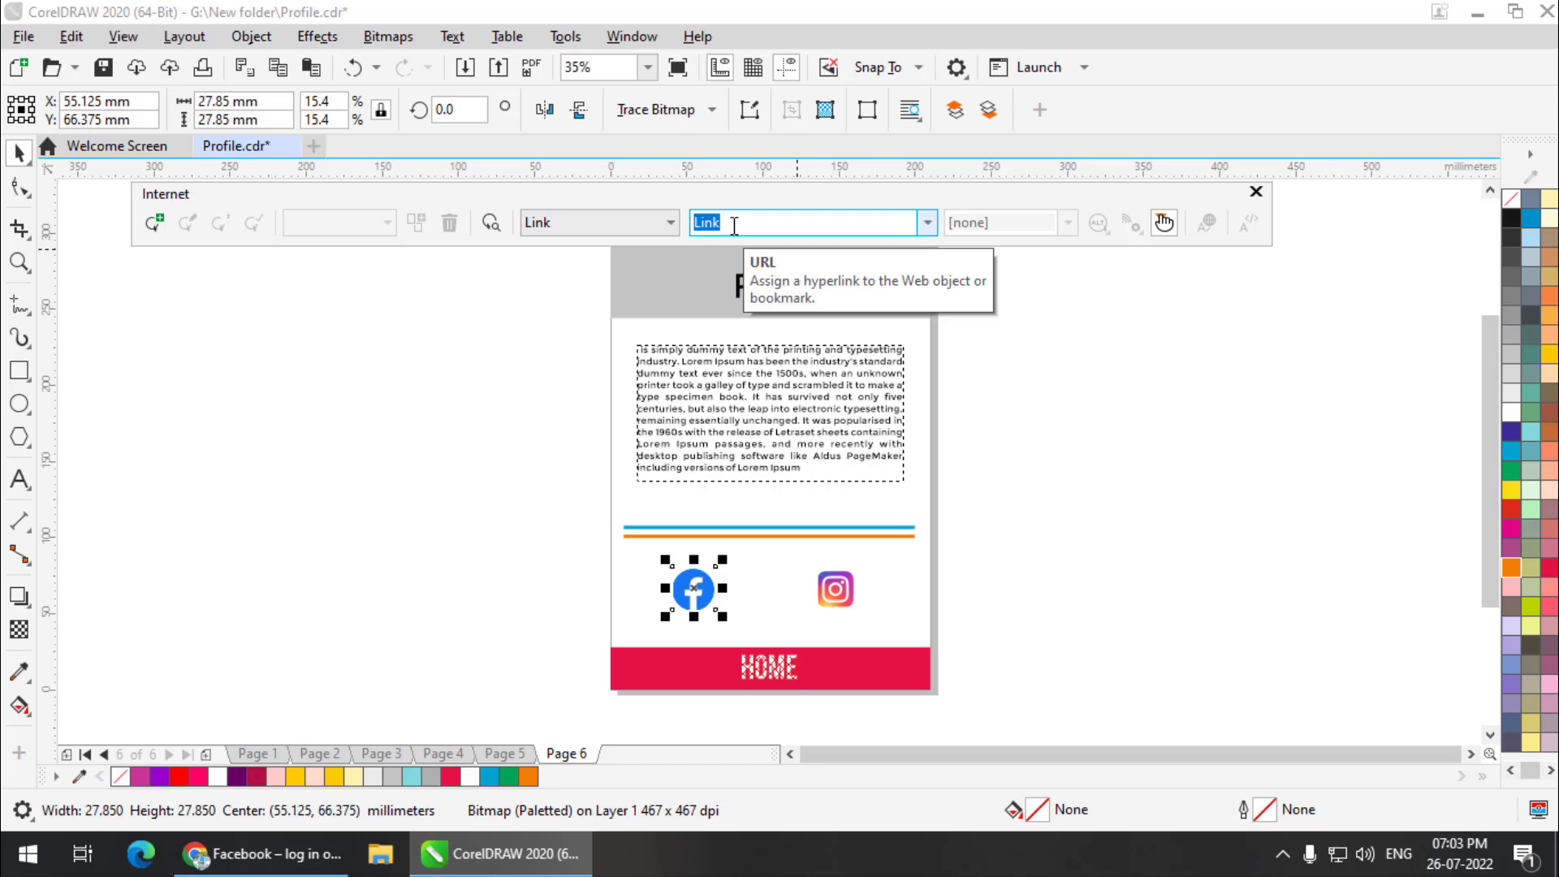
{"action": "type", "text": "https"}
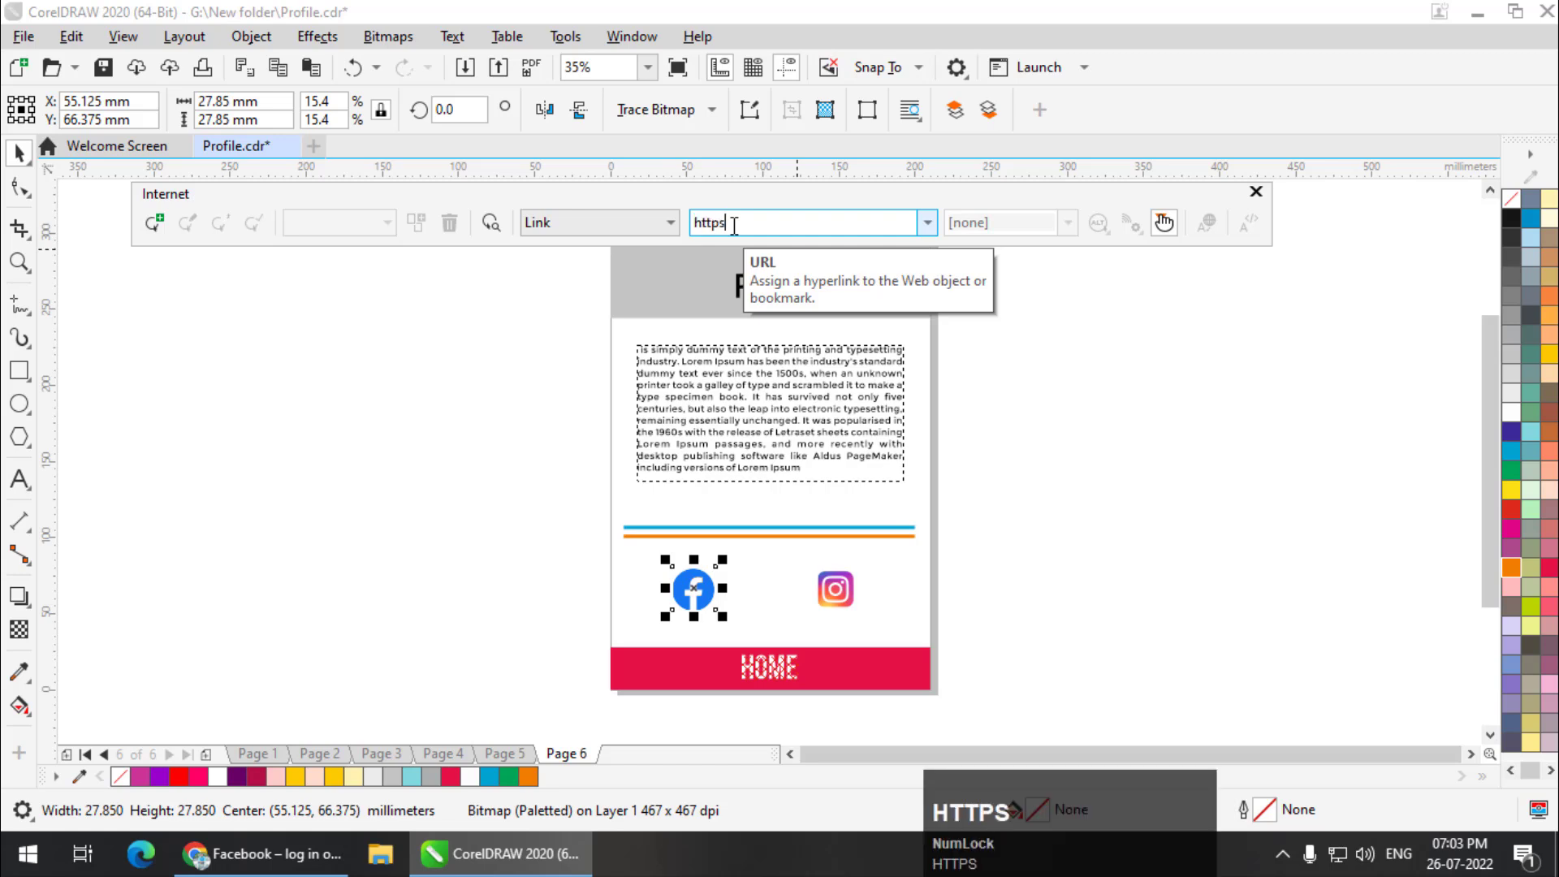
{"action": "type", "text": ":/"}
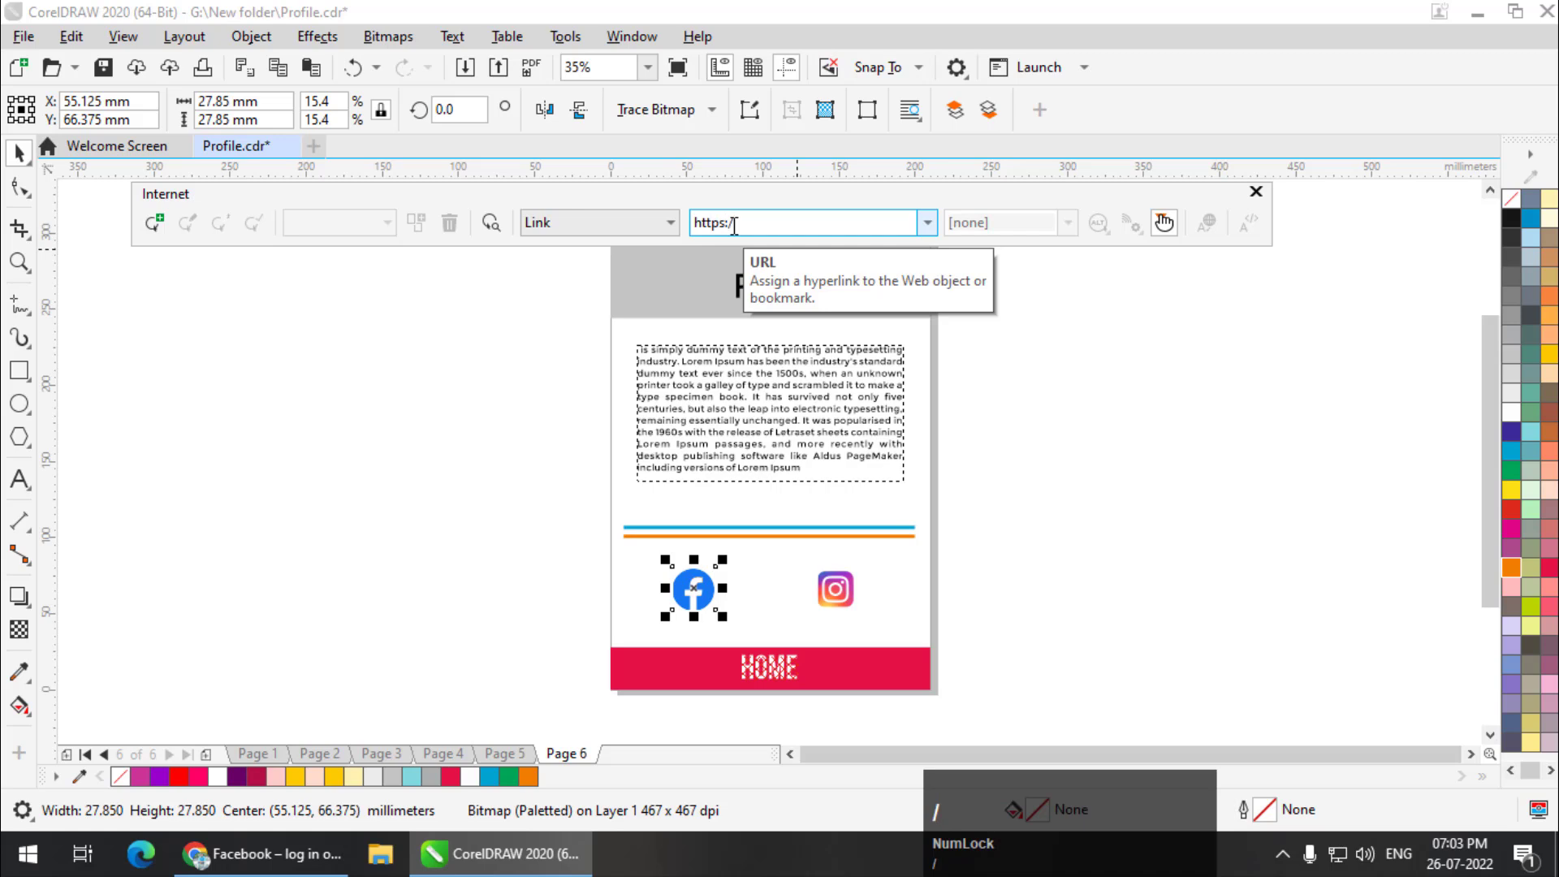
{"action": "key", "text": "BackSpace"}
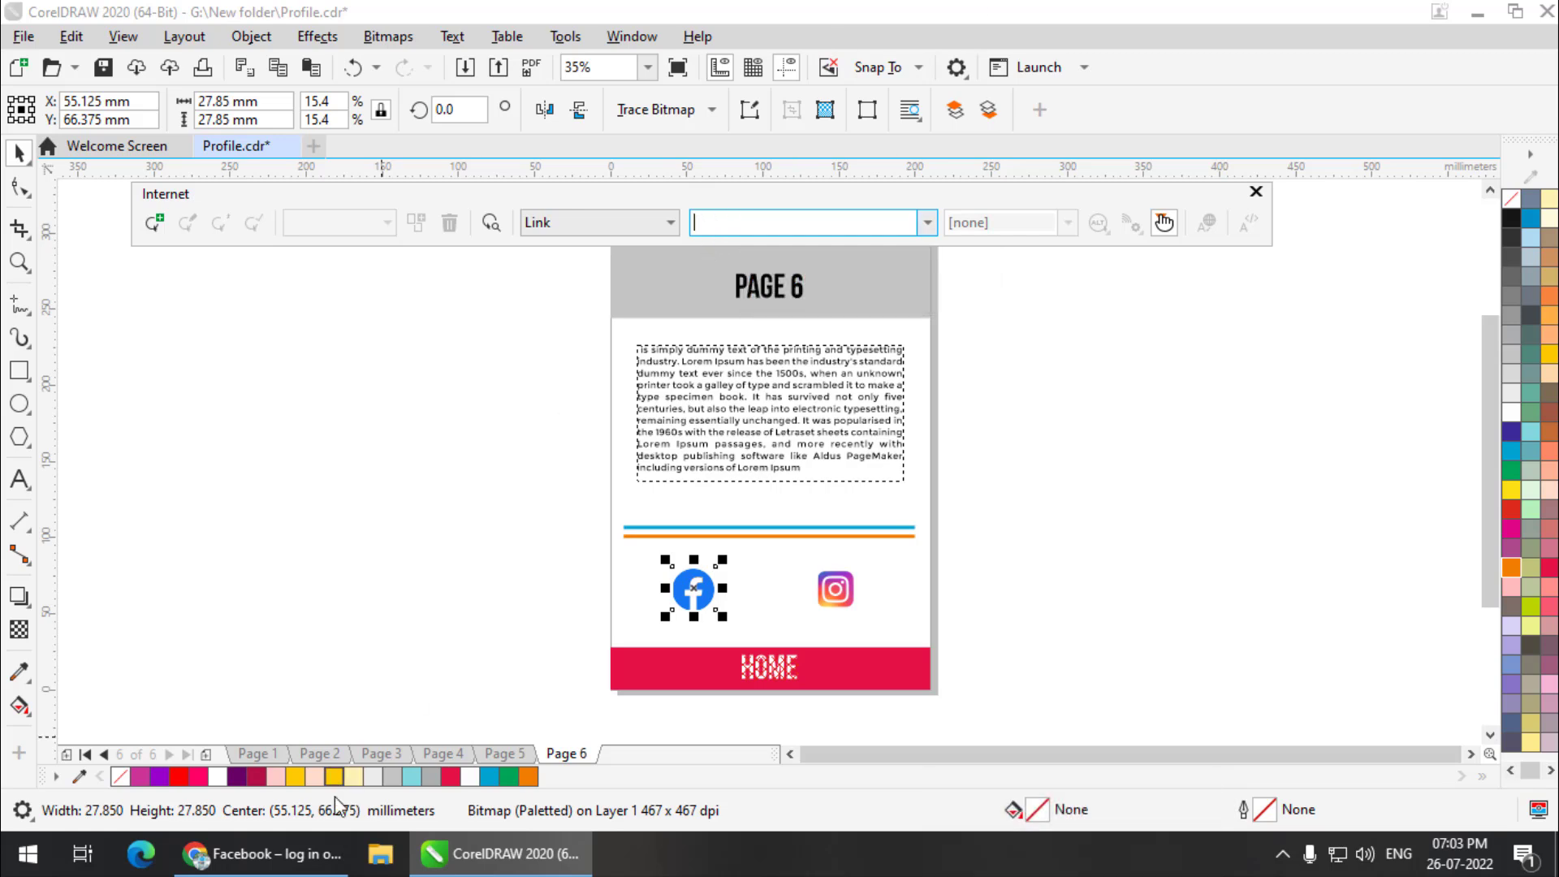
{"action": "left_click", "coordinate": [261, 853]}
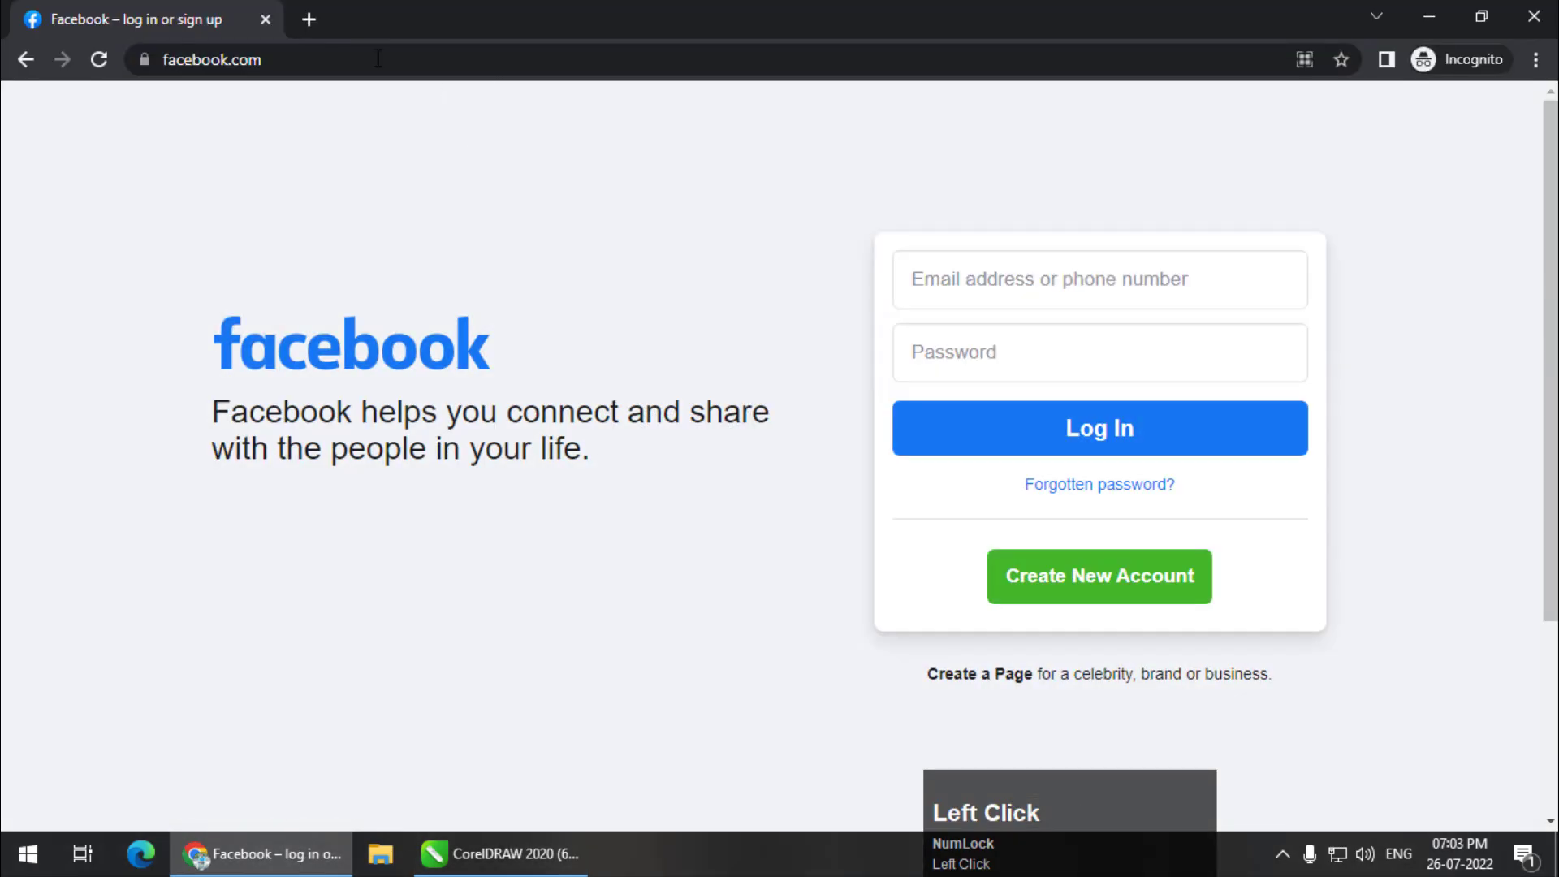
{"action": "left_click", "coordinate": [259, 59]}
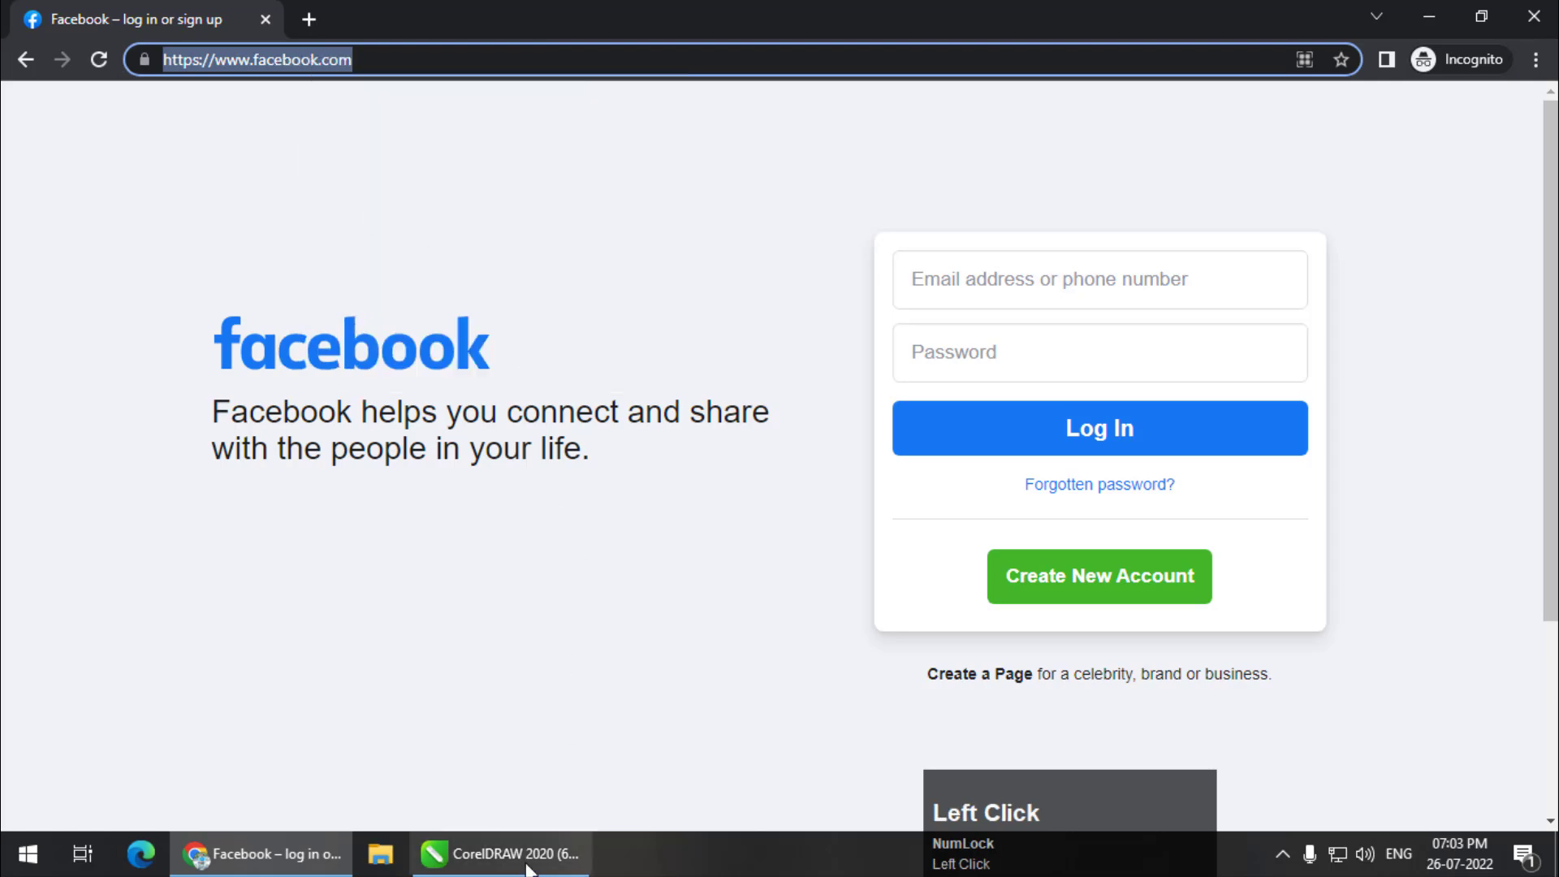
{"action": "left_click", "coordinate": [501, 853]}
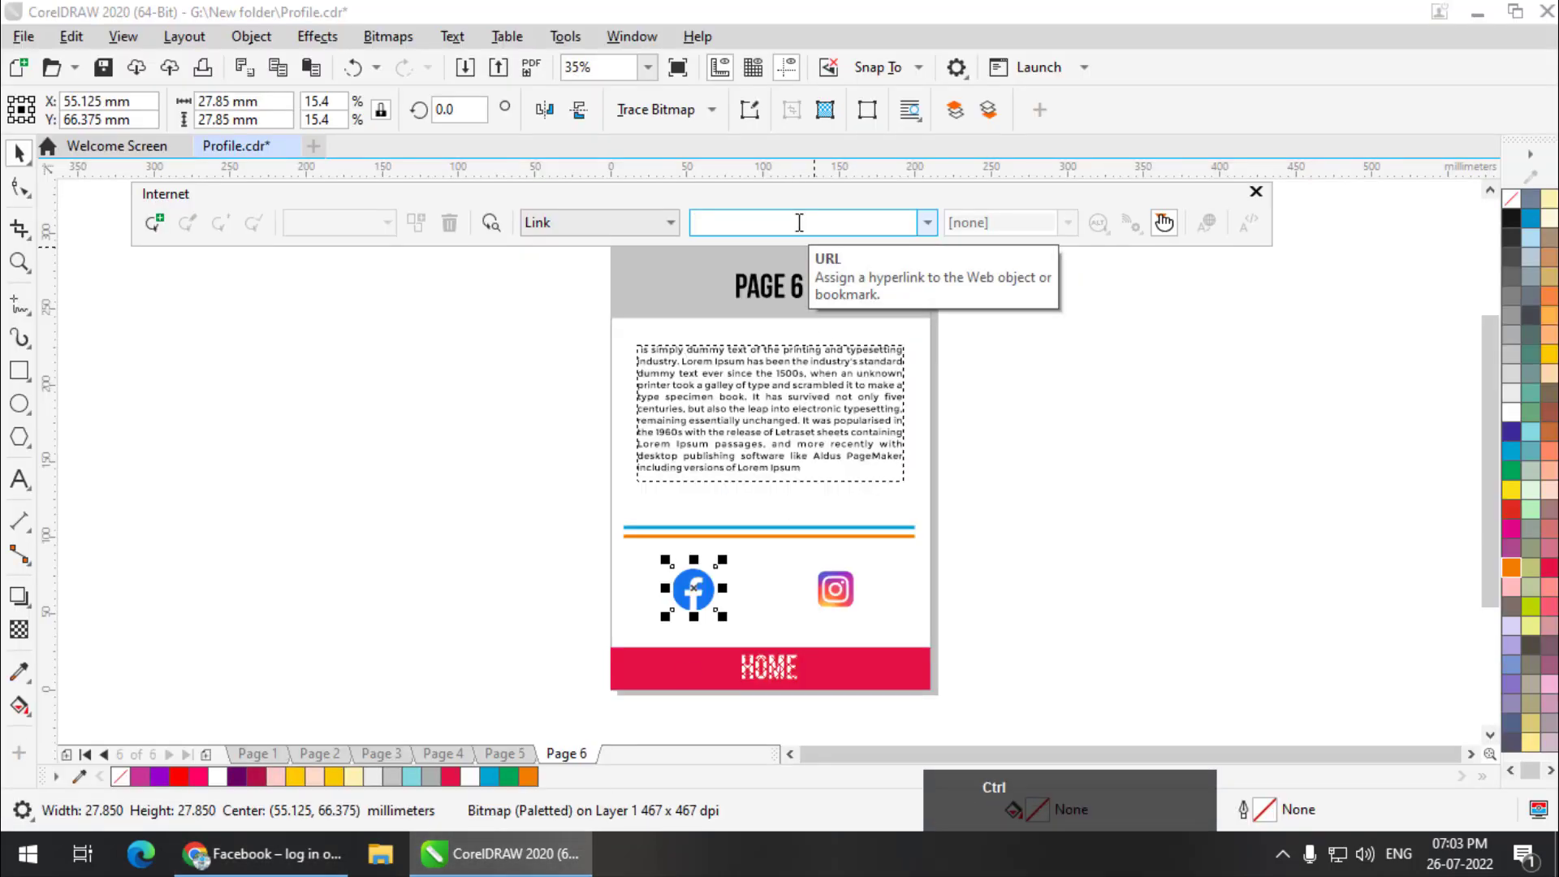
{"action": "type", "text": "https://www.facebook.com/"}
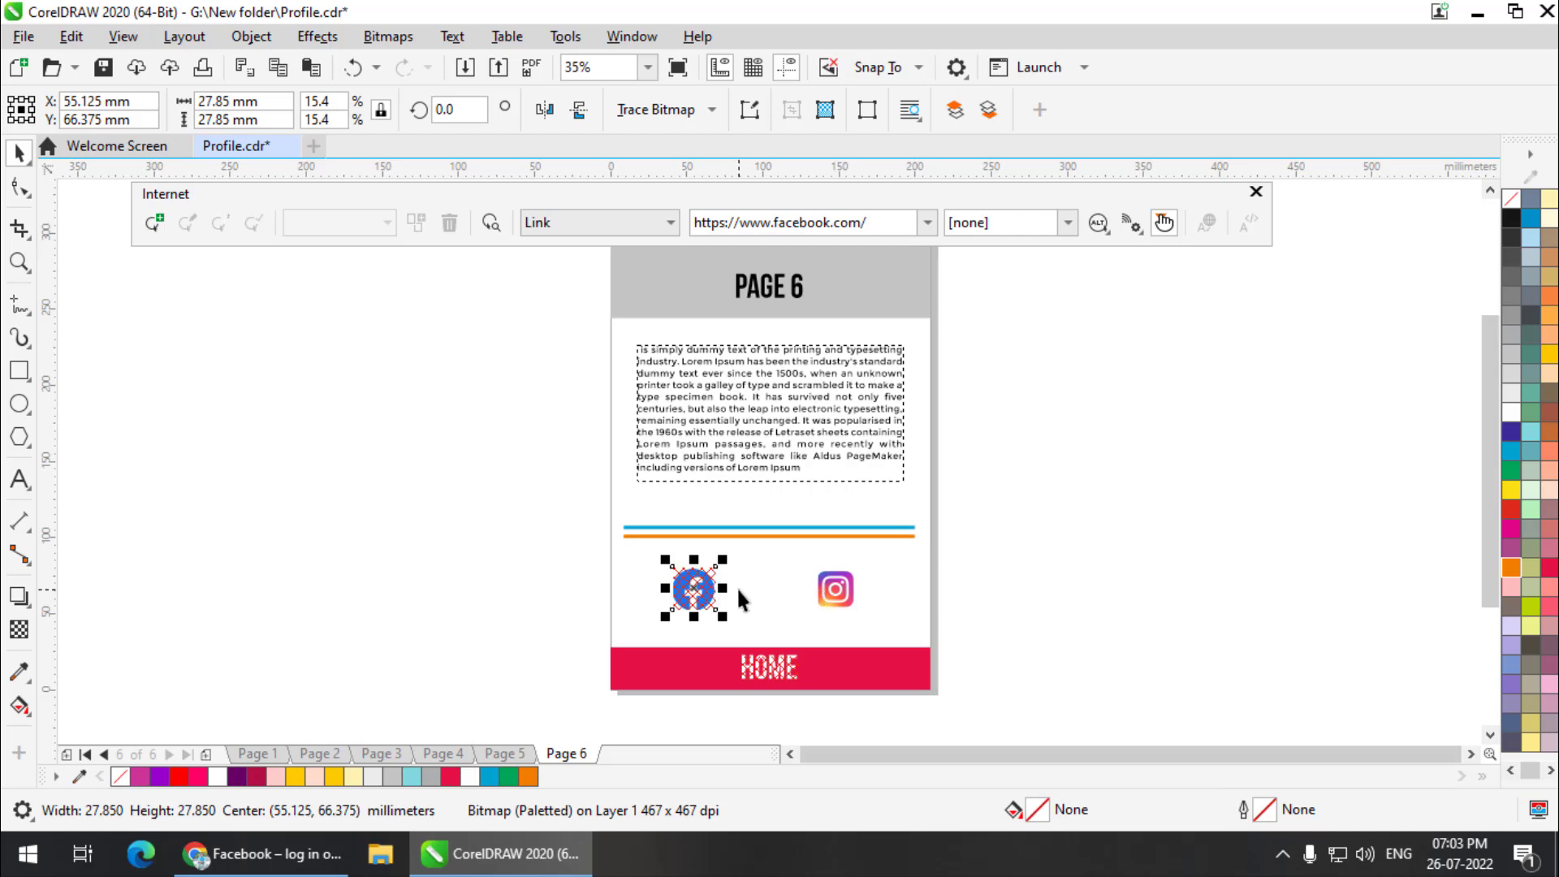
{"action": "left_click", "coordinate": [835, 587]}
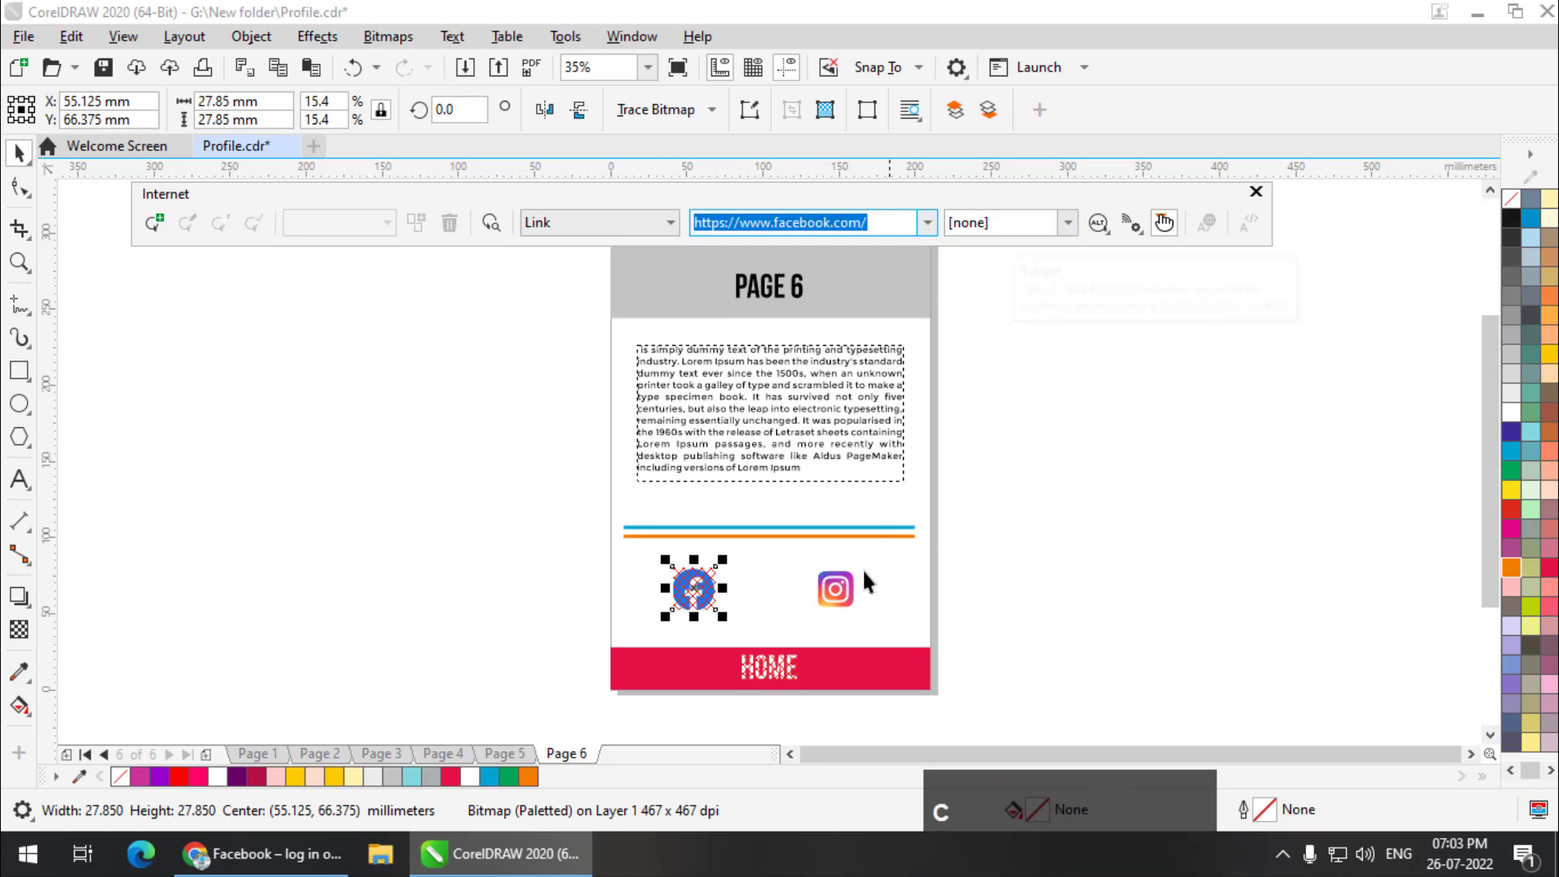
{"action": "left_click", "coordinate": [835, 588]}
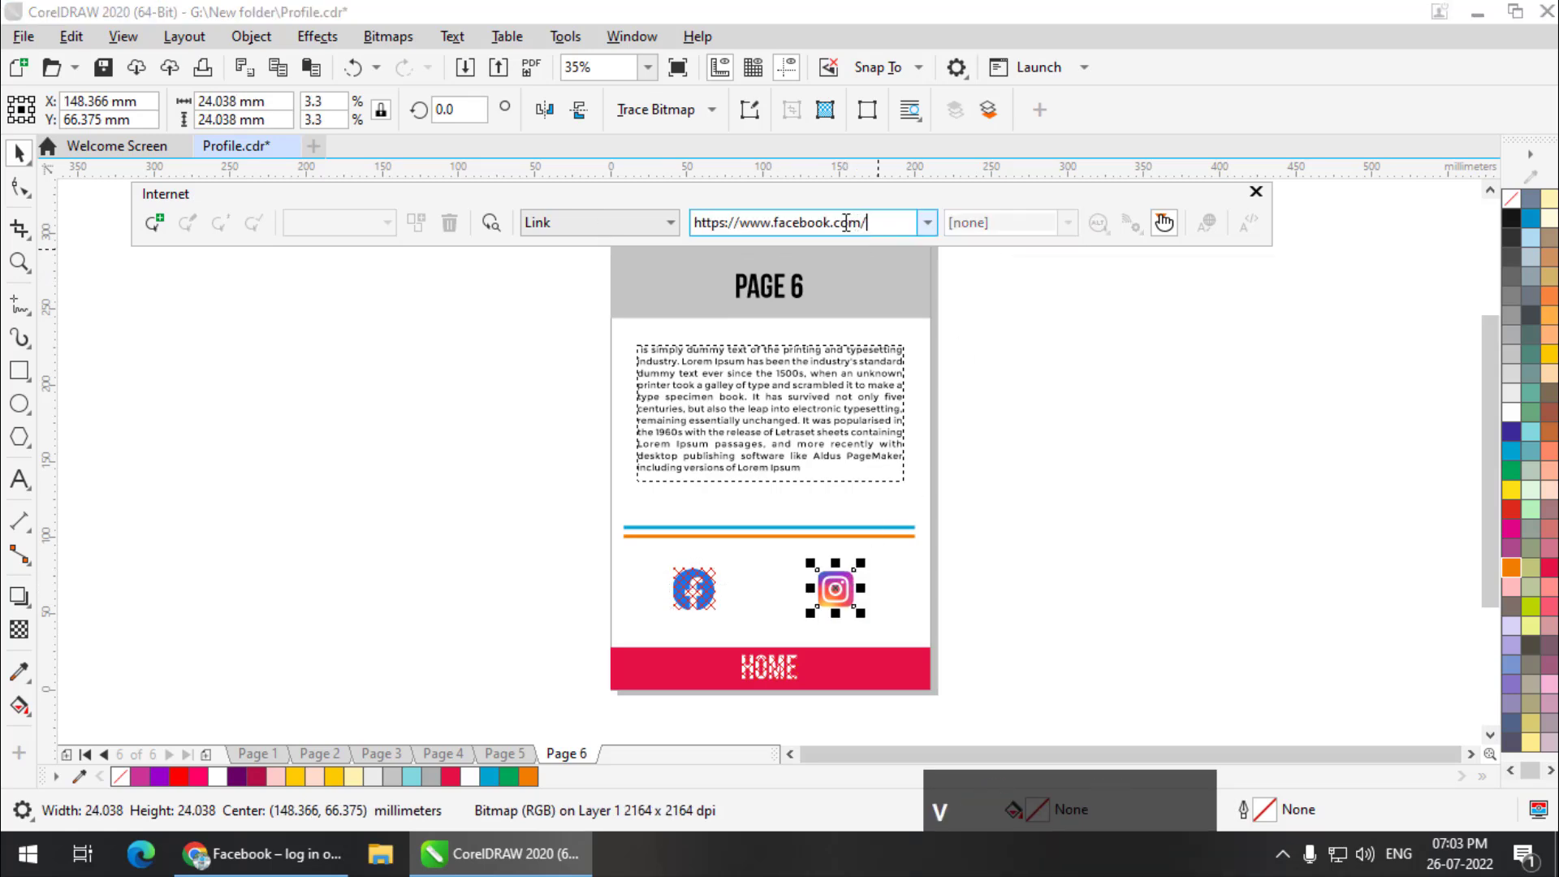
{"action": "double_click", "coordinate": [796, 222]}
{"action": "type", "text": "instagram"}
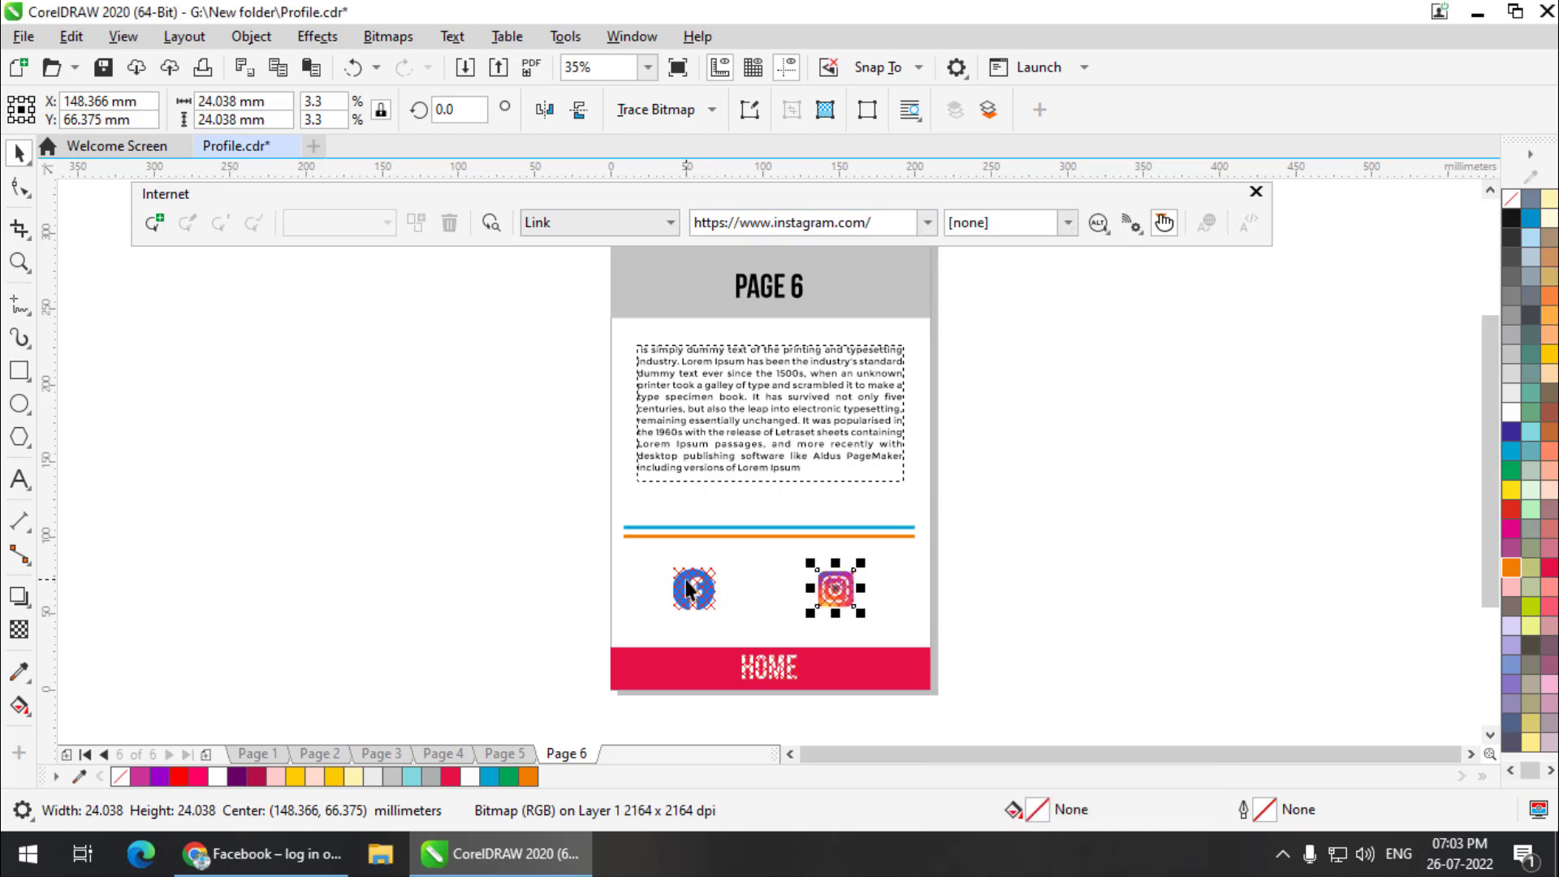
{"action": "left_click", "coordinate": [1128, 598]}
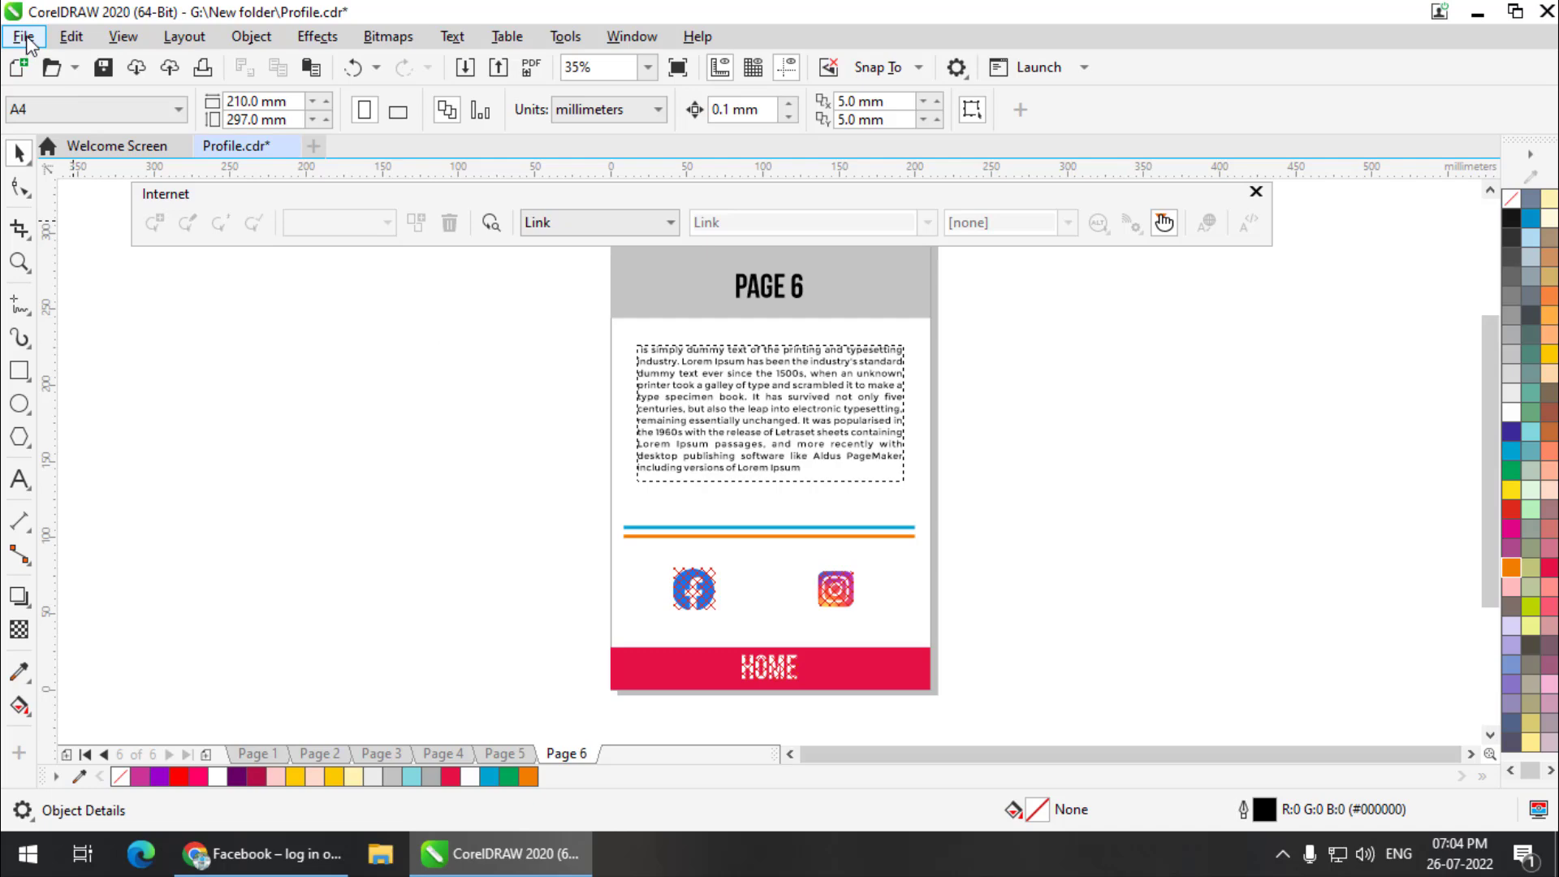
- Export the document into New folder with PDF as the file type
{"action": "left_click", "coordinate": [23, 36]}
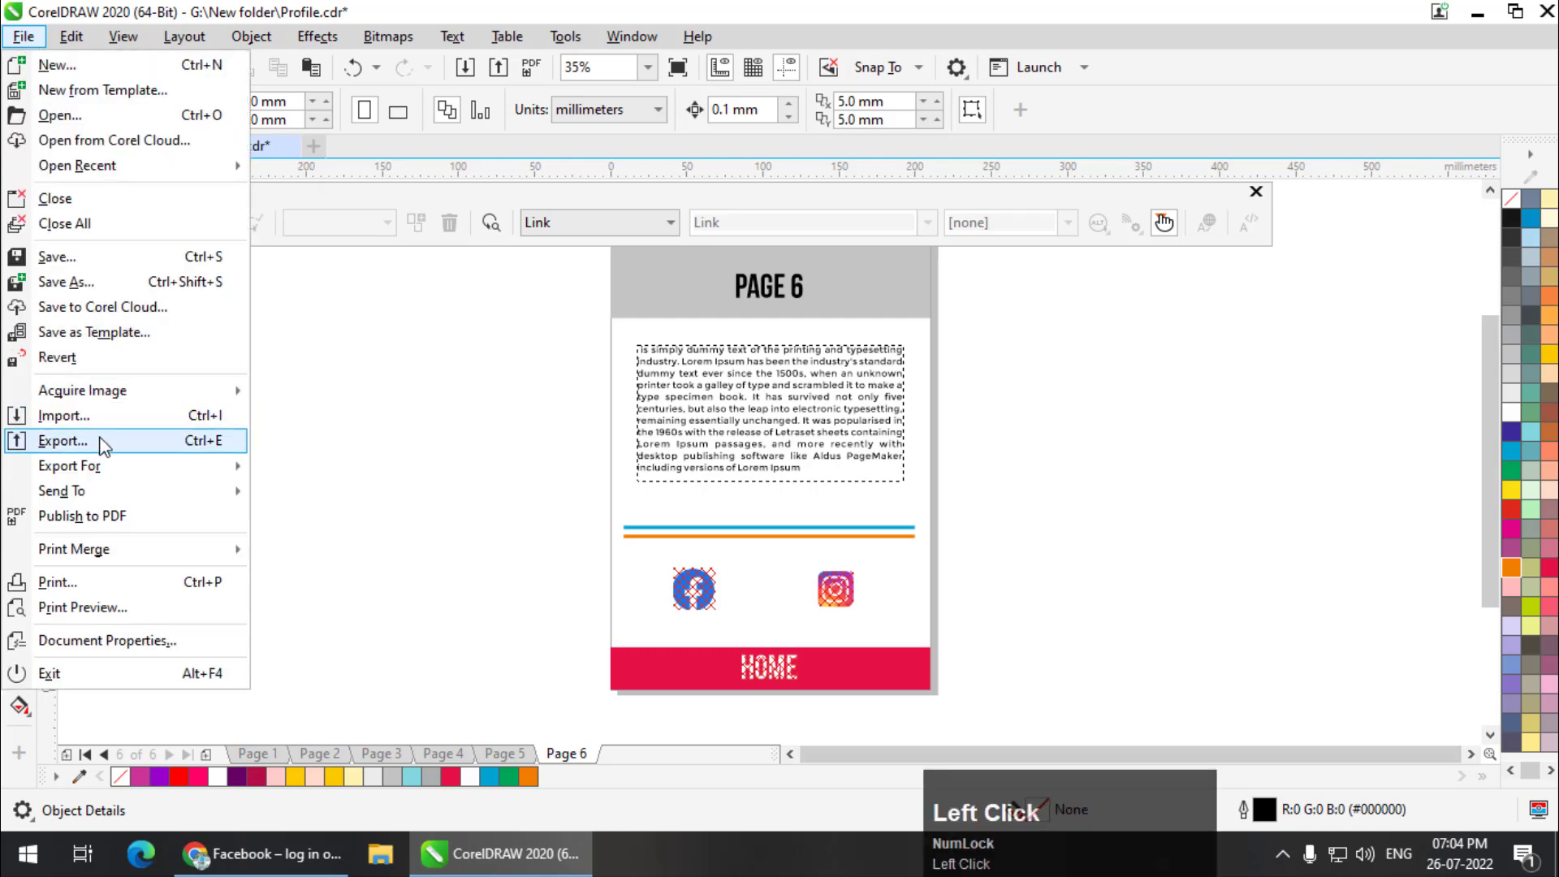
{"action": "left_click", "coordinate": [63, 440]}
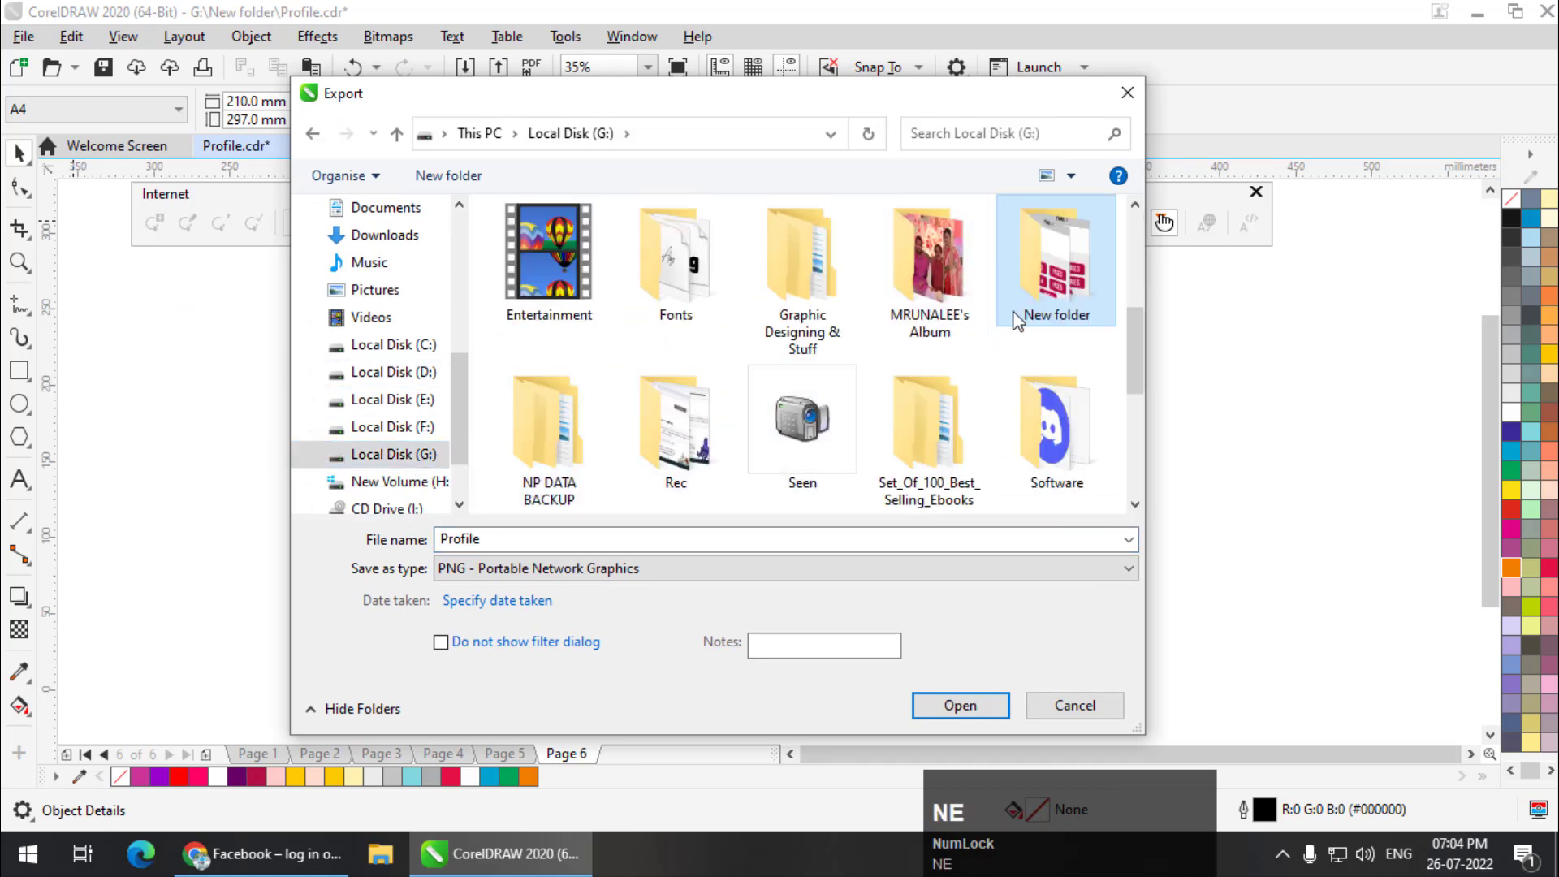
{"action": "double_click", "coordinate": [1055, 258]}
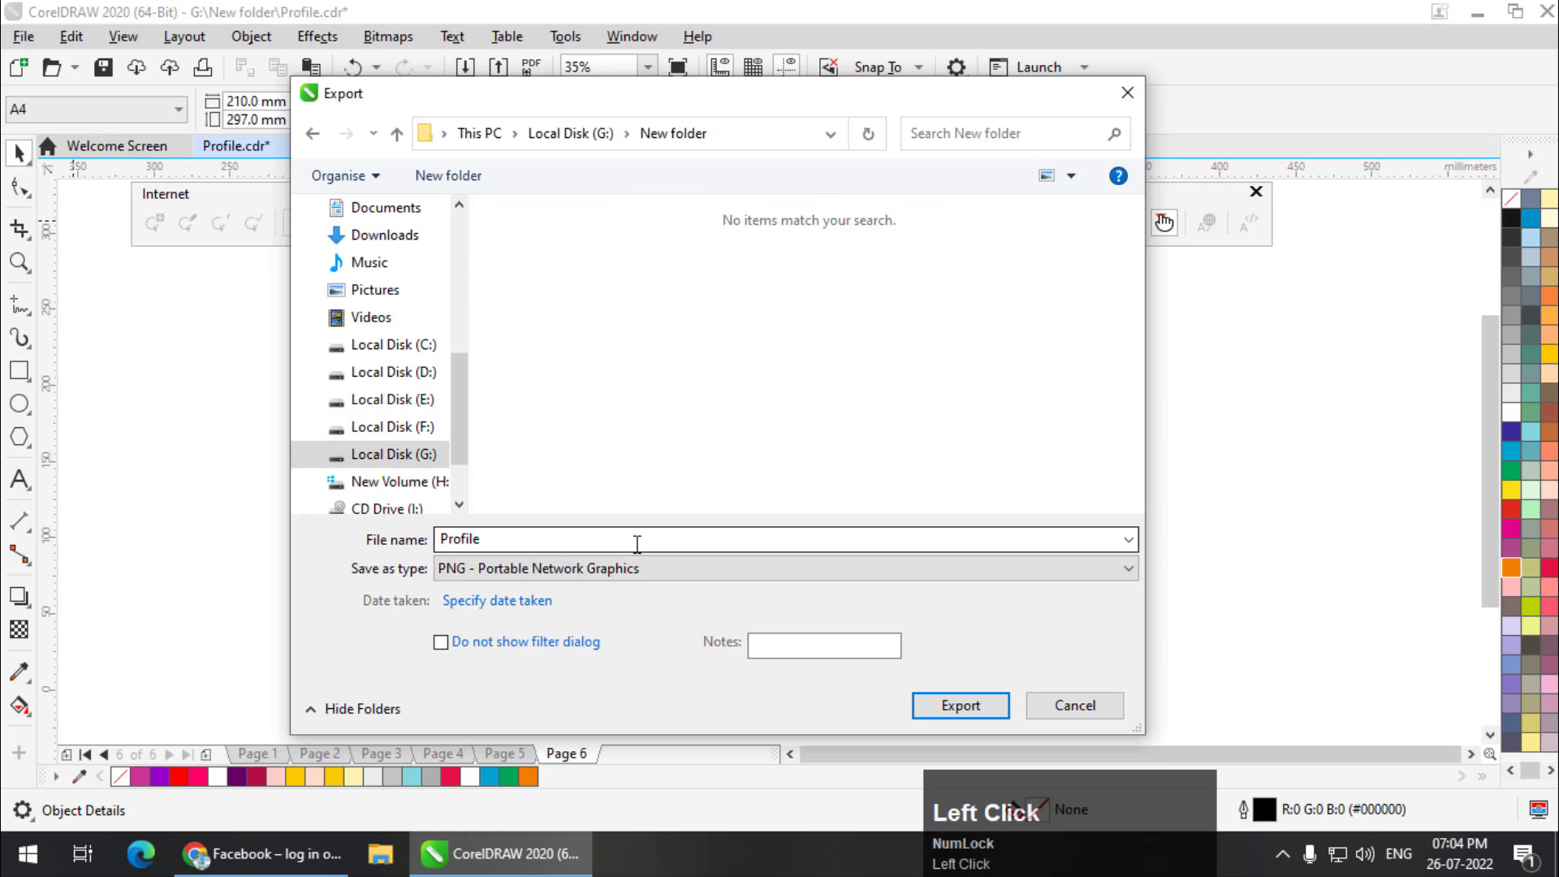
{"action": "left_click", "coordinate": [1124, 567]}
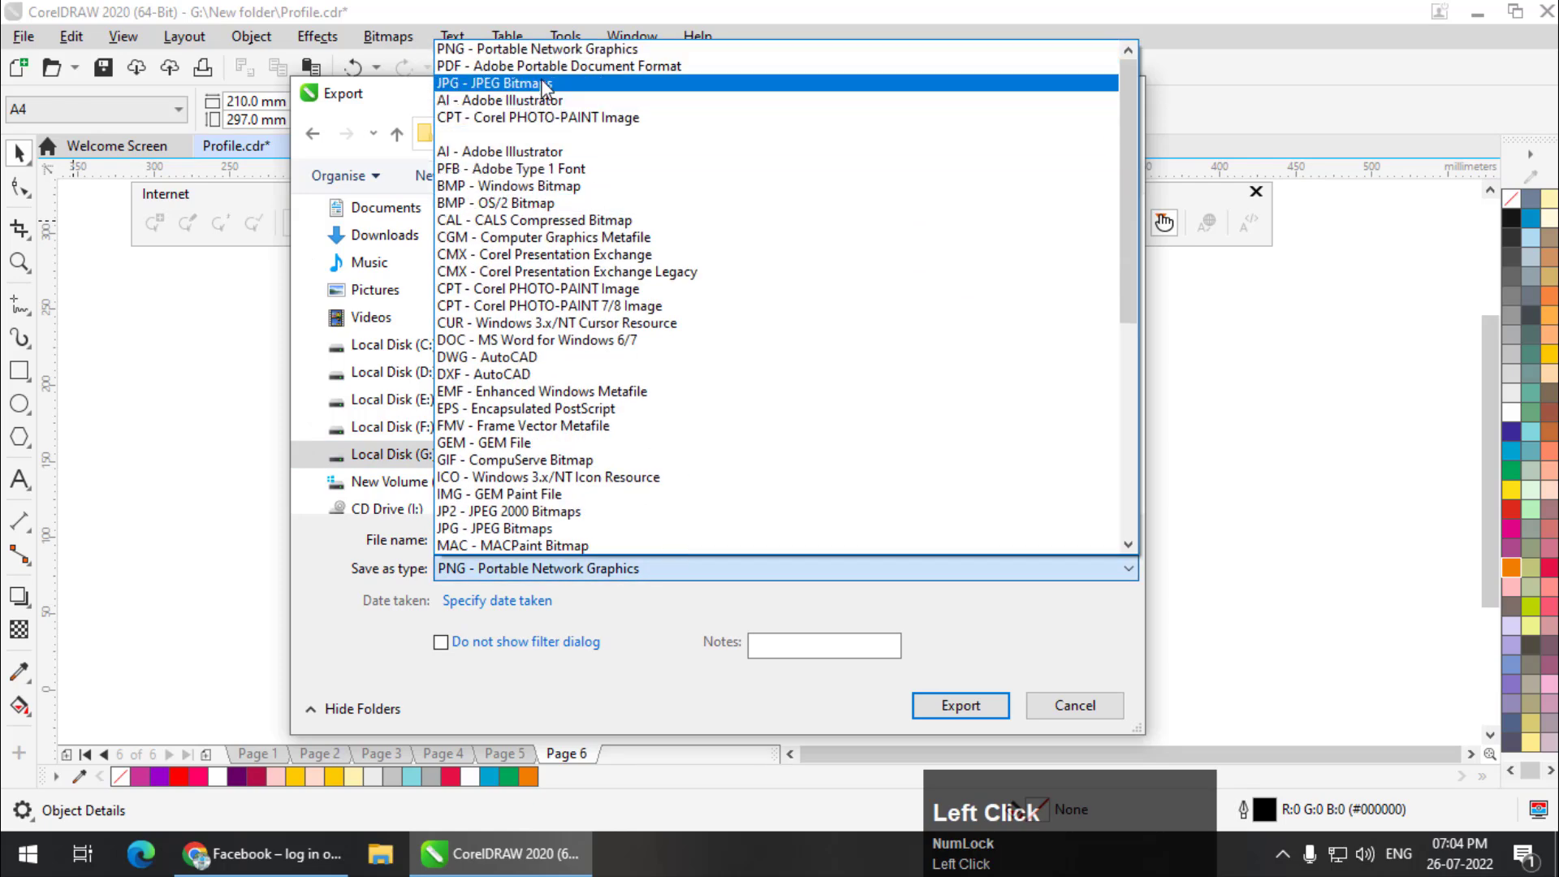
{"action": "left_click", "coordinate": [1072, 705]}
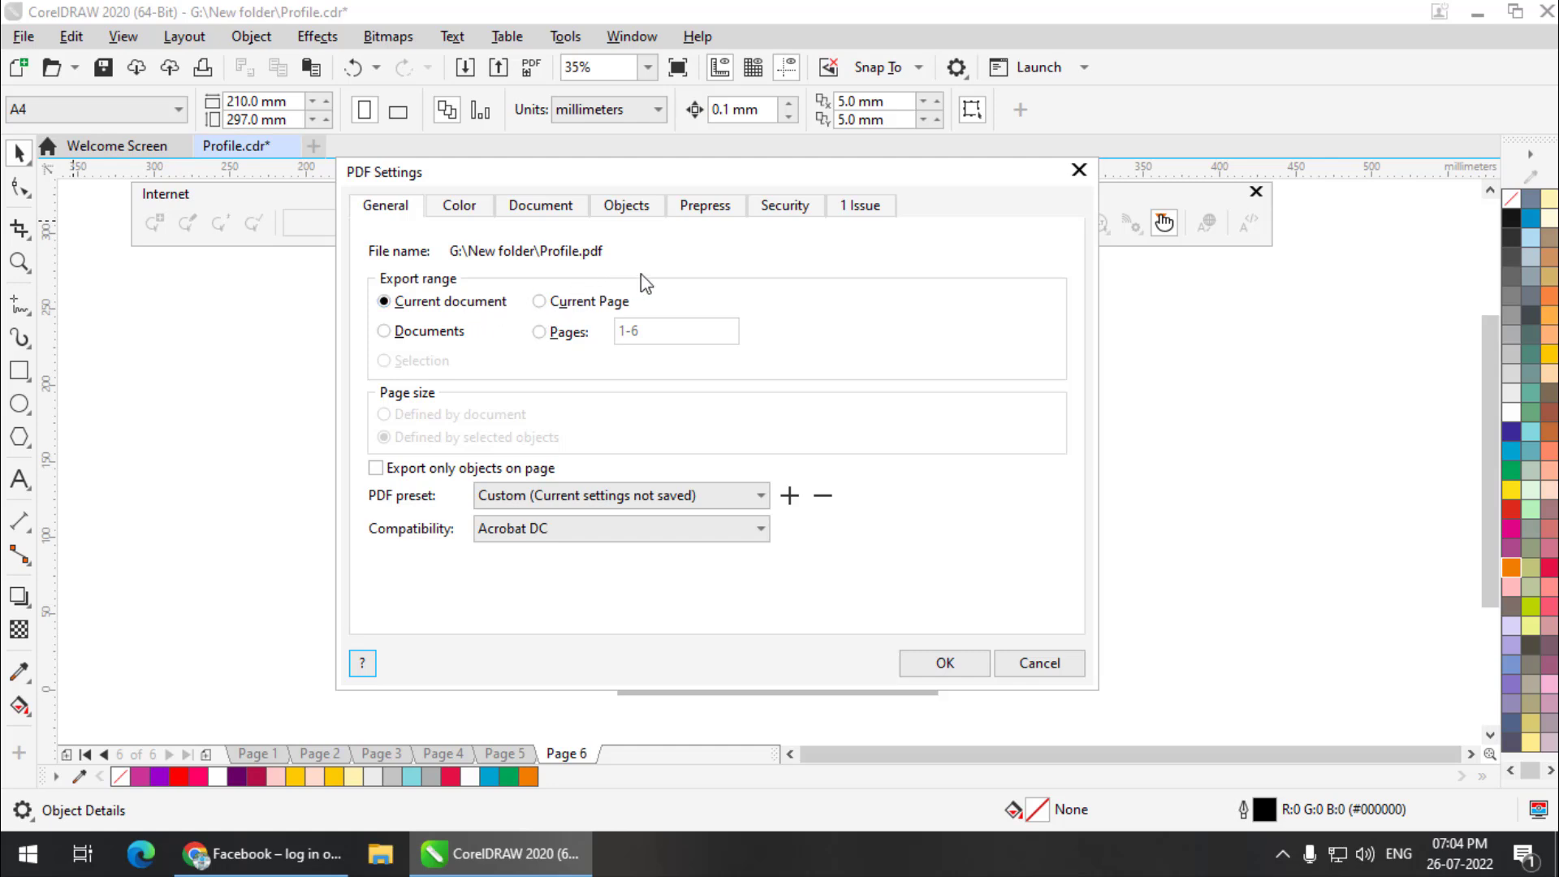
- Confirm the PDF Settings on the General tab to create Profile.pdf, then open File Explorer
{"action": "left_click", "coordinate": [784, 205]}
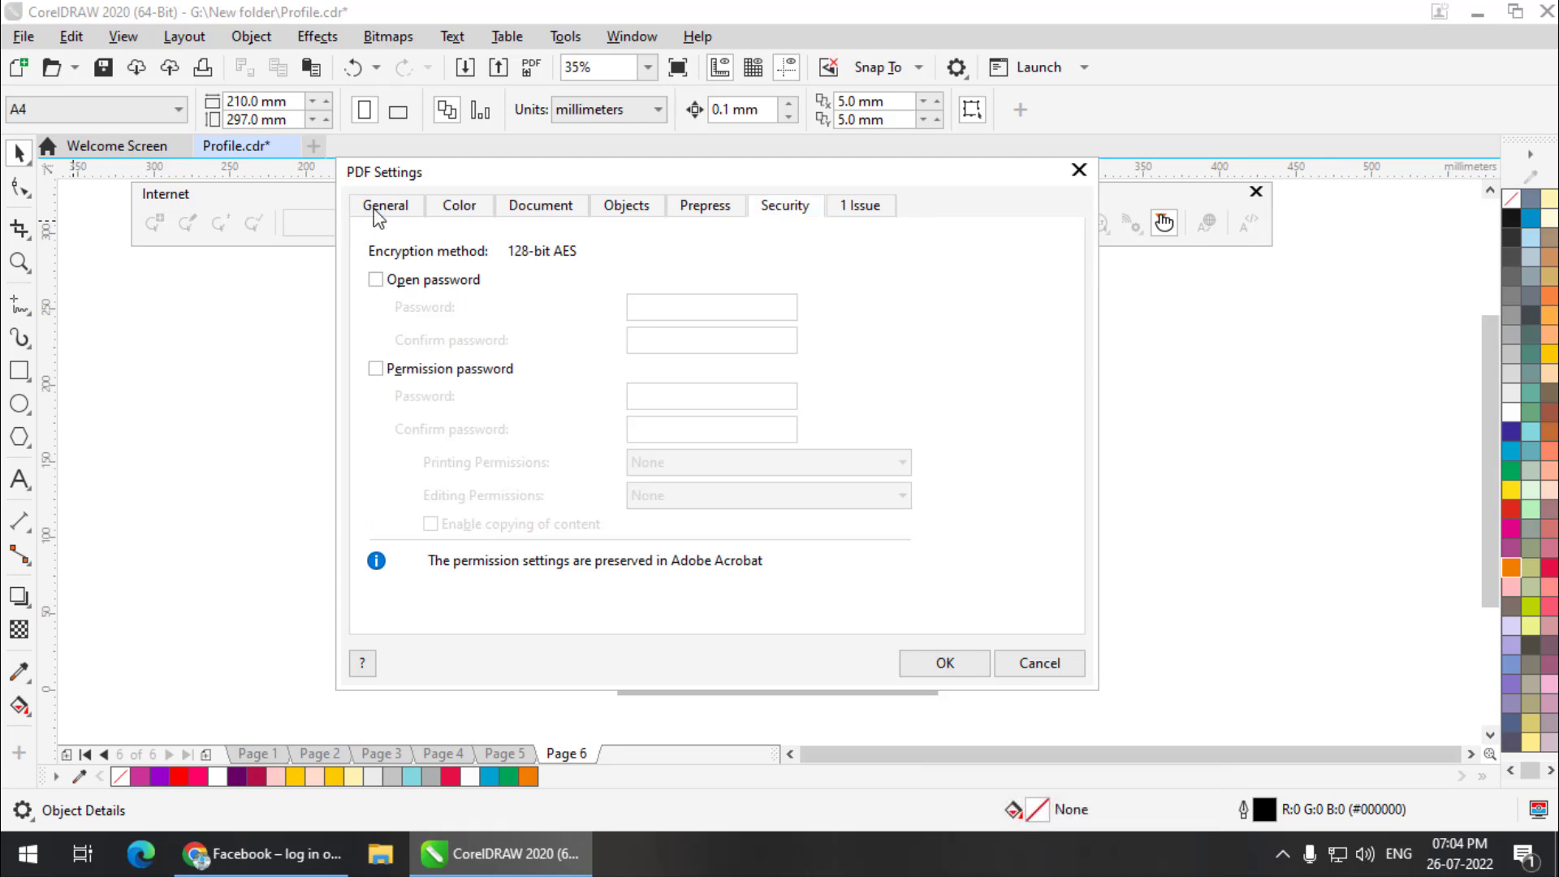
{"action": "left_click", "coordinate": [386, 204]}
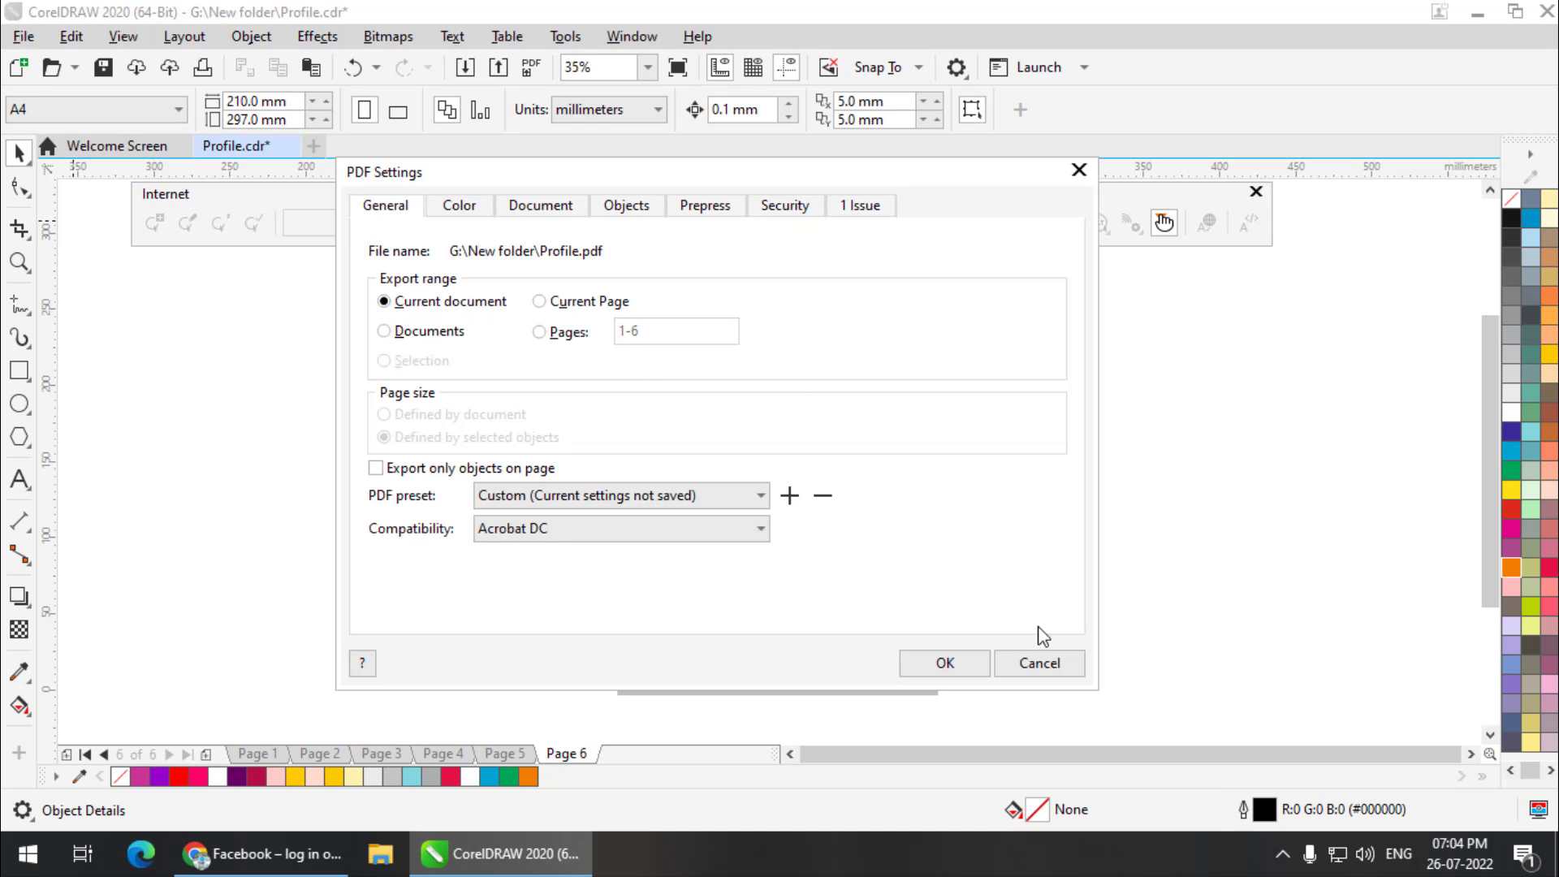
{"action": "left_click", "coordinate": [1037, 663]}
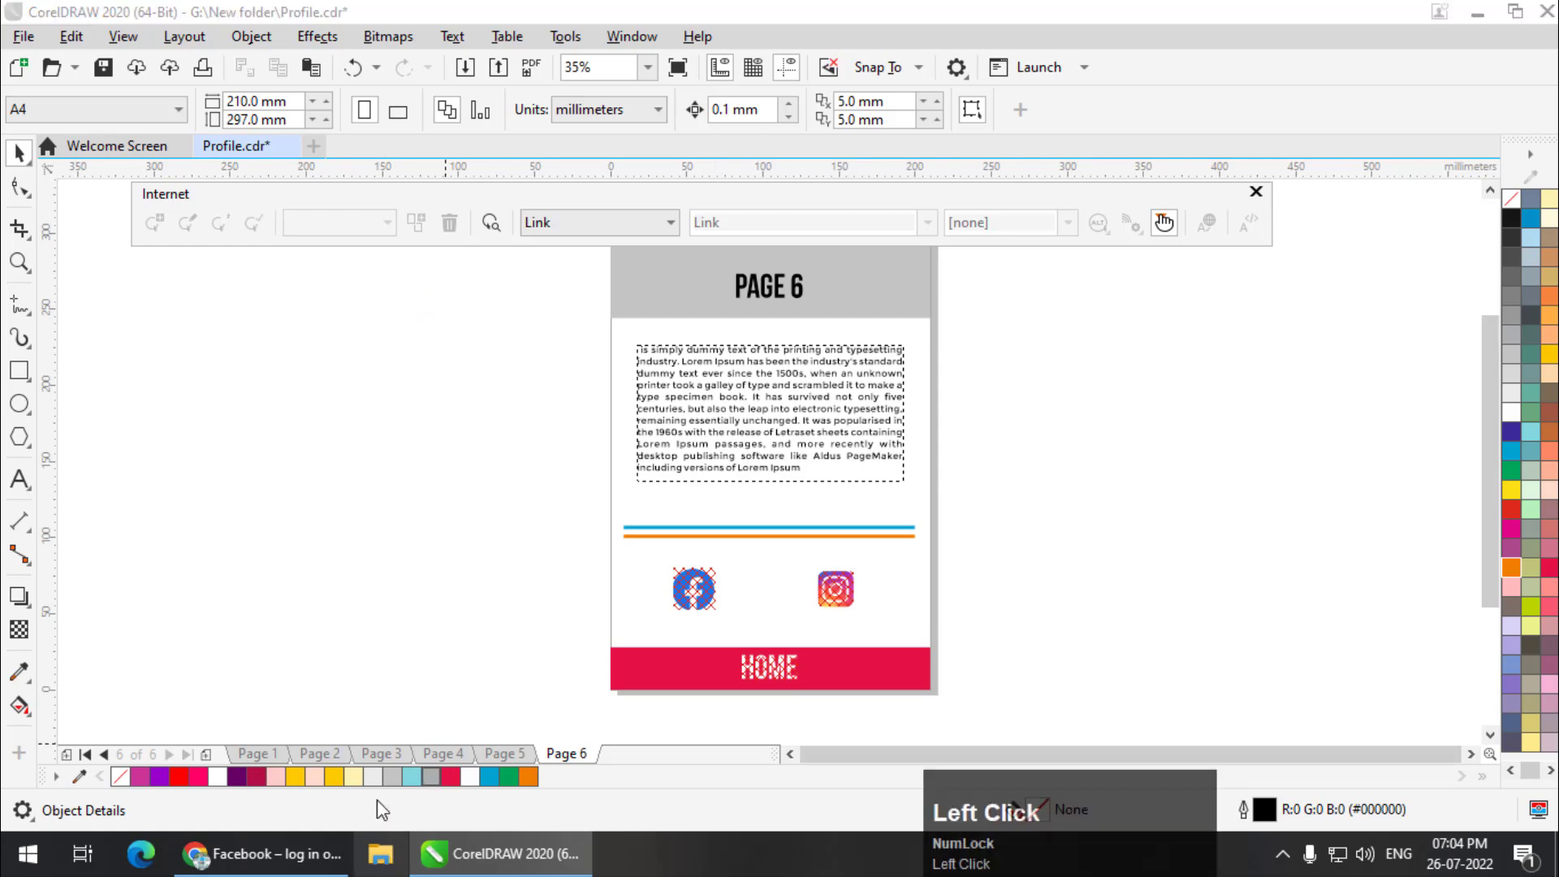
{"action": "left_click", "coordinate": [376, 854]}
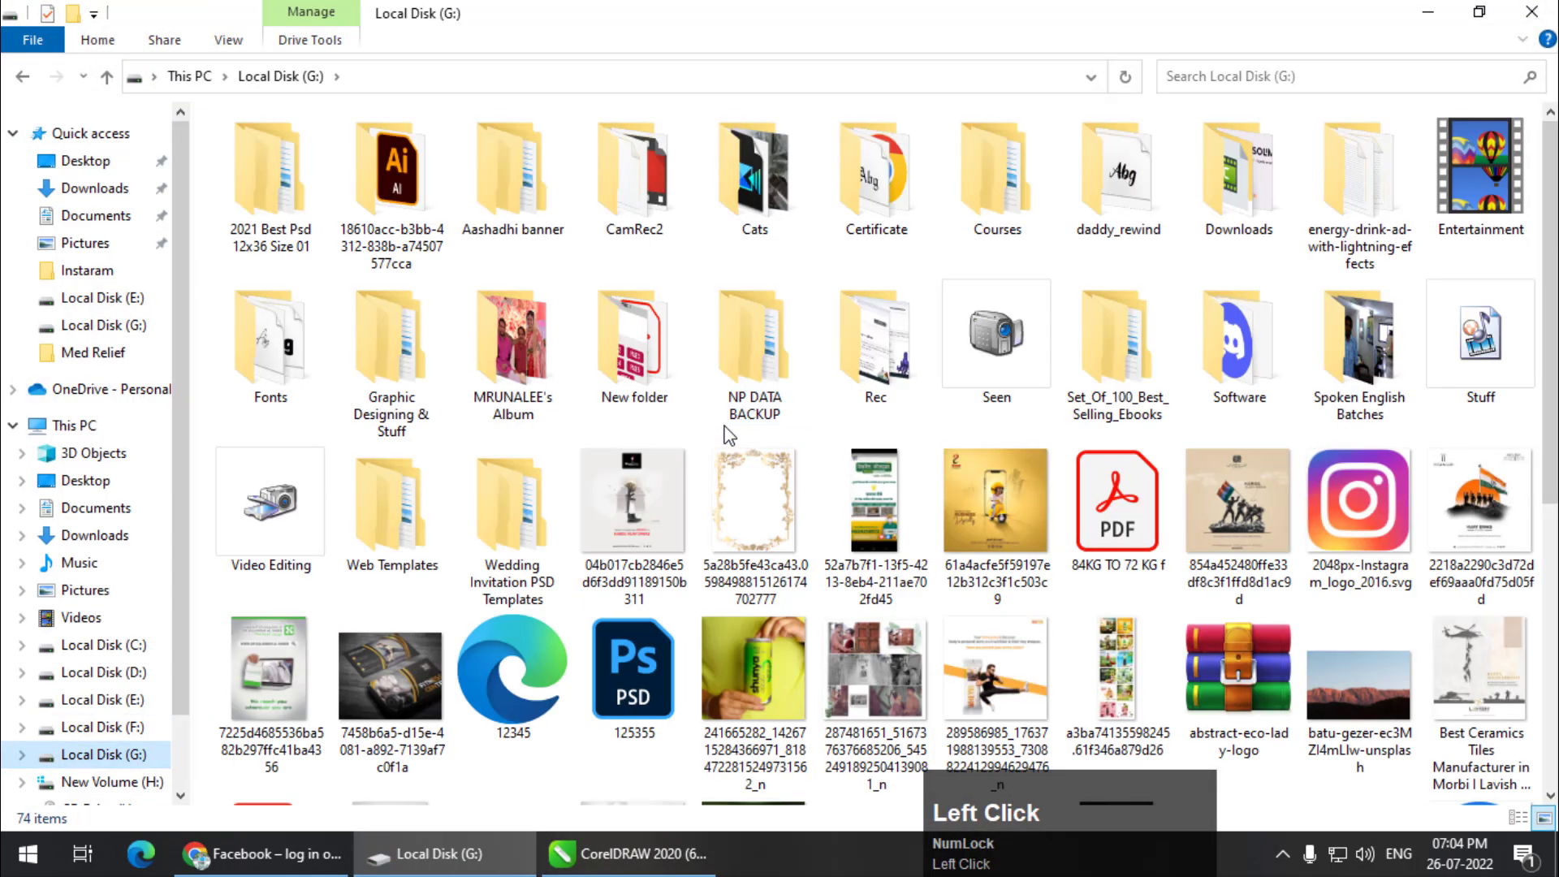
- Open New folder and launch the exported Profile PDF in the reader
{"action": "left_click", "coordinate": [633, 342]}
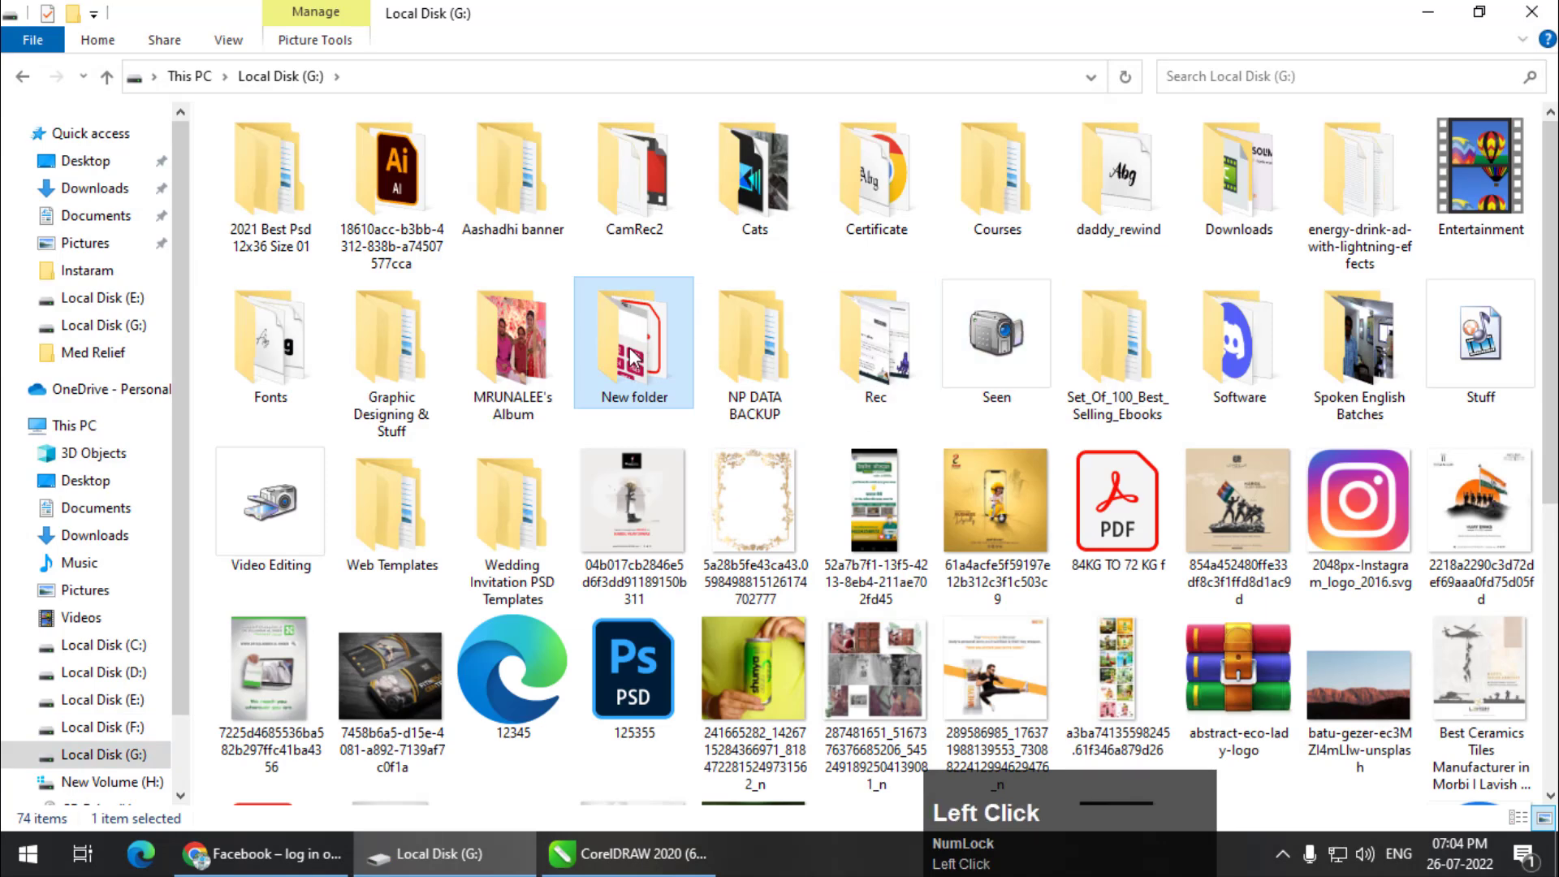
{"action": "double_click", "coordinate": [634, 343]}
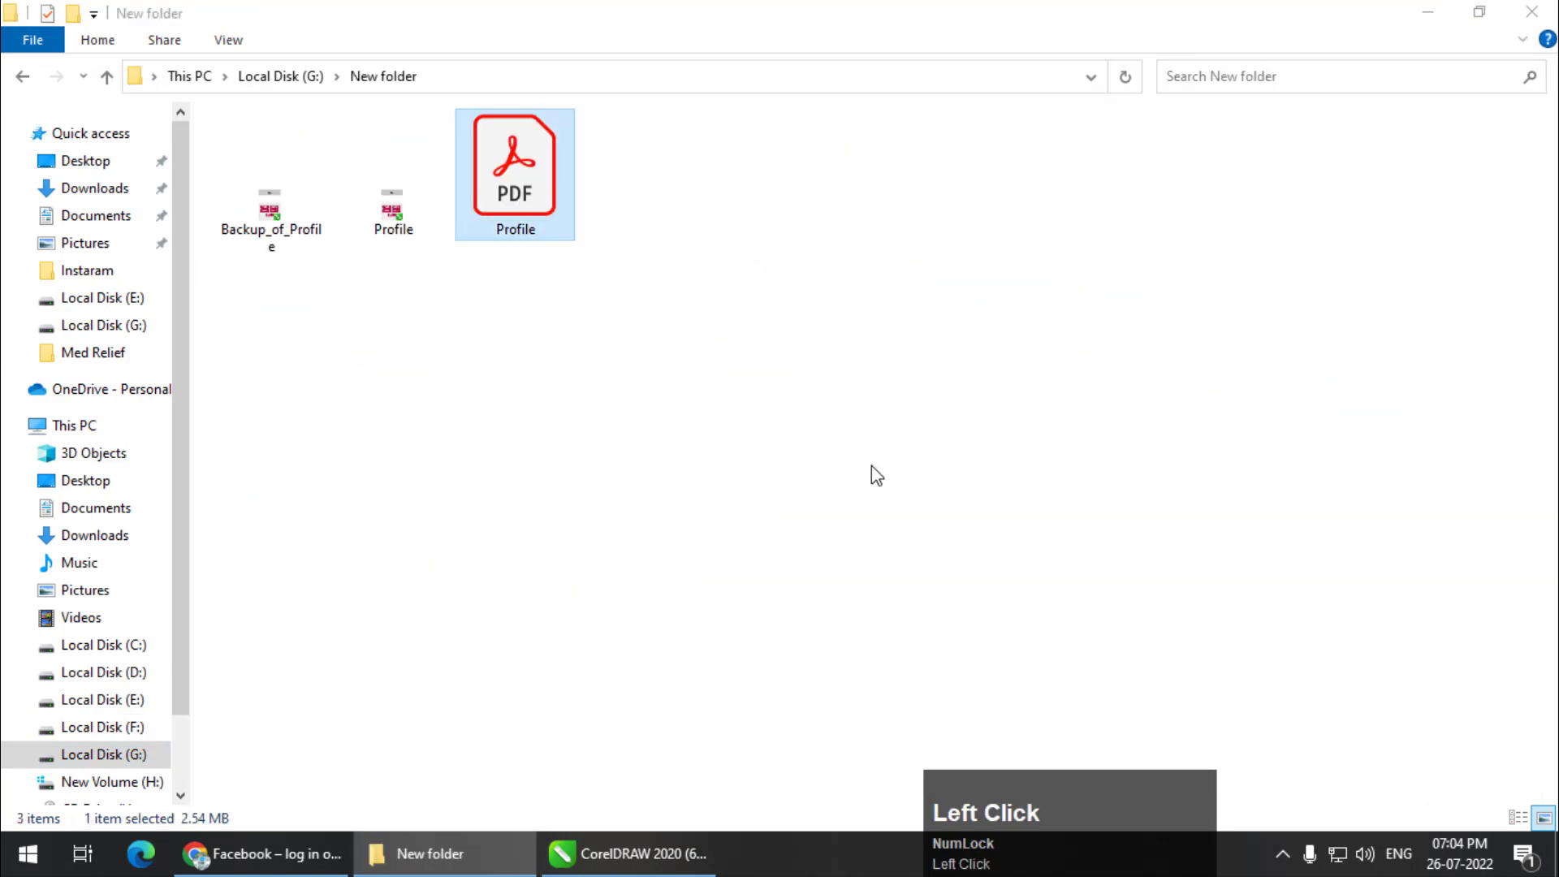
{"action": "double_click", "coordinate": [515, 164]}
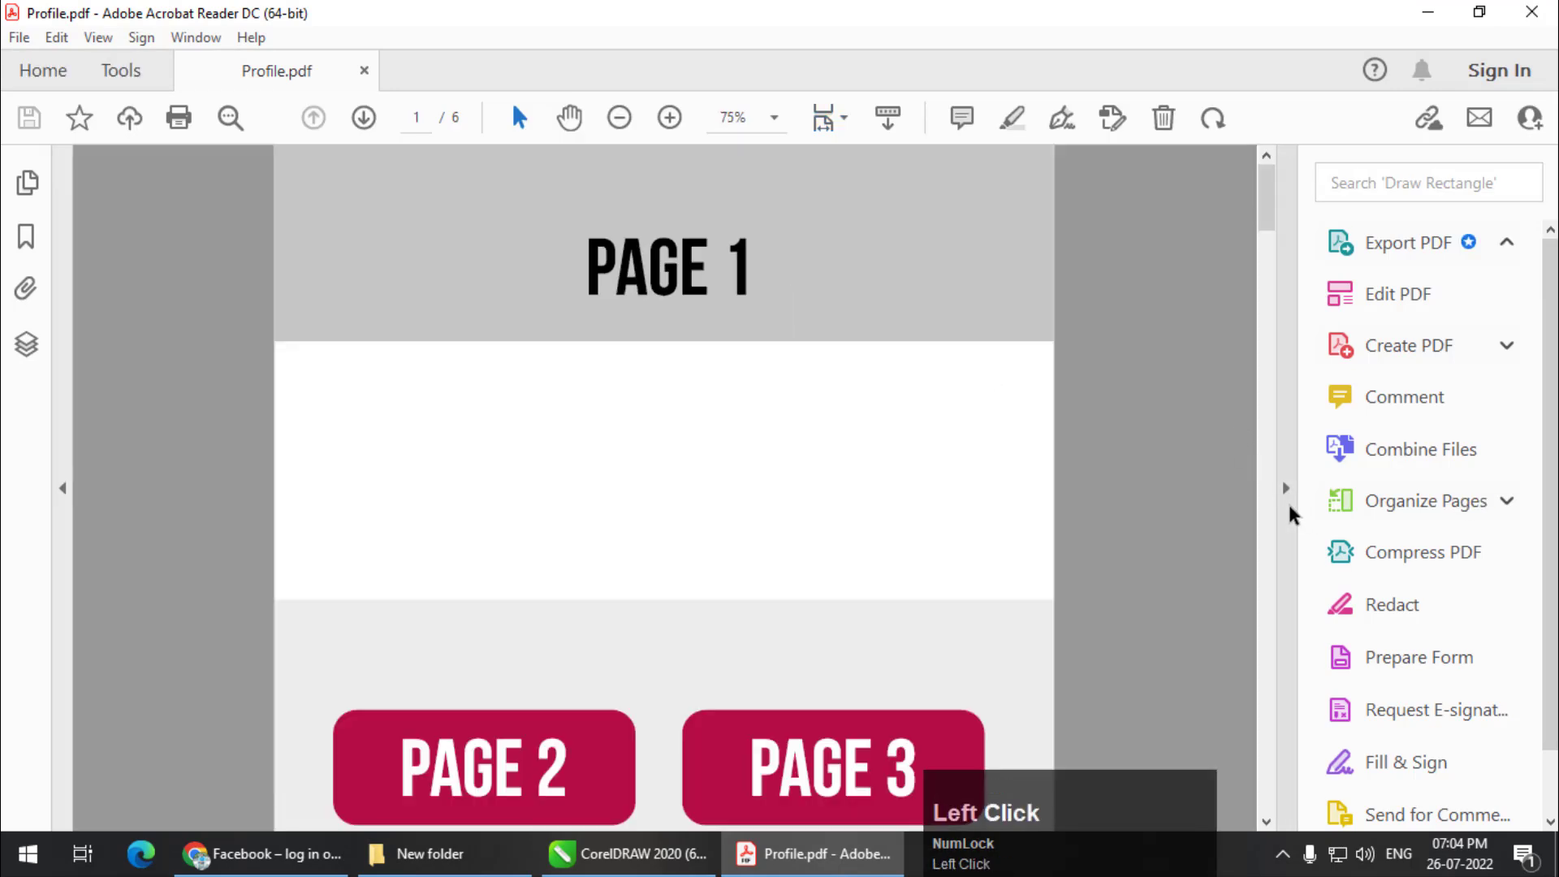
- Test the PAGE 2 button and the HOME link back to page 1 in Profile.pdf
{"action": "scroll", "scroll_direction": "down", "scroll_amount": 3}
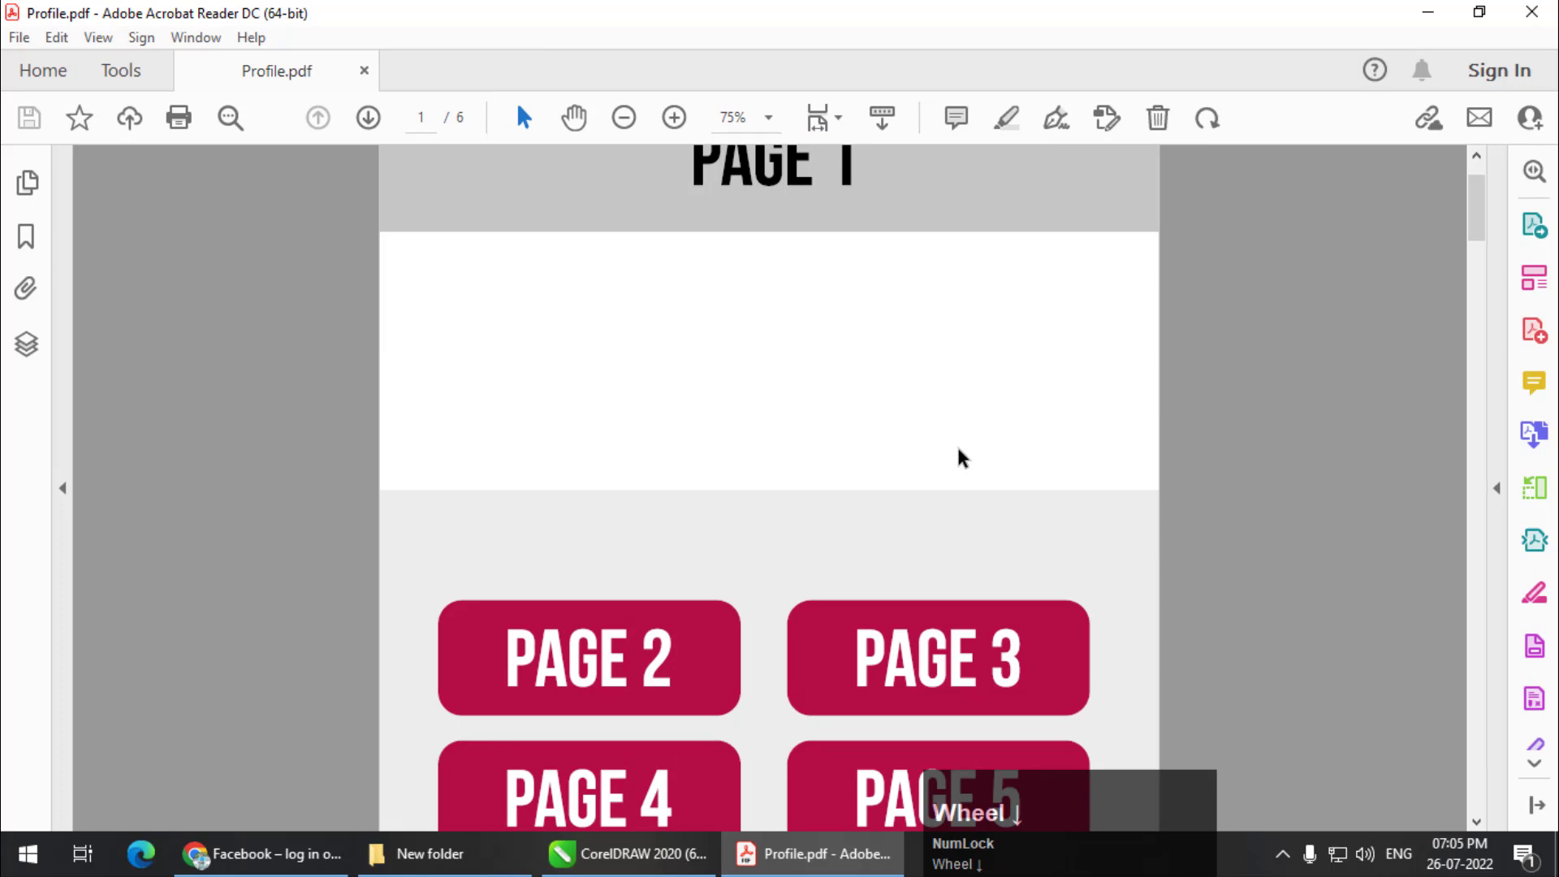
{"action": "scroll", "scroll_direction": "up", "scroll_amount": 3}
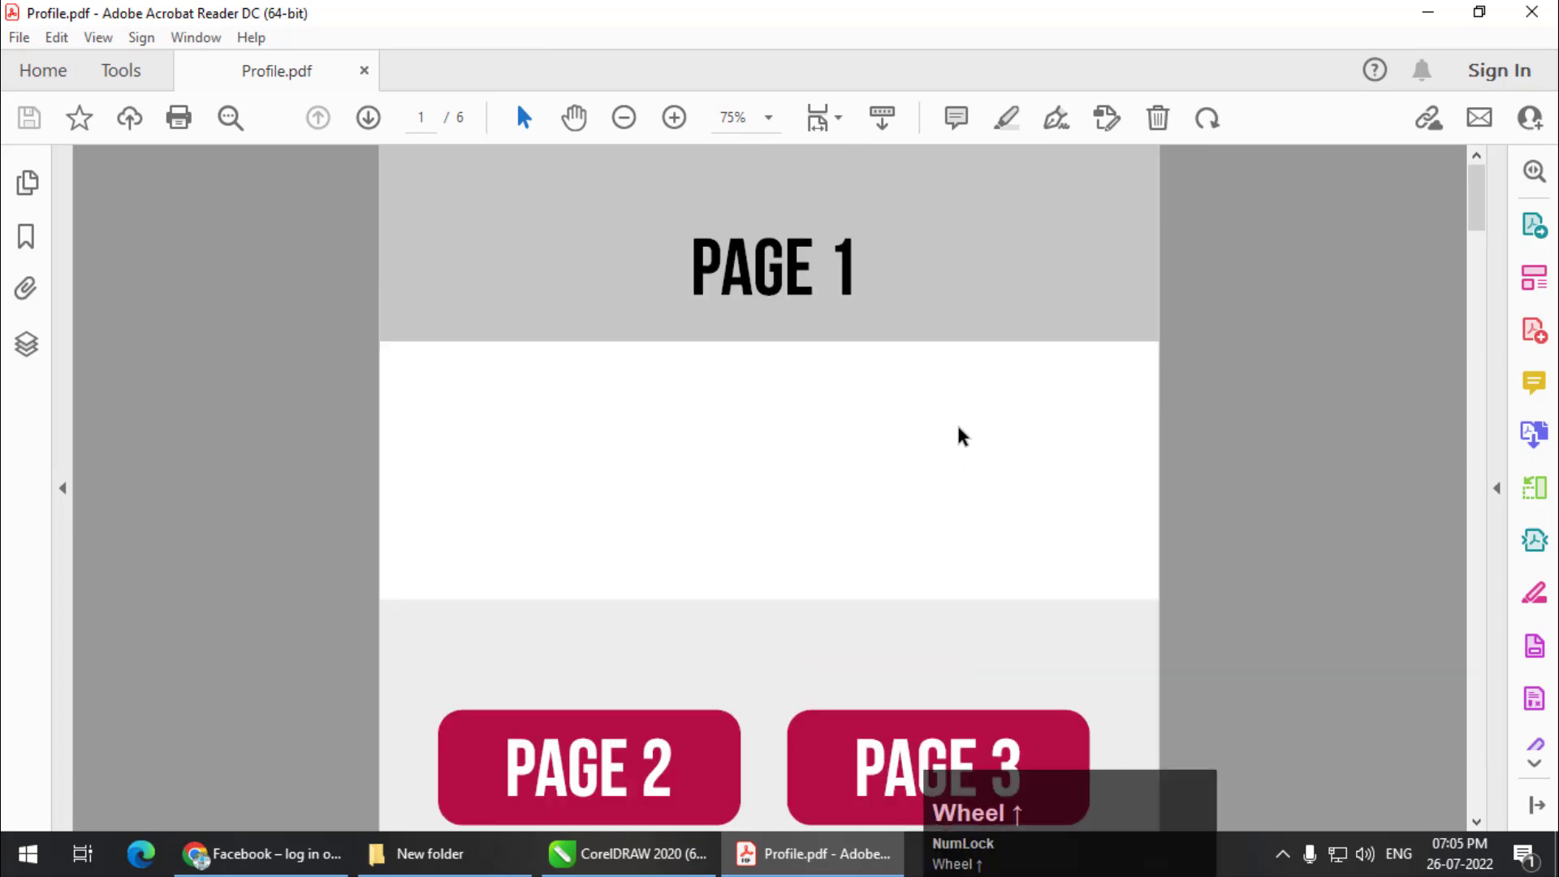
{"action": "scroll", "scroll_direction": "down", "scroll_amount": 3}
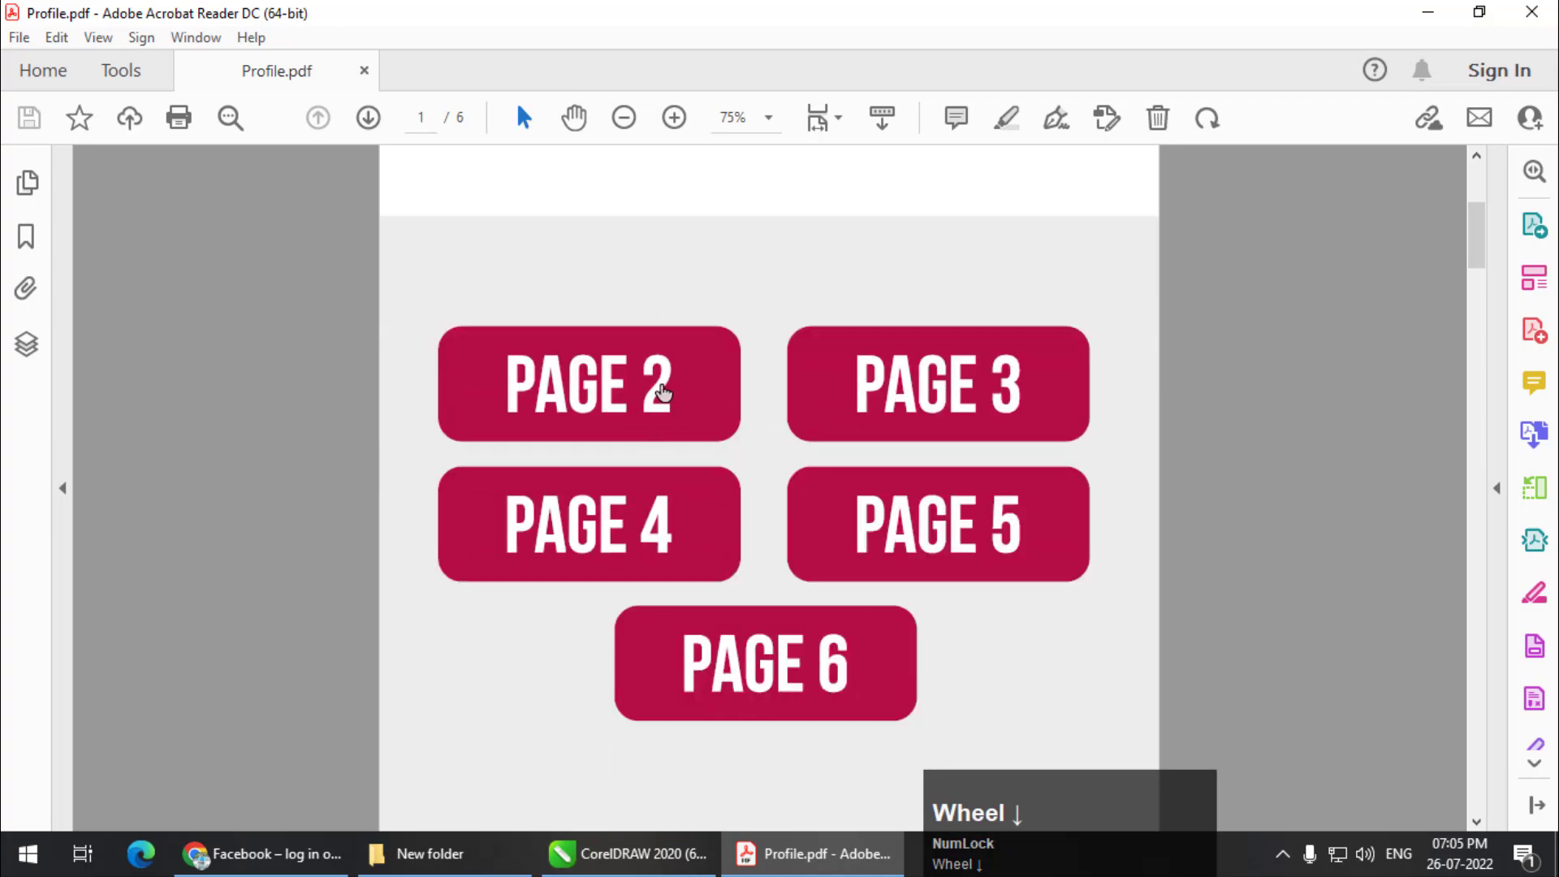
{"action": "left_click", "coordinate": [587, 385]}
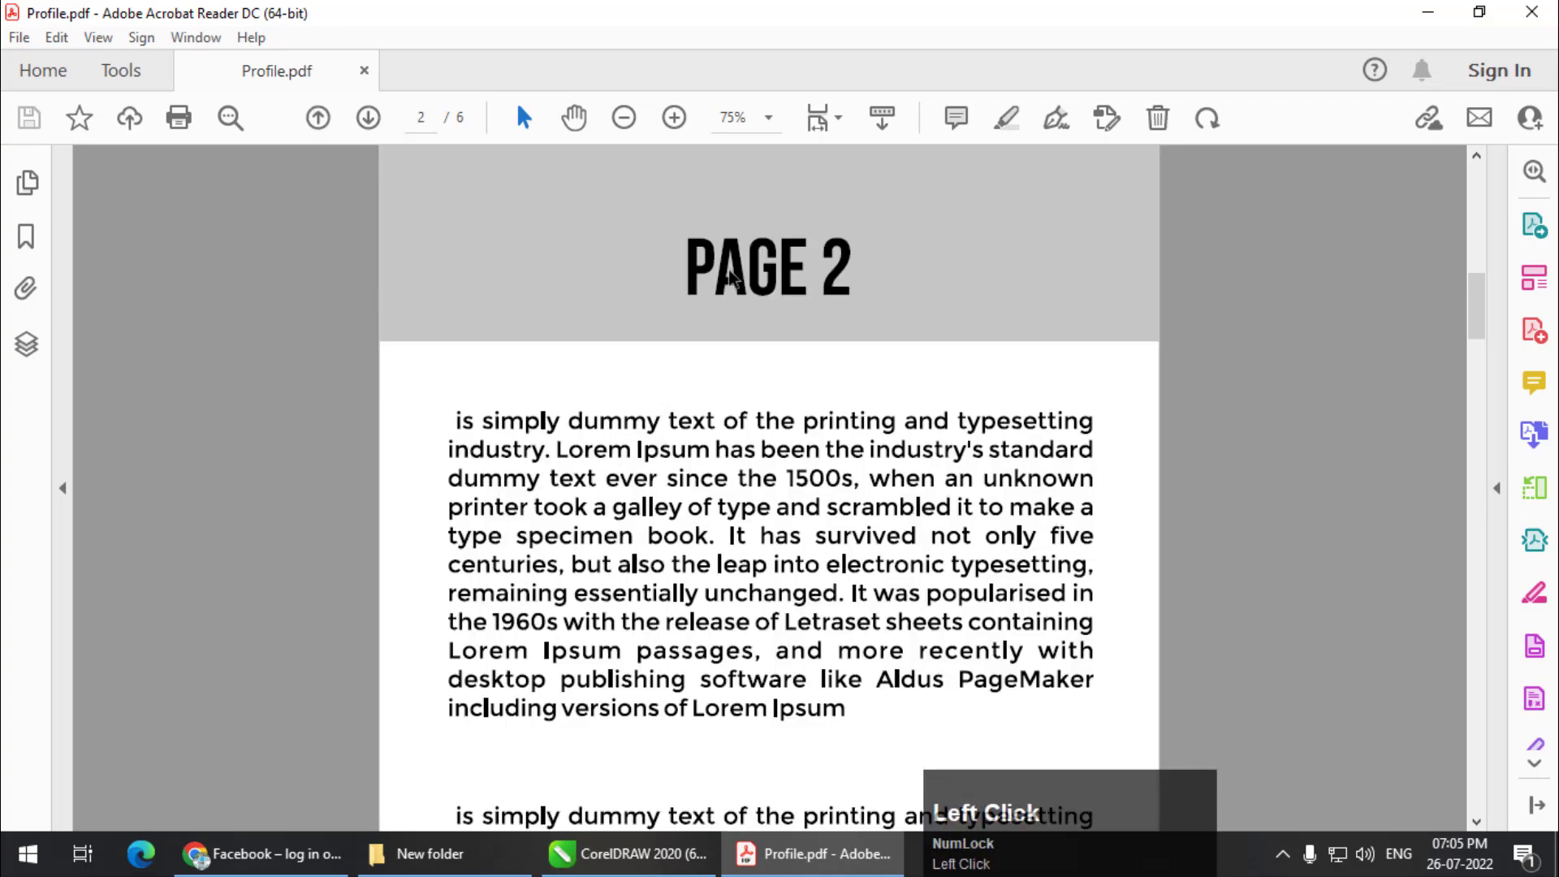
{"action": "scroll", "scroll_direction": "down", "scroll_amount": 3}
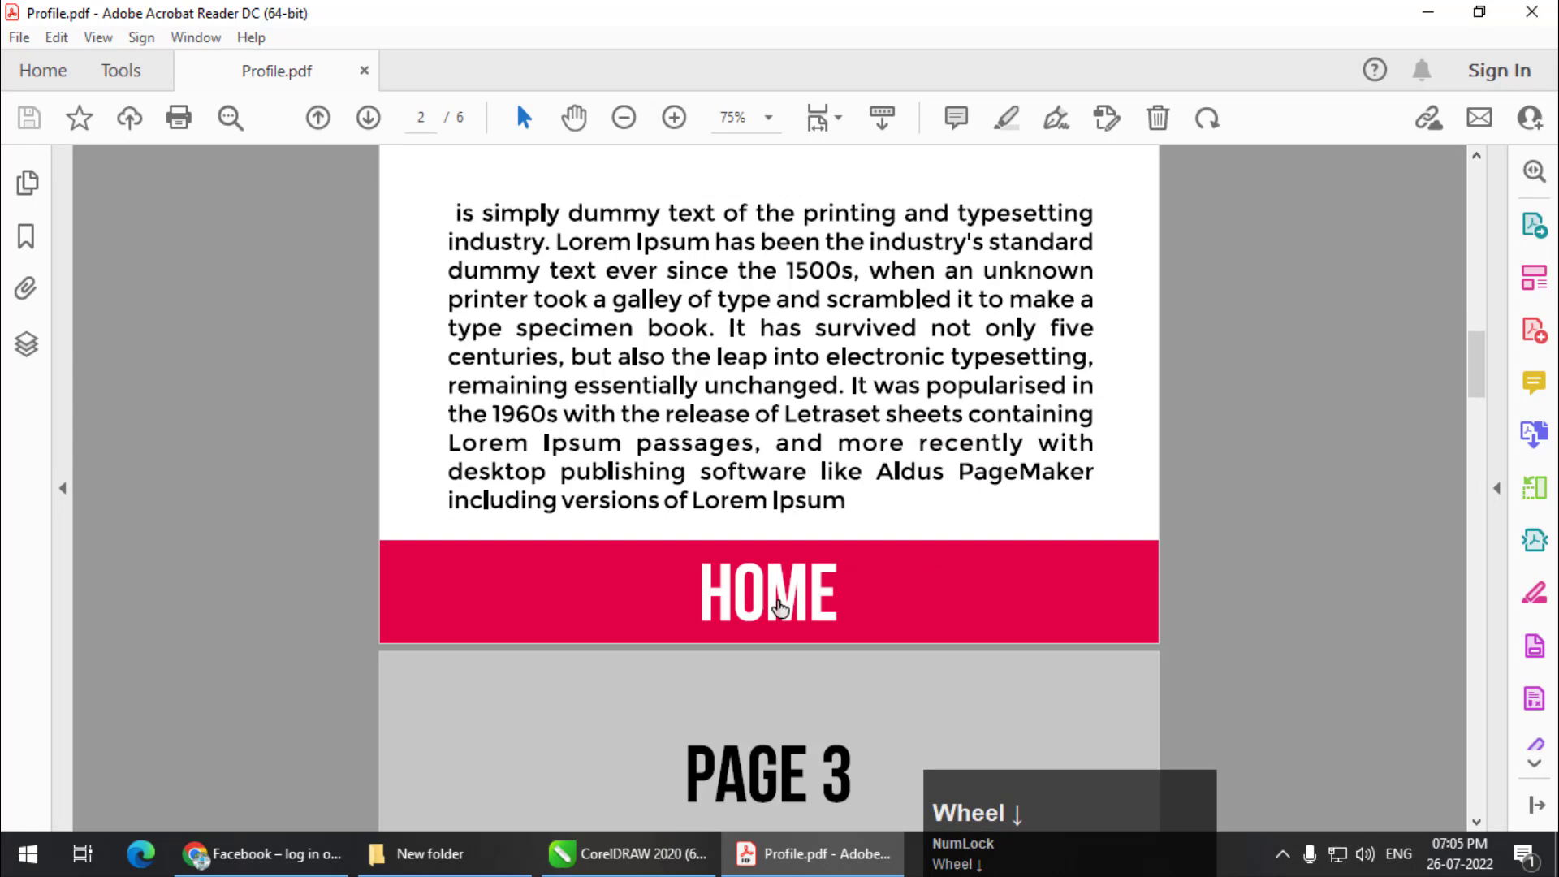
{"action": "left_click", "coordinate": [767, 592]}
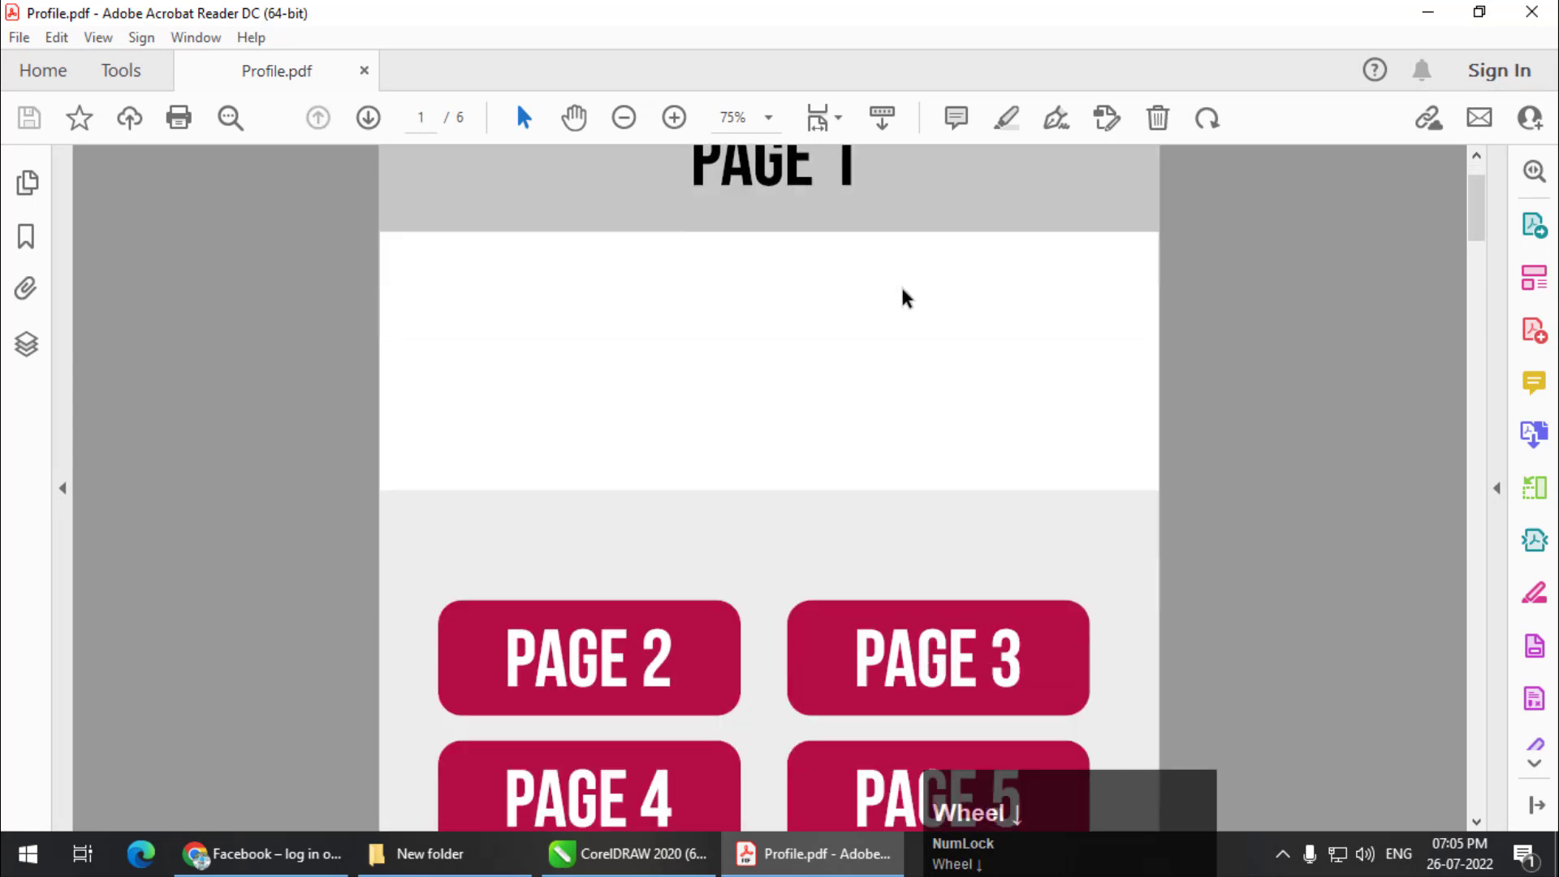
- Test the PAGE 3 and PAGE 6 buttons, then the Facebook icon on page 6
{"action": "scroll", "scroll_direction": "down", "scroll_amount": 3}
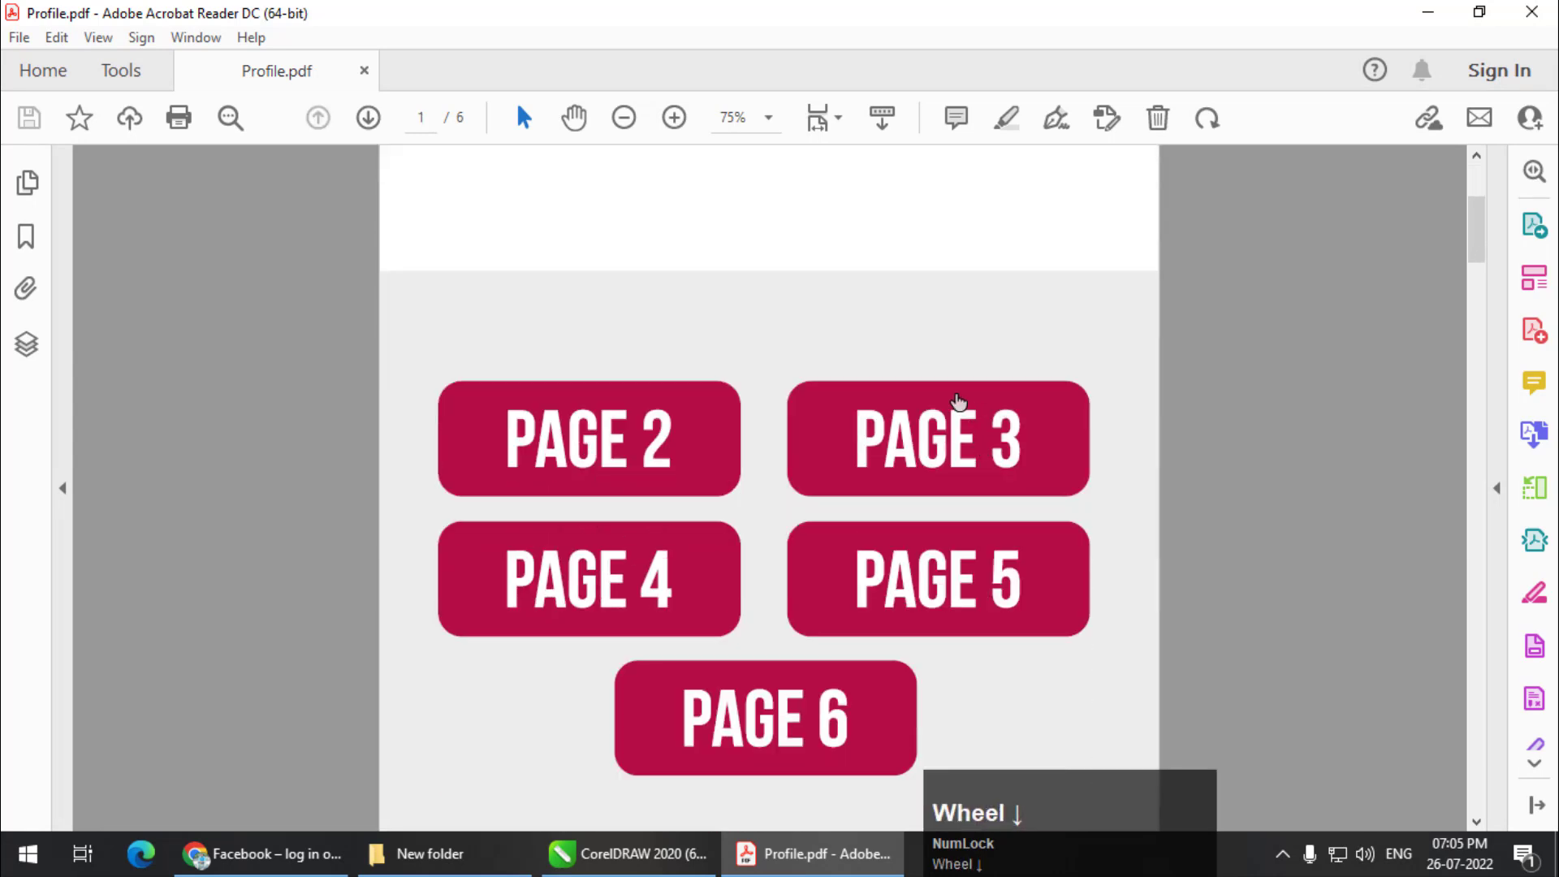
{"action": "left_click", "coordinate": [935, 579]}
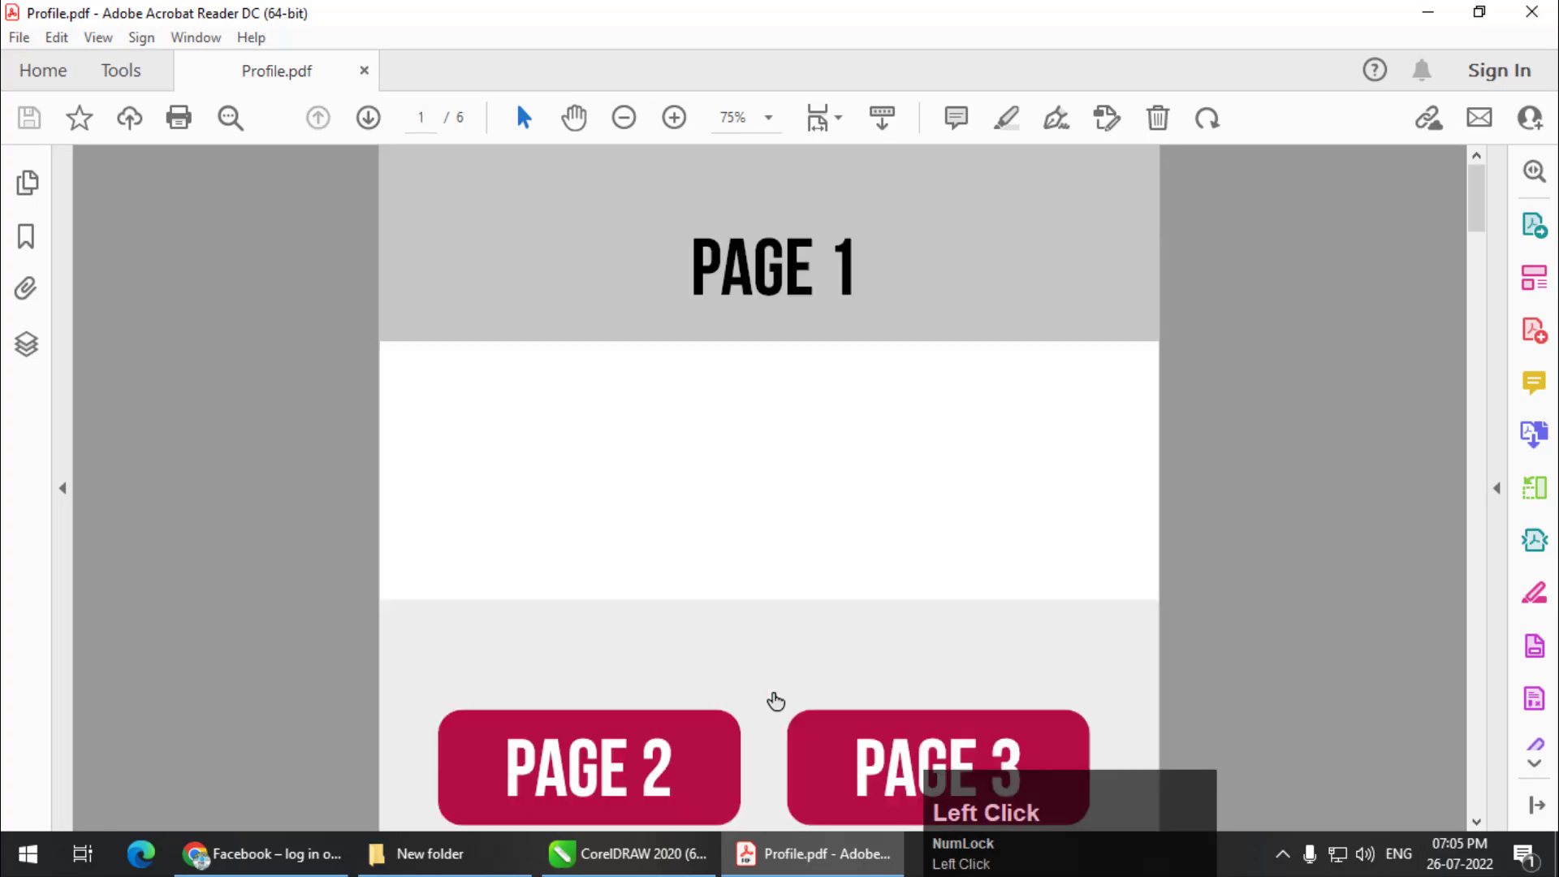
{"action": "scroll", "scroll_direction": "down", "scroll_amount": 3}
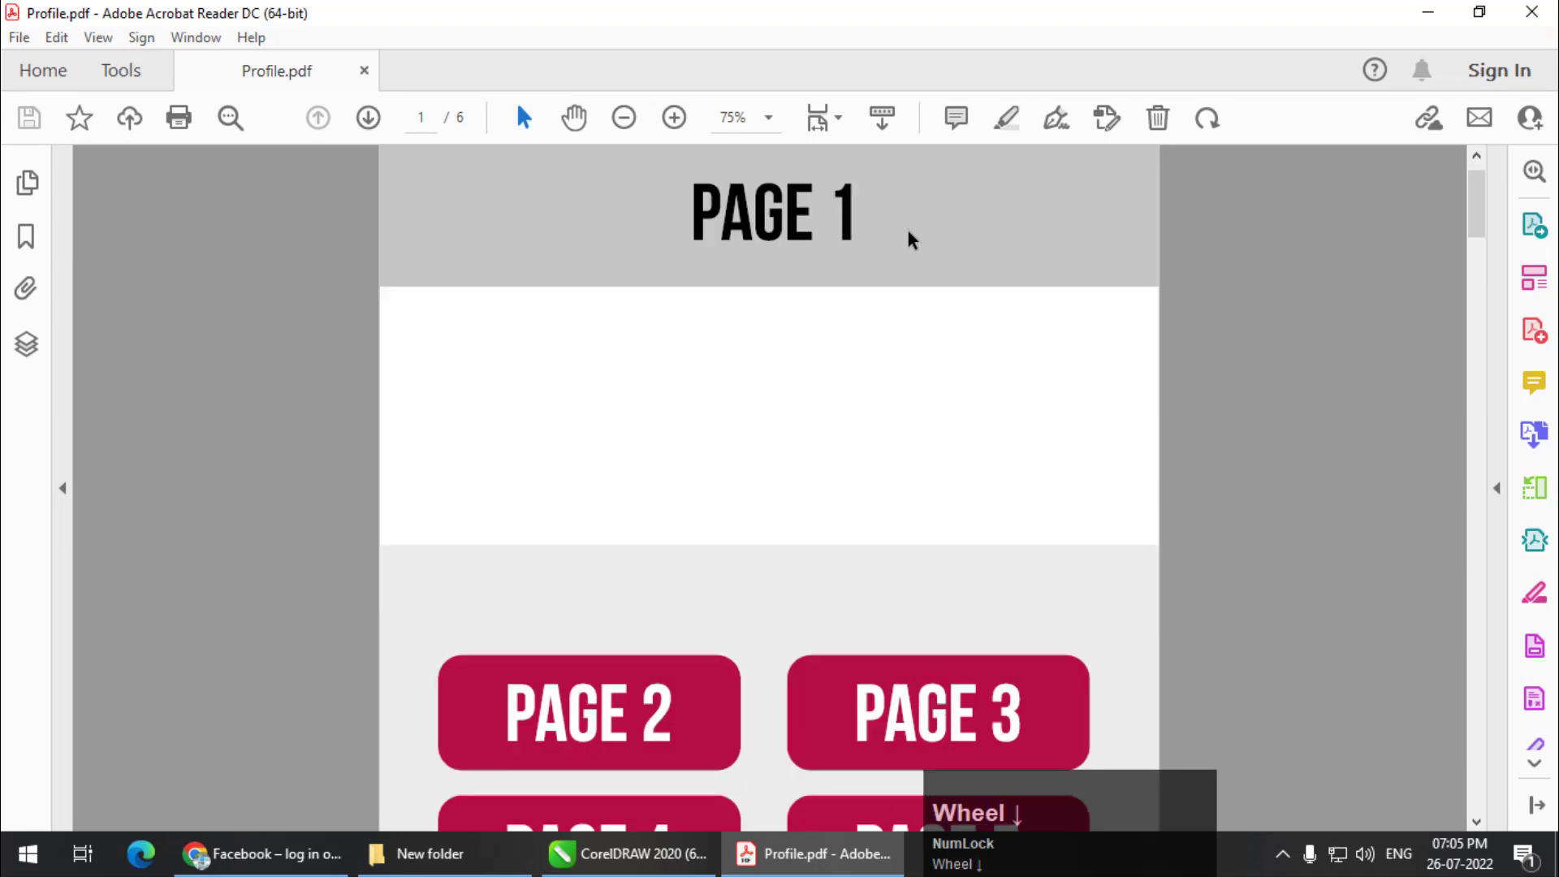
{"action": "scroll", "scroll_direction": "down", "scroll_amount": 3}
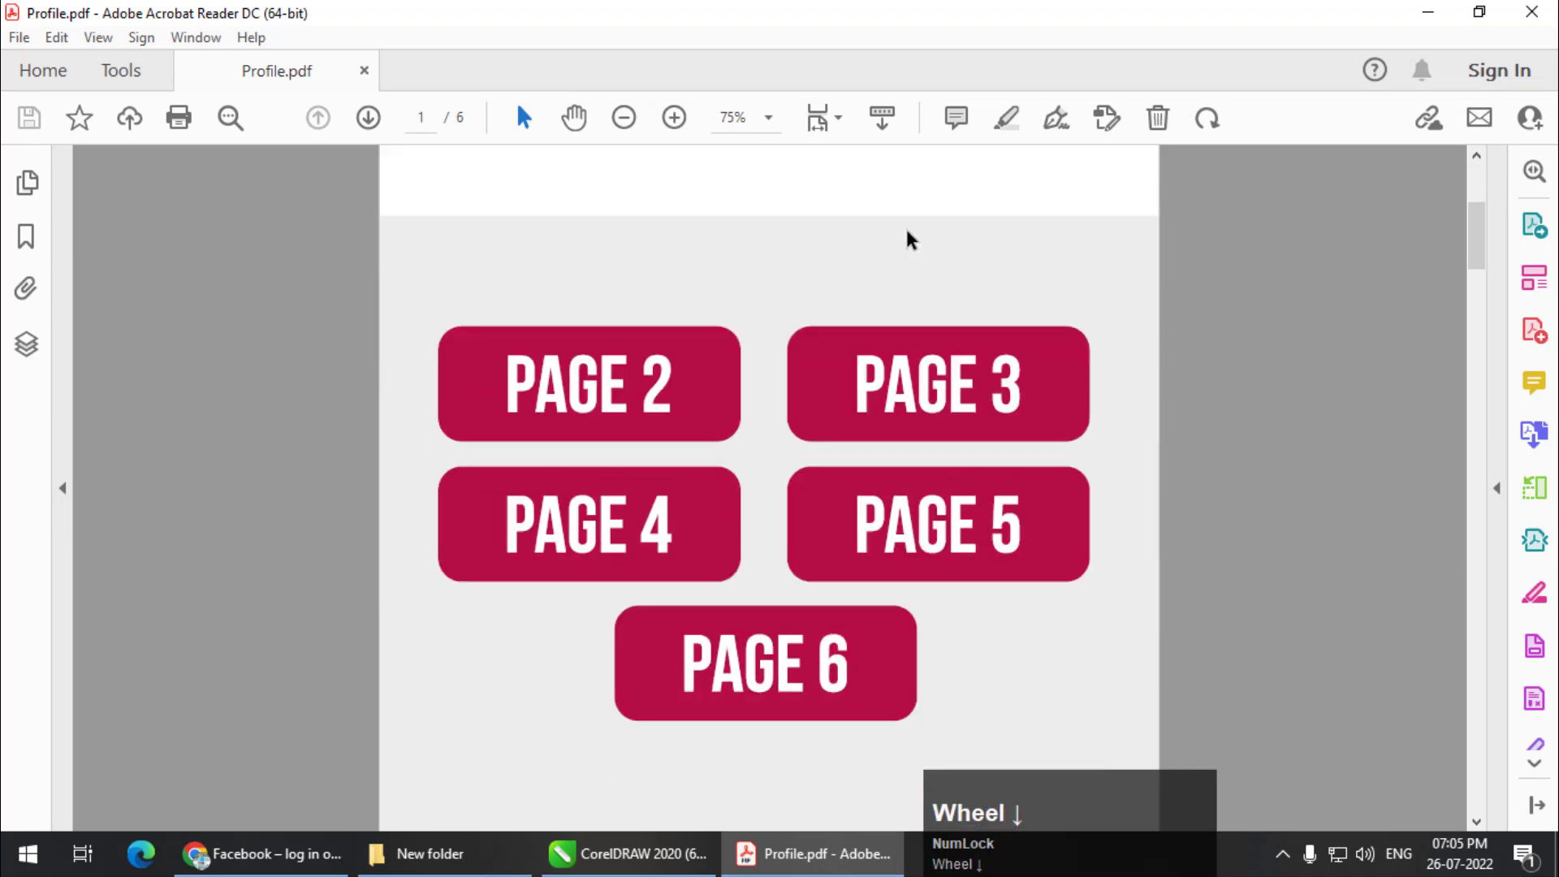
{"action": "left_click", "coordinate": [765, 662]}
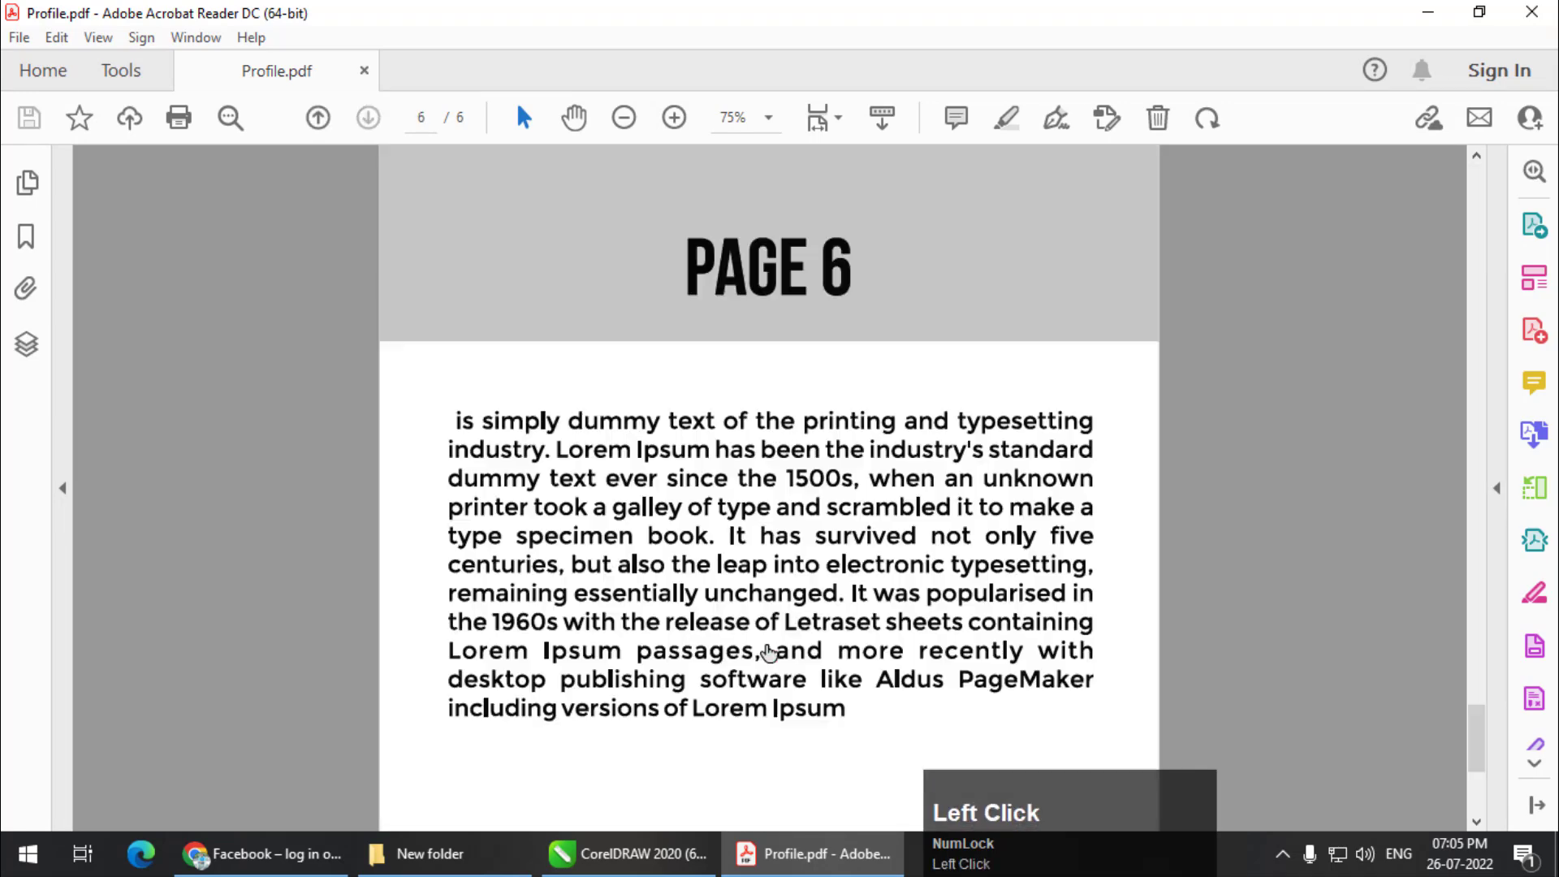
{"action": "scroll", "scroll_direction": "down", "scroll_amount": 3}
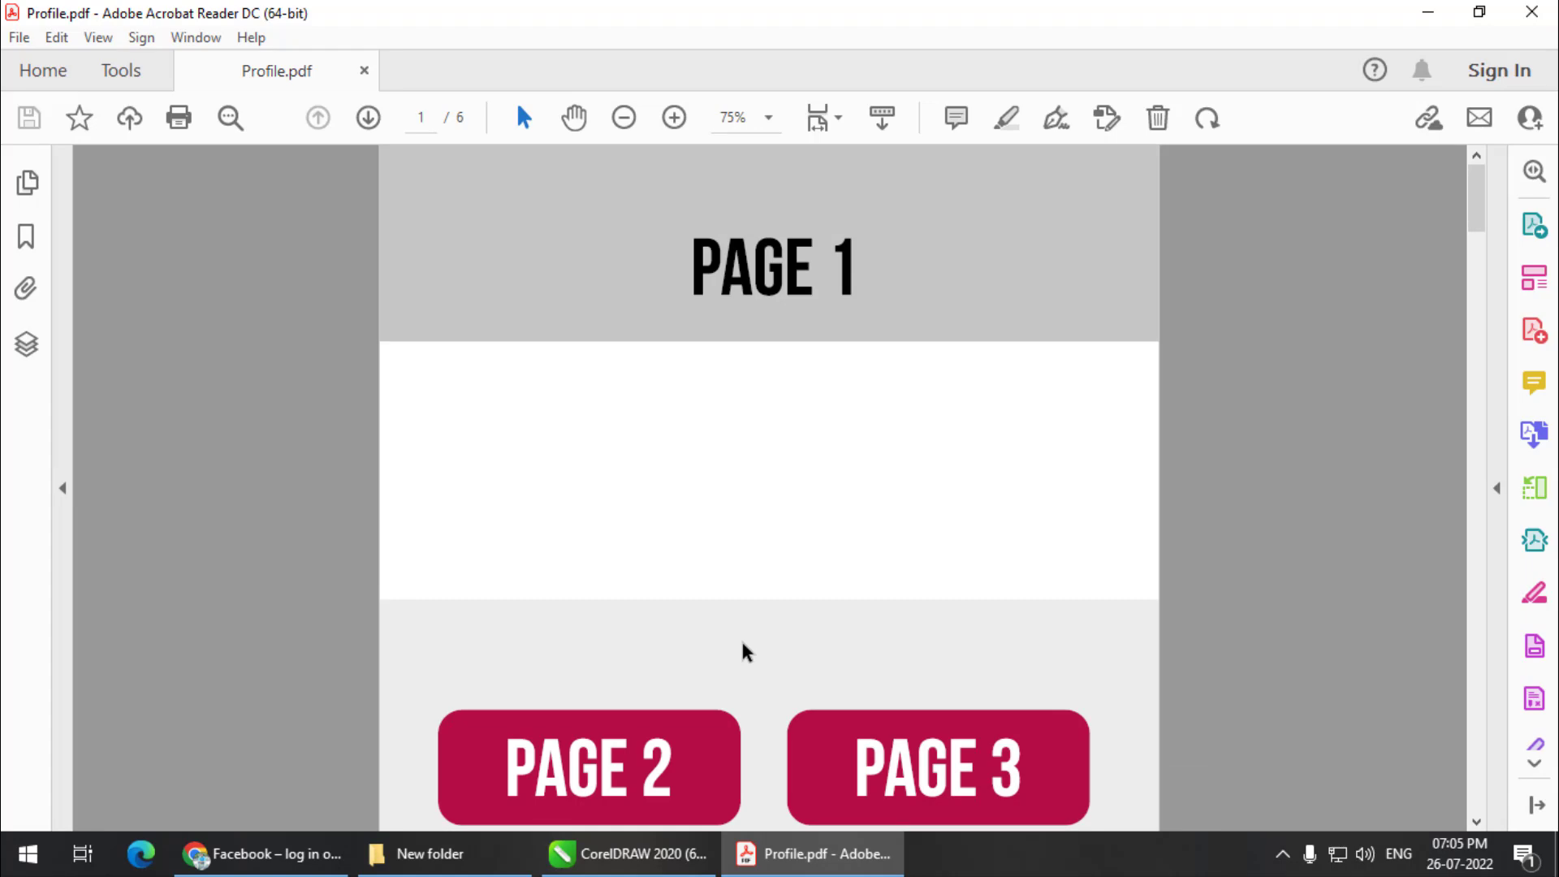
{"action": "scroll", "scroll_direction": "down", "scroll_amount": 3}
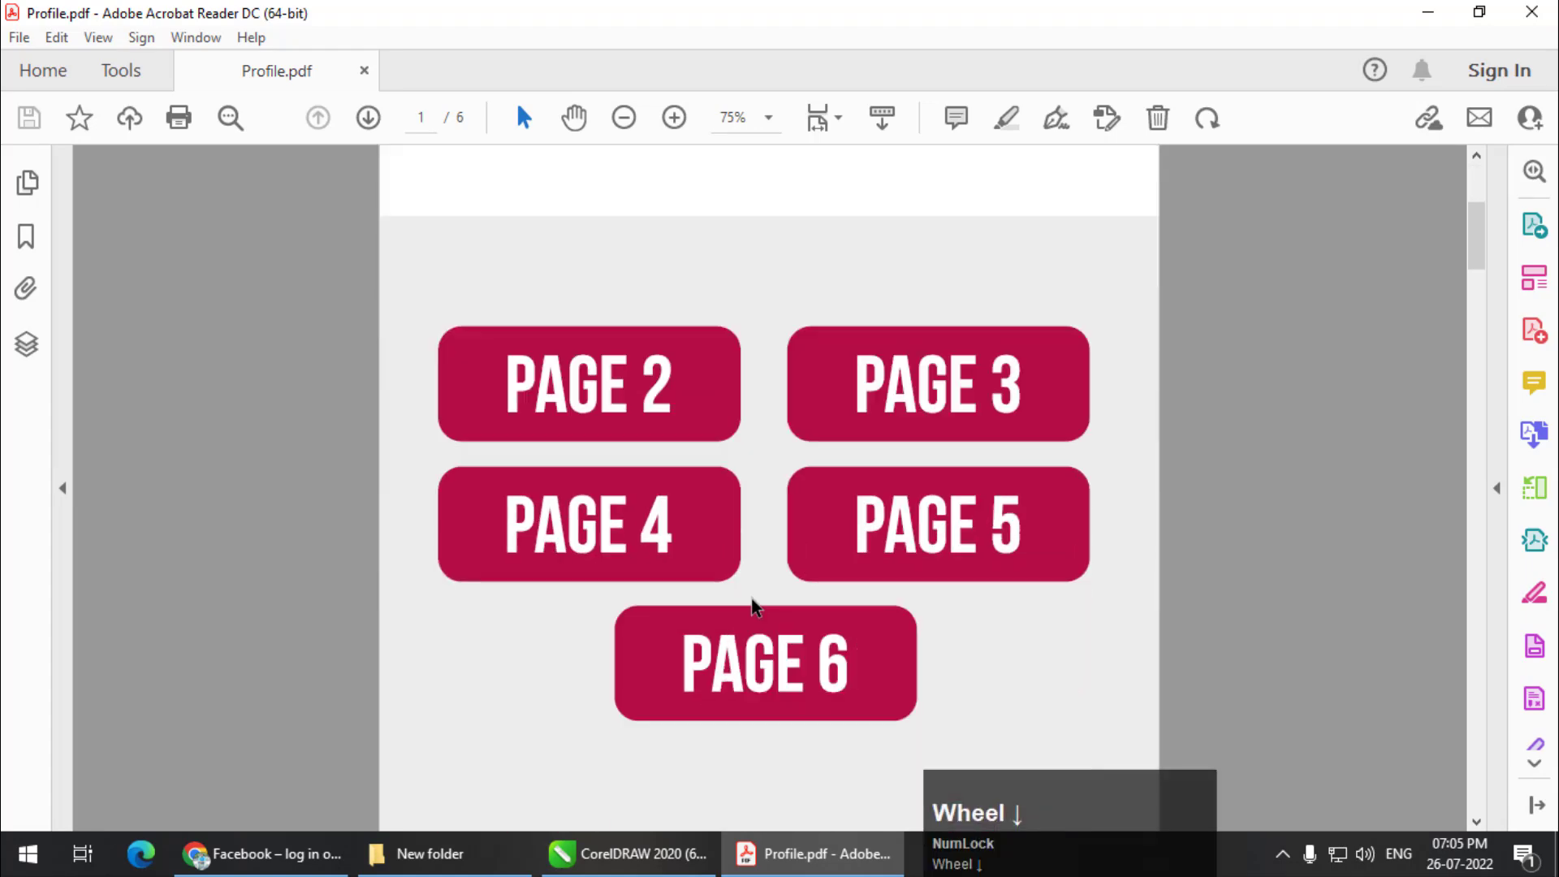
{"action": "left_click", "coordinate": [763, 664]}
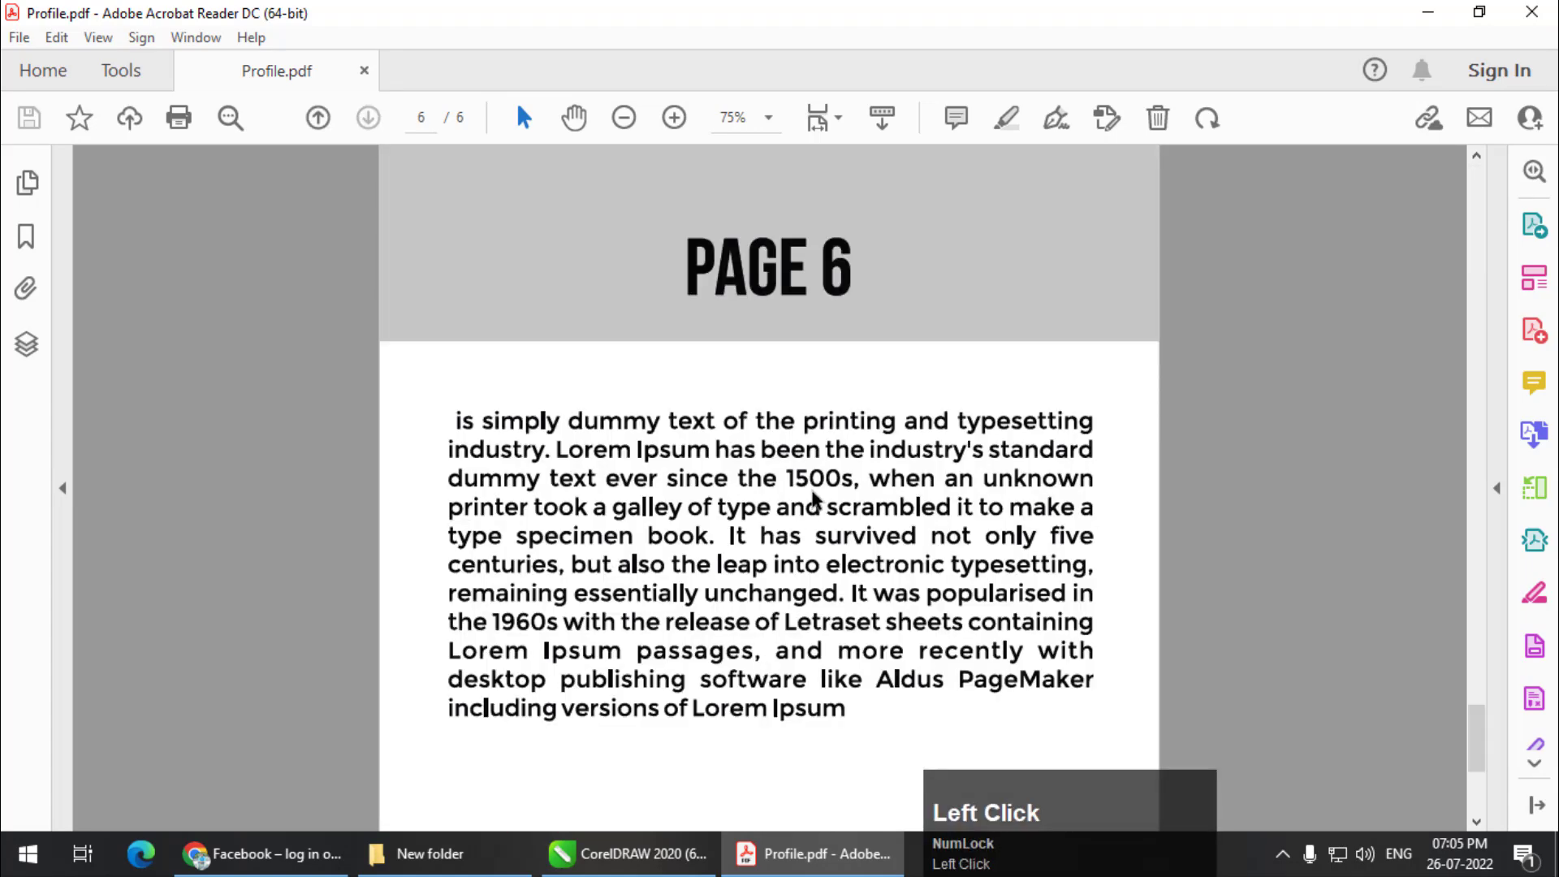
{"action": "left_click", "coordinate": [584, 616]}
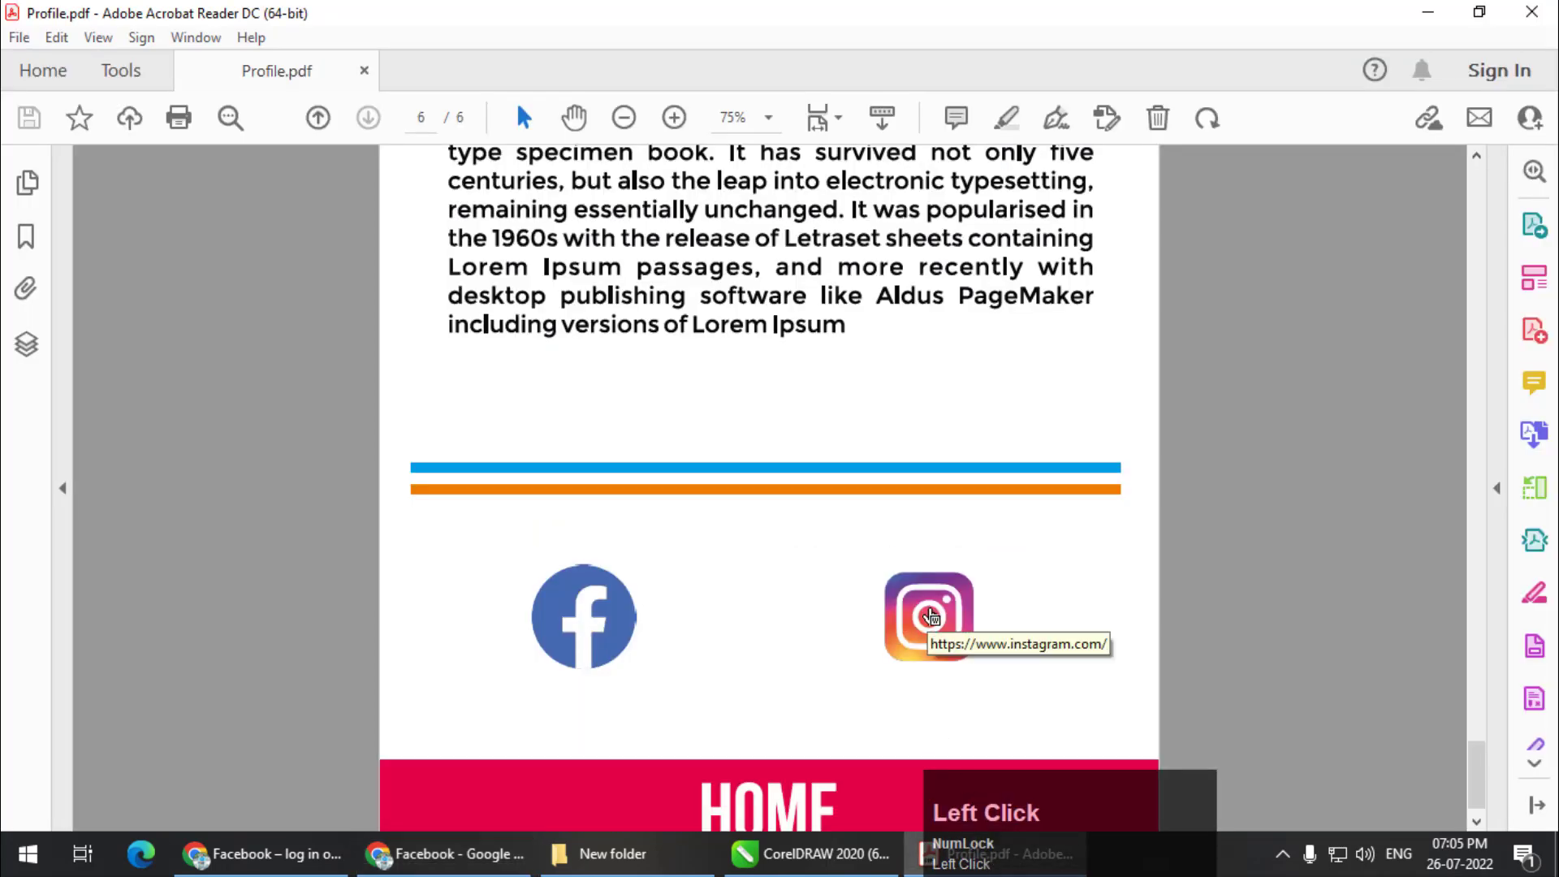
- Test the Instagram icon on page 6, then close the Instagram and Facebook browser tabs
{"action": "left_click", "coordinate": [926, 616]}
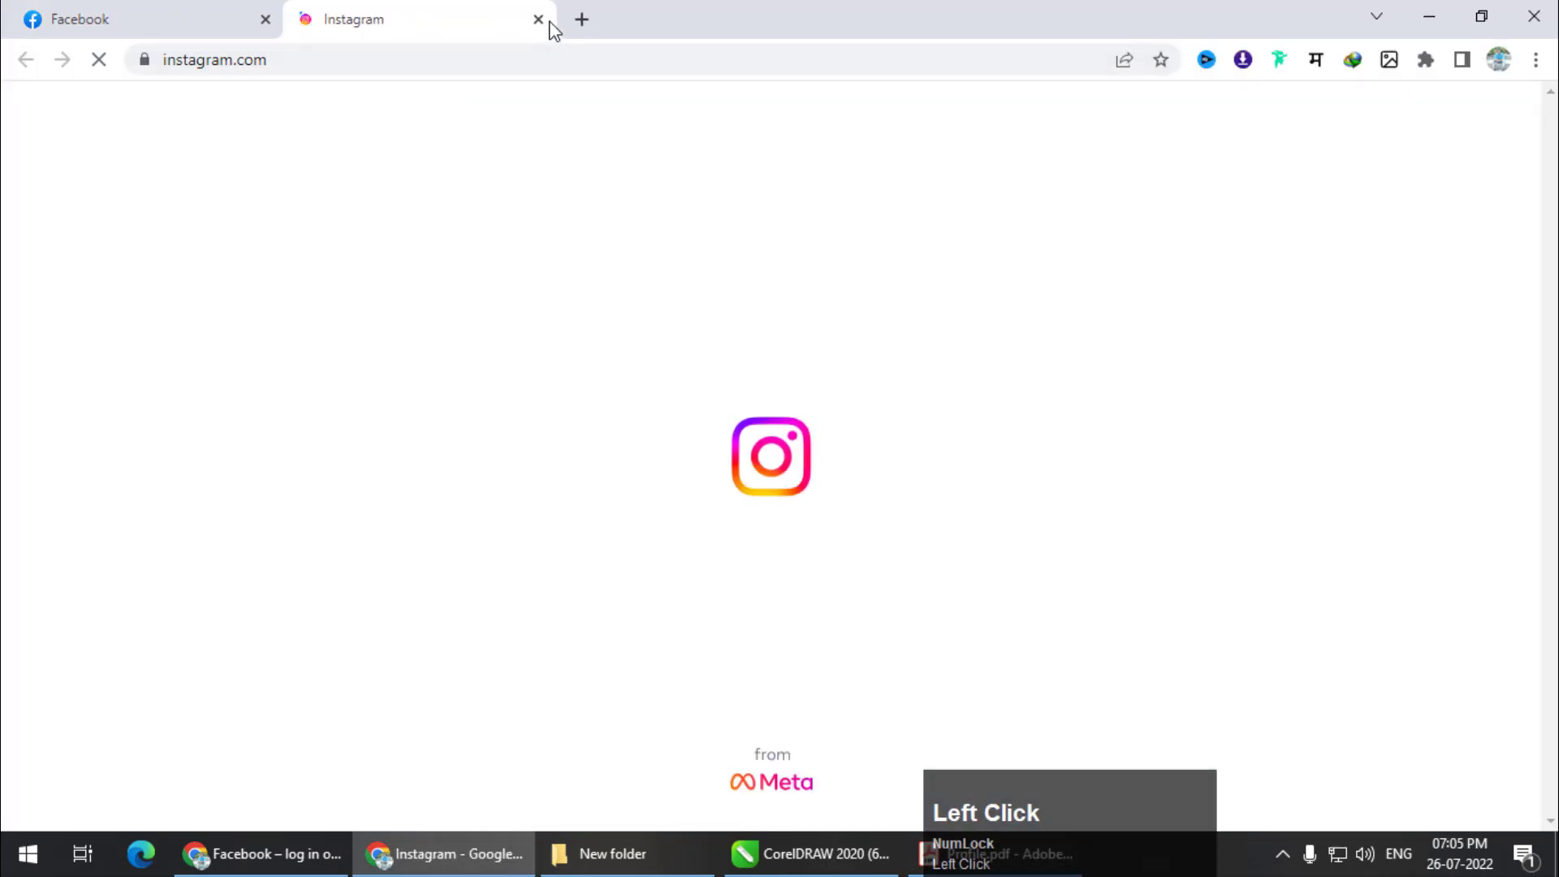
{"action": "left_click", "coordinate": [539, 19]}
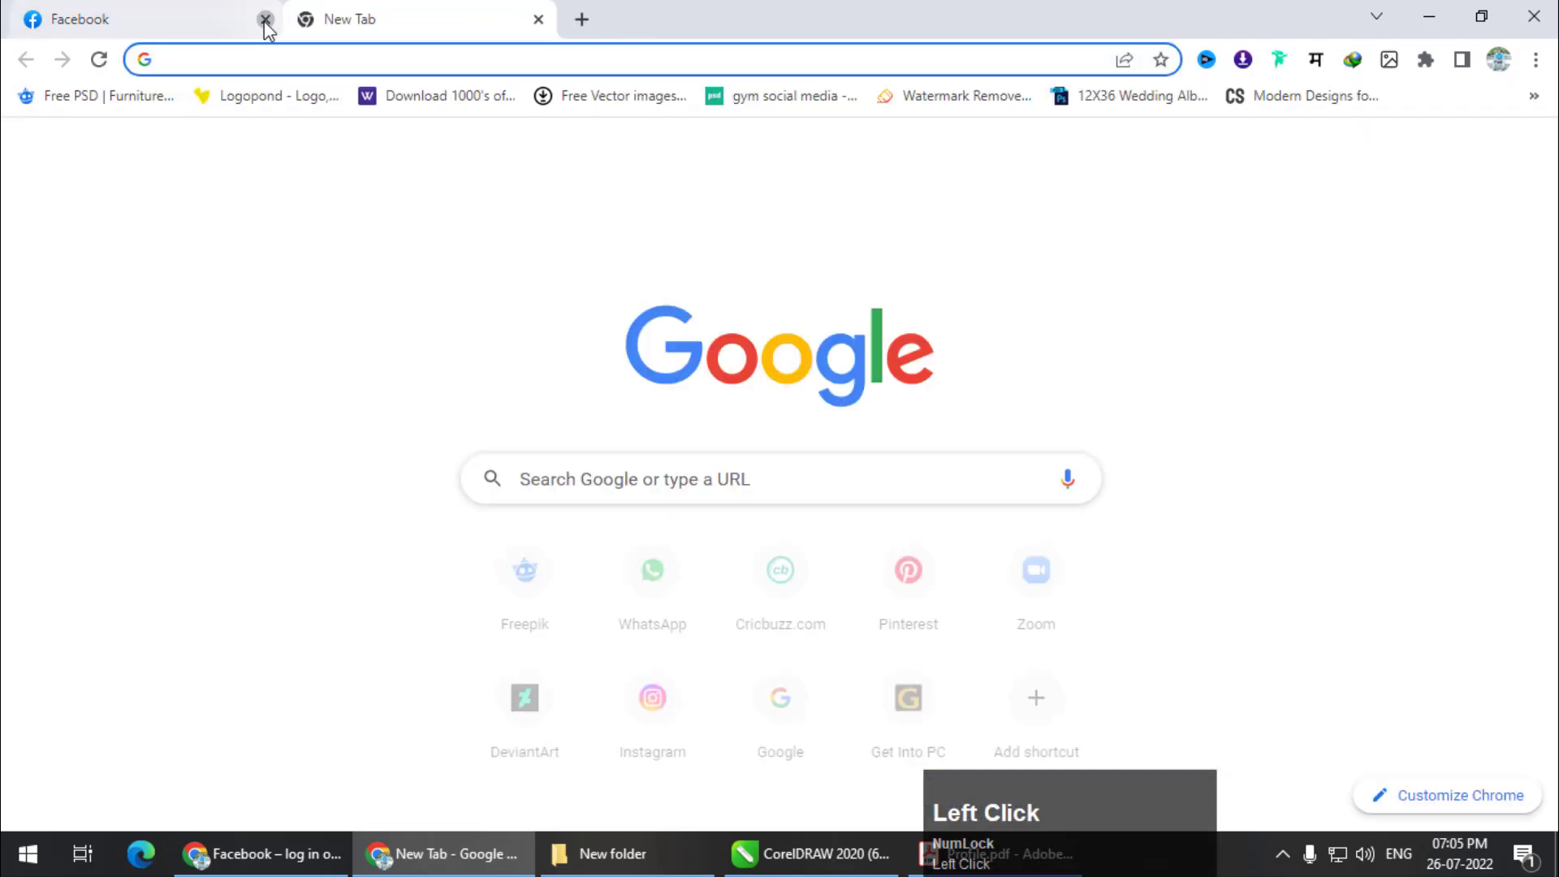
{"action": "left_click", "coordinate": [266, 19]}
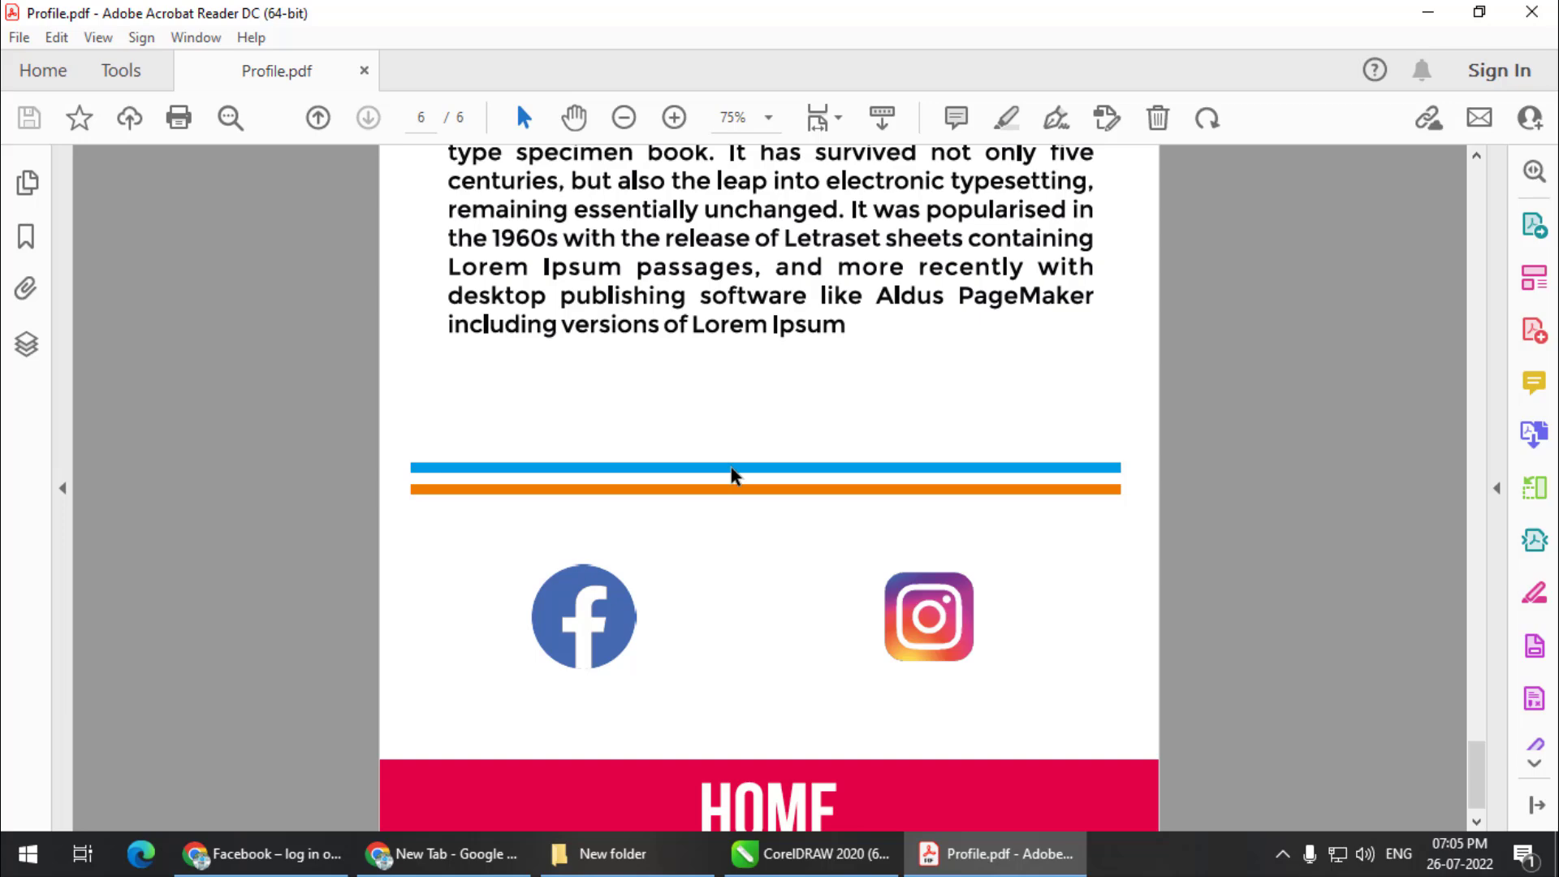
- Switch back to CorelDRAW 2020 showing Page 6 of Profile.cdr
{"action": "left_click", "coordinate": [809, 854]}
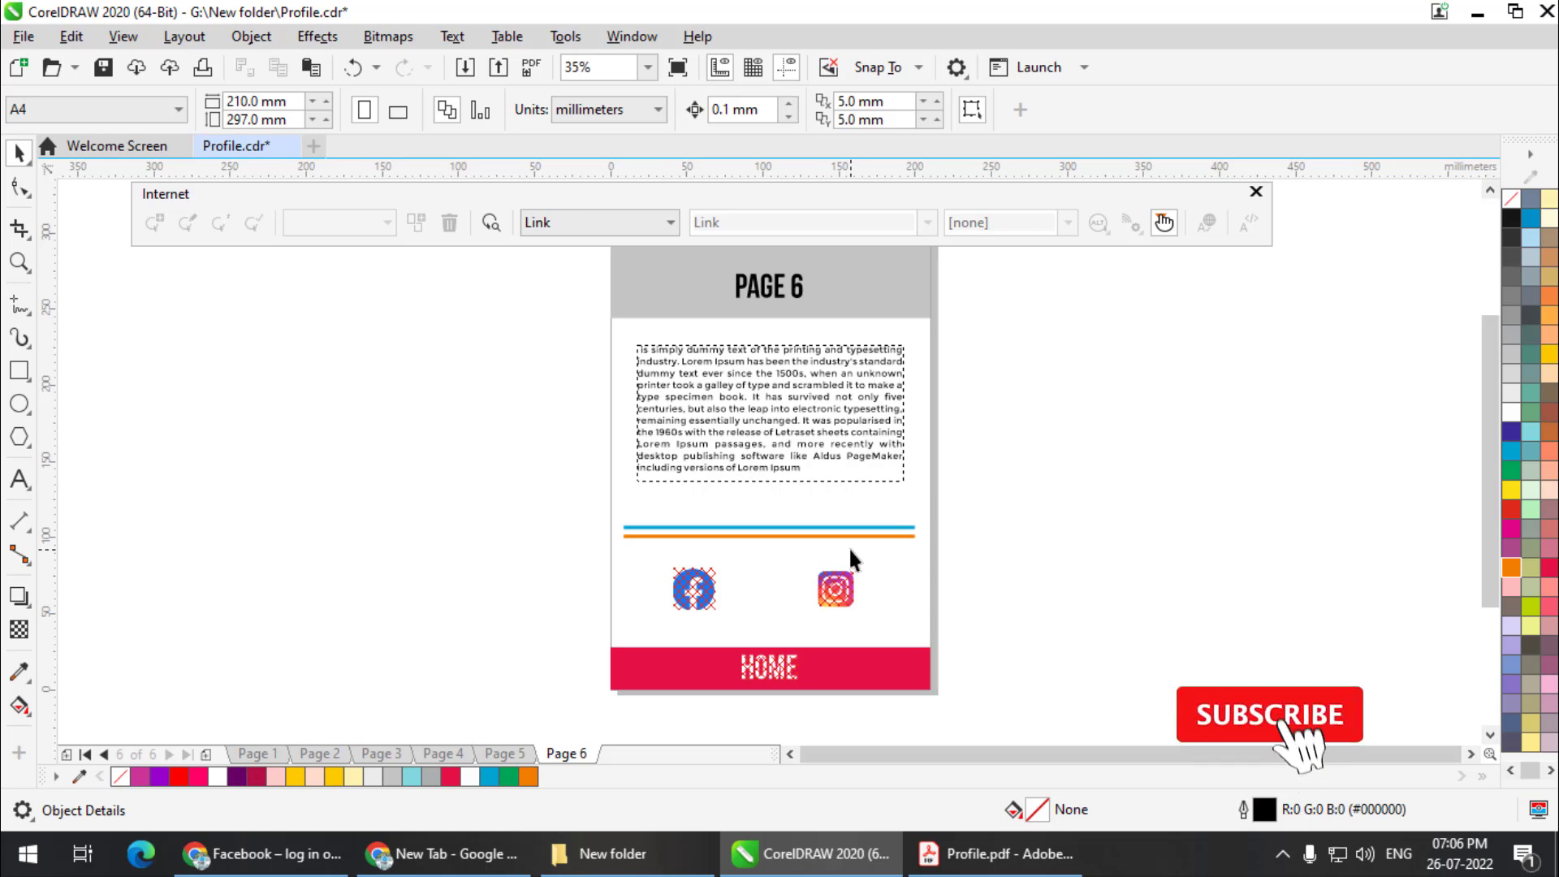
{"action": "left_click", "coordinate": [1268, 712]}
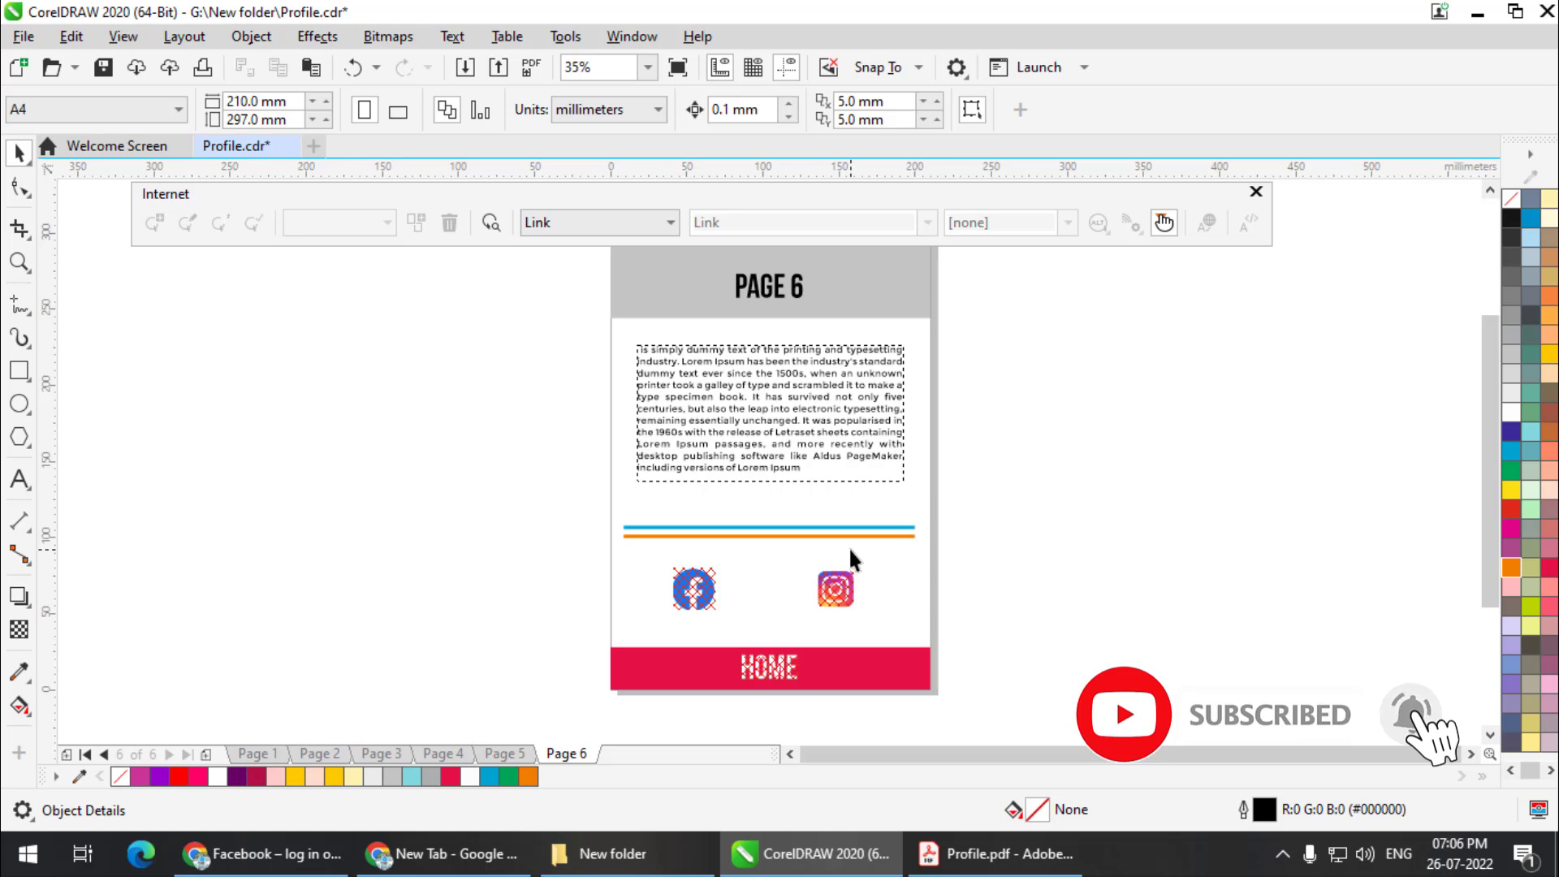